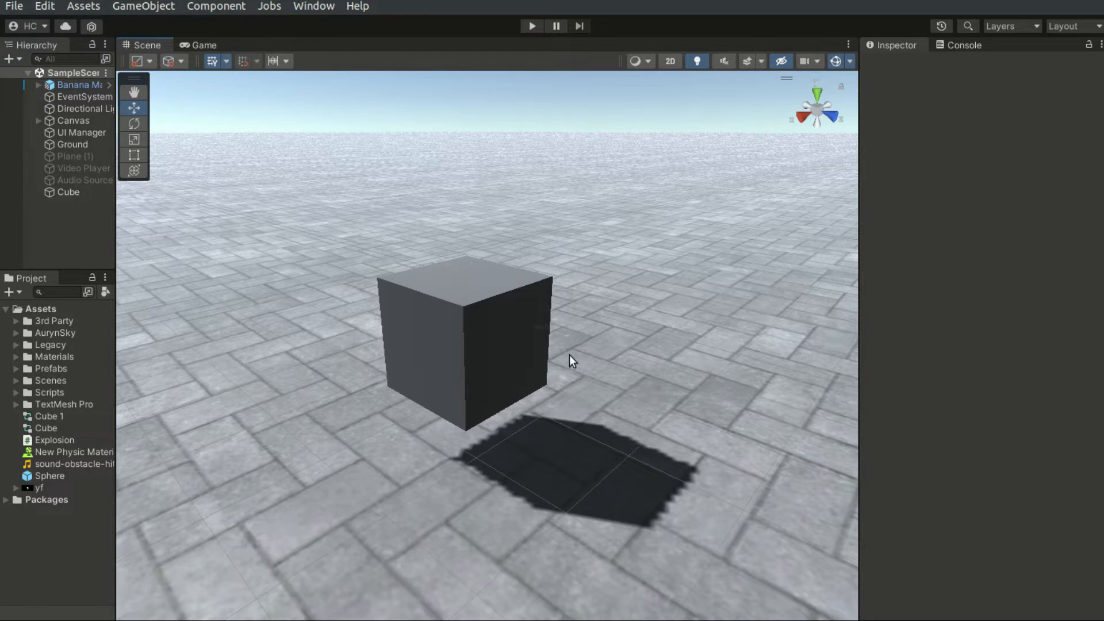
mouse_move(320, 10)
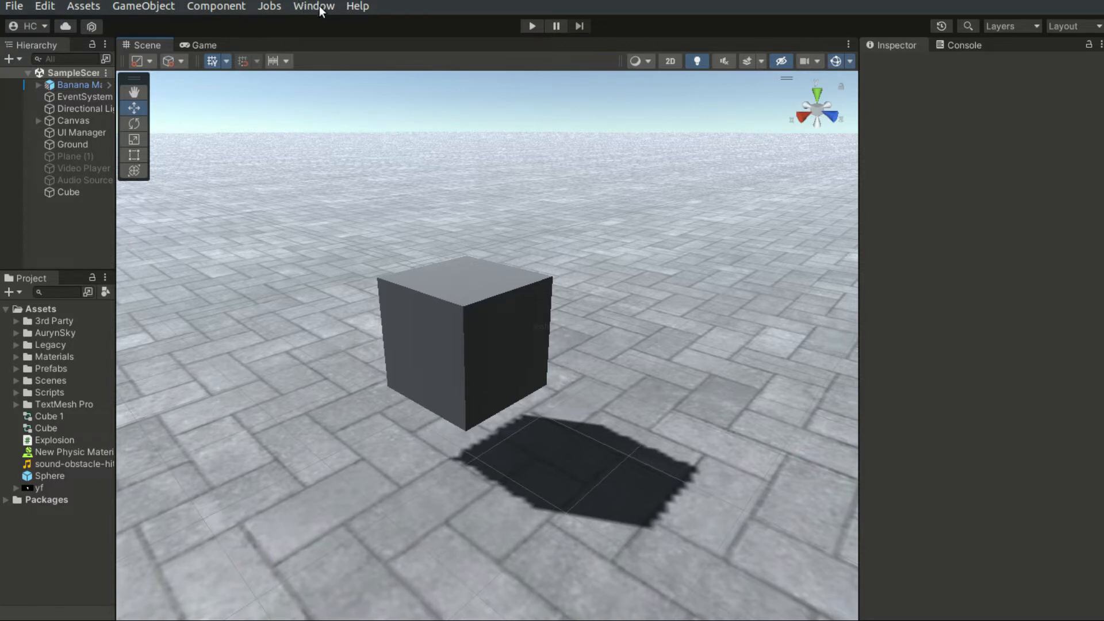
- Show the Animation window via Window > Animation > Animation
click(313, 7)
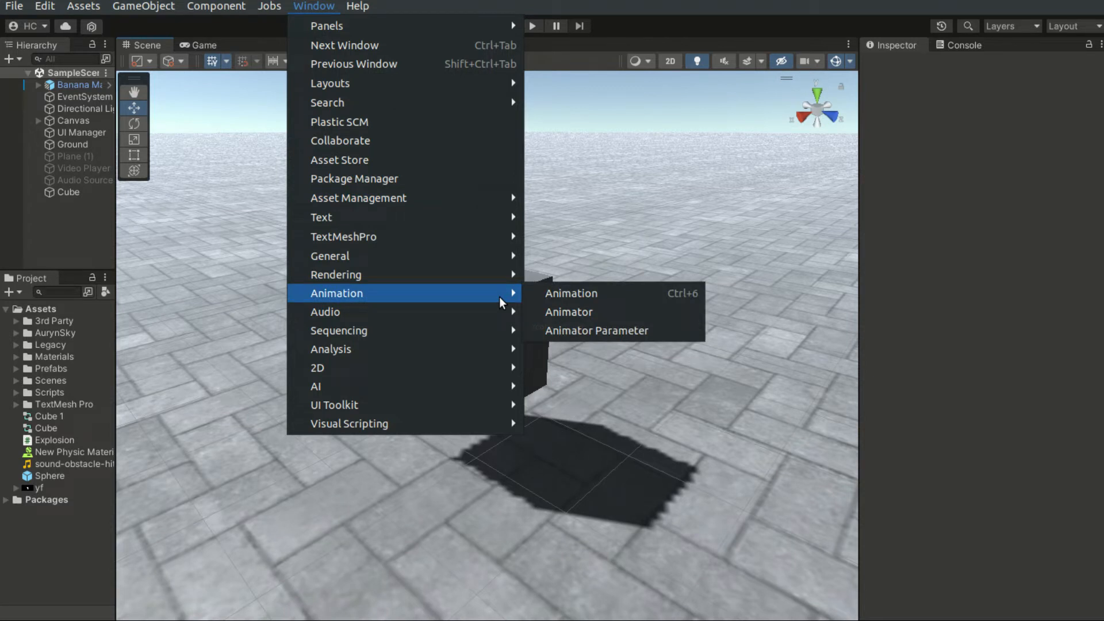
click(571, 293)
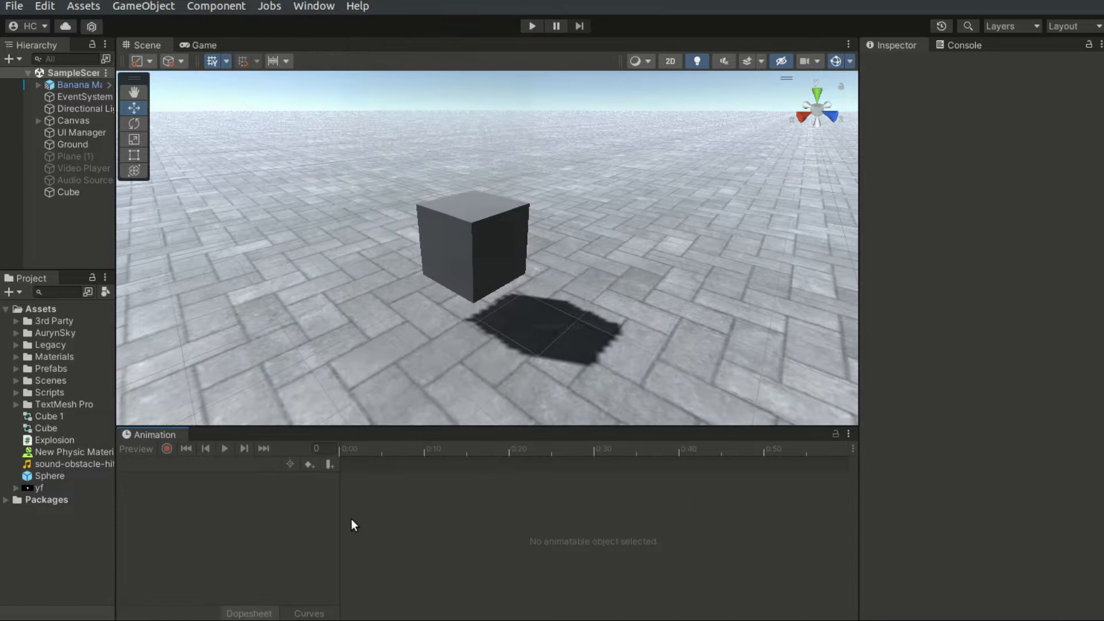
- Enlarge the Animation panel and create a clip saved as New Animation for the Cube
drag(567, 434, 567, 384)
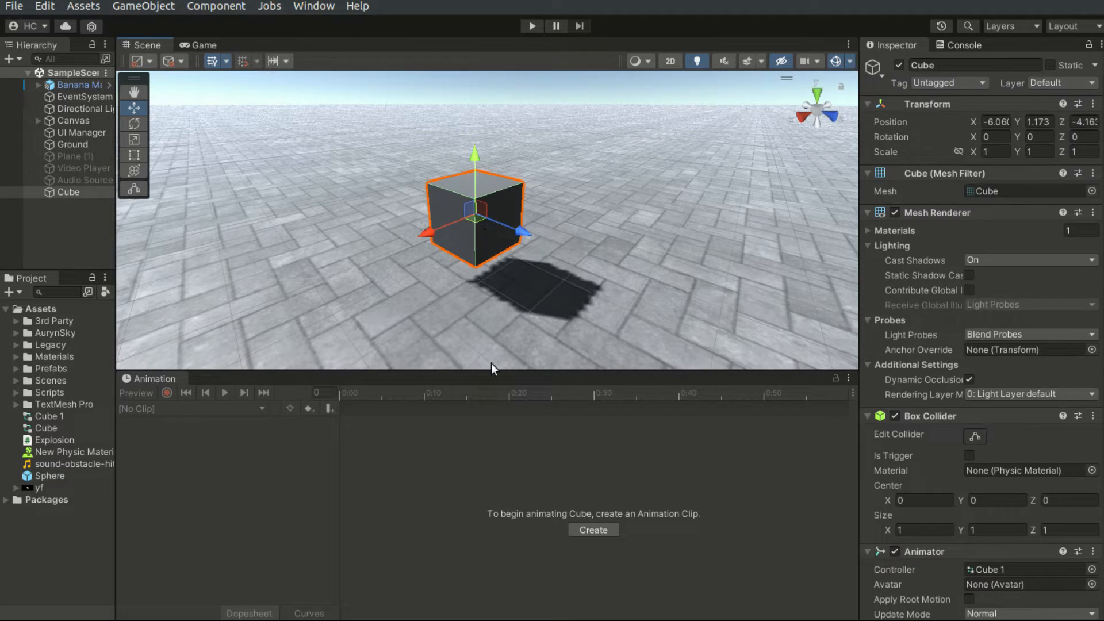
mouse_move(424, 546)
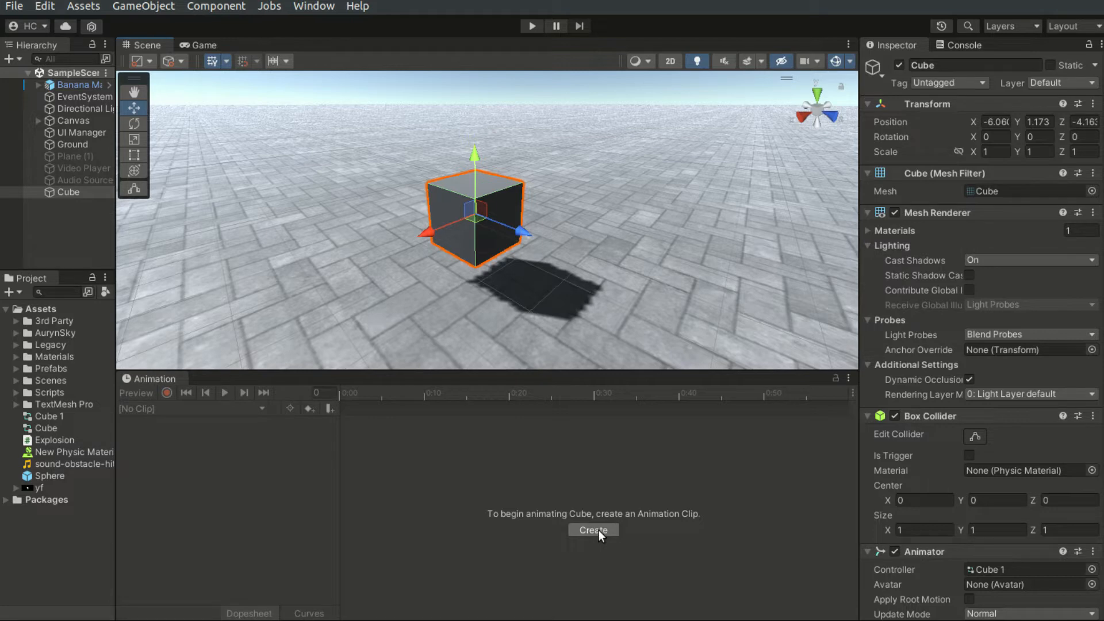
click(593, 529)
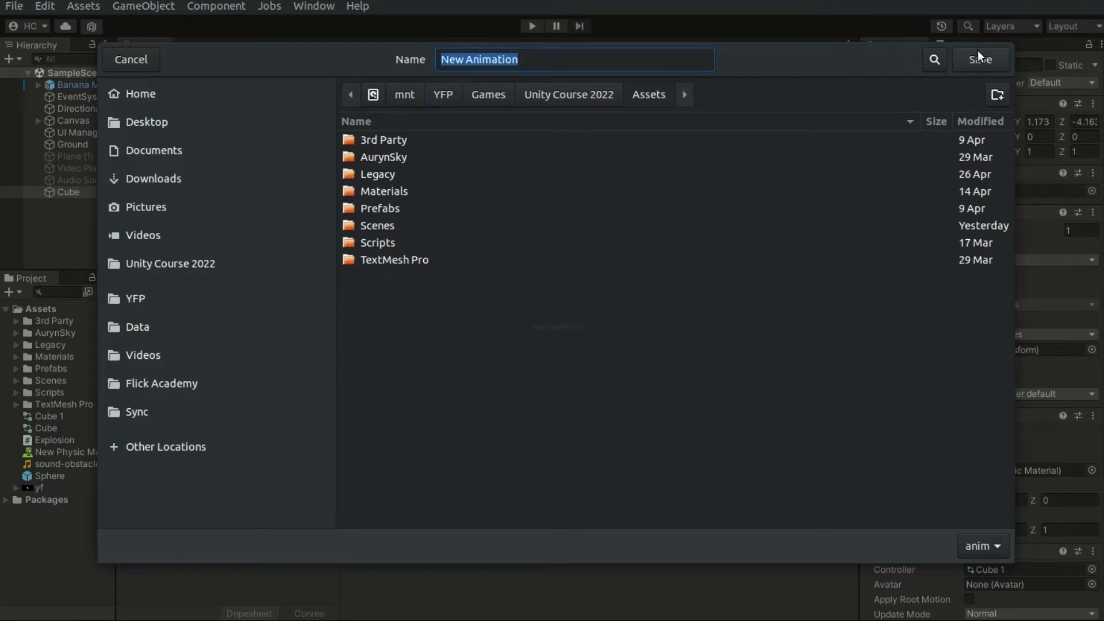
mouse_move(981, 65)
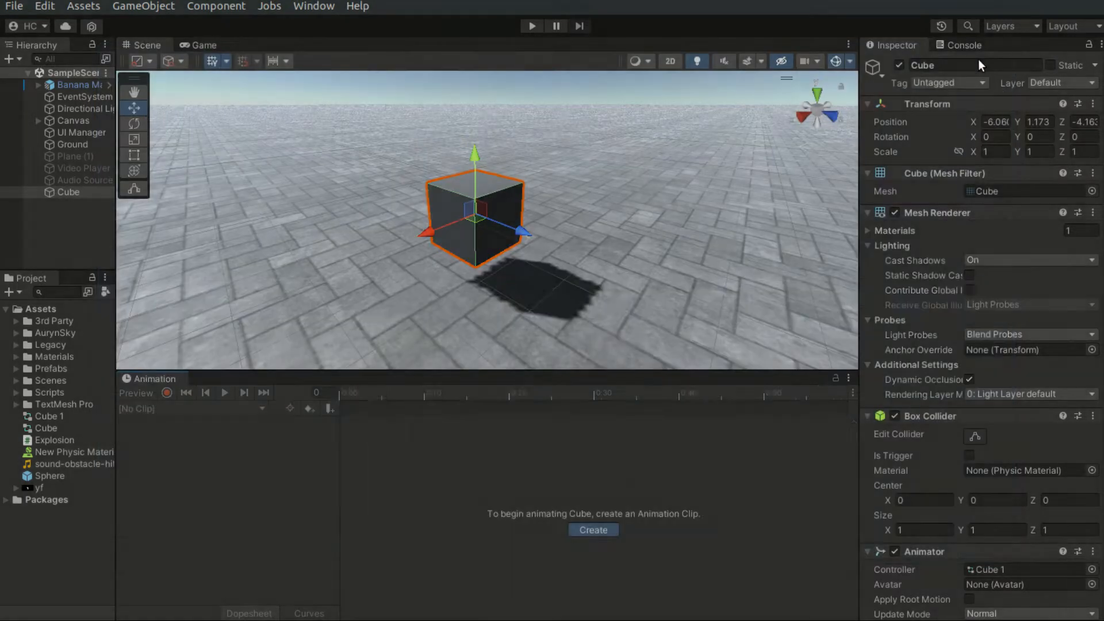
click(592, 530)
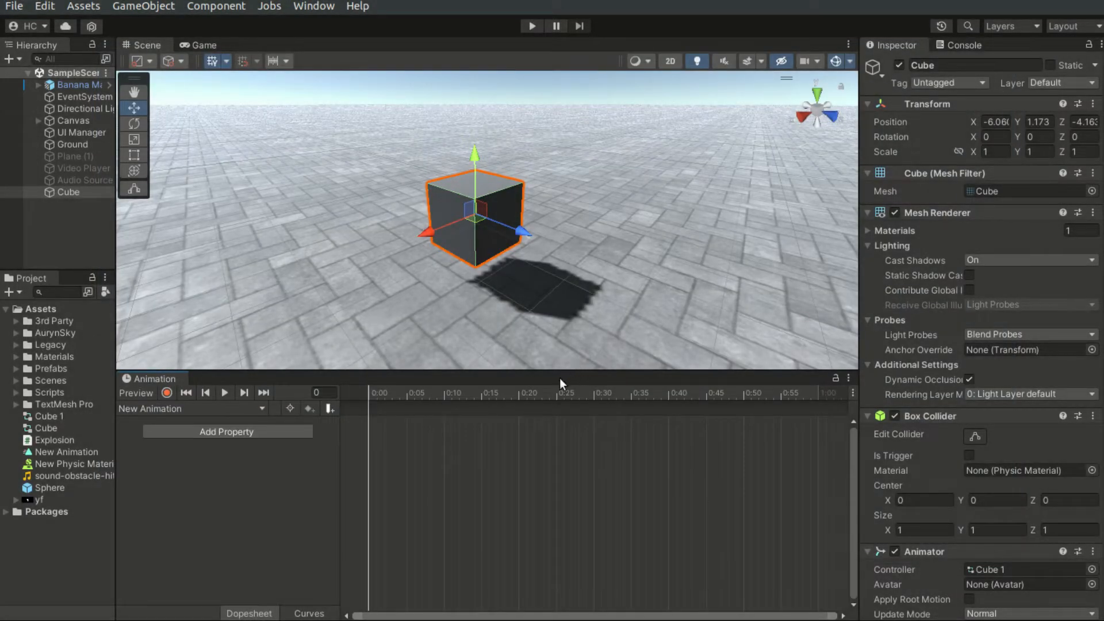
mouse_move(265, 486)
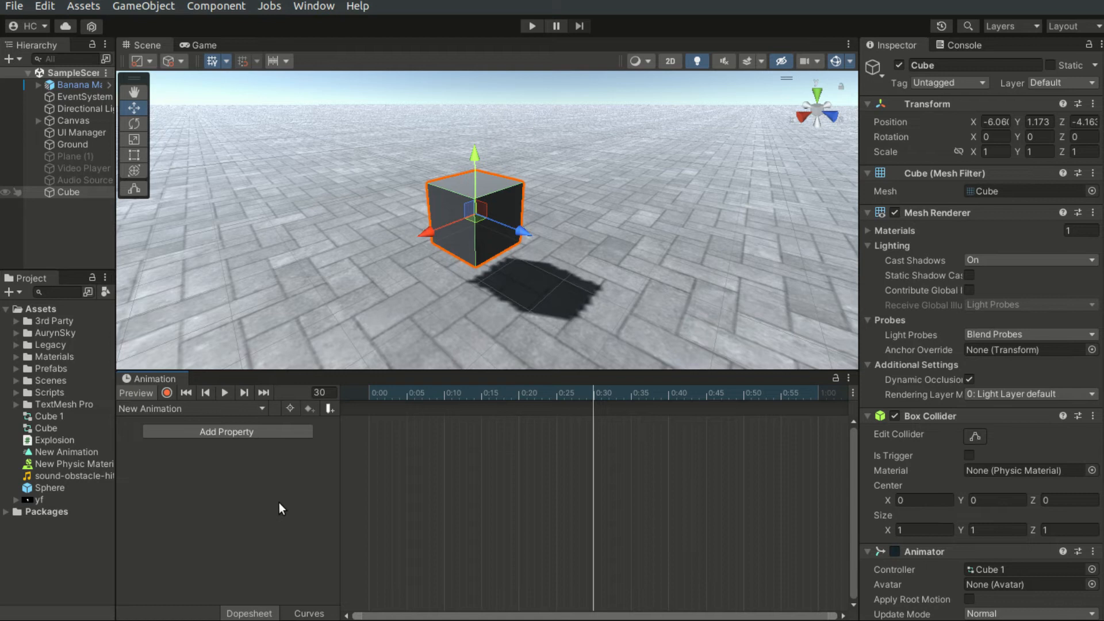
mouse_move(227, 452)
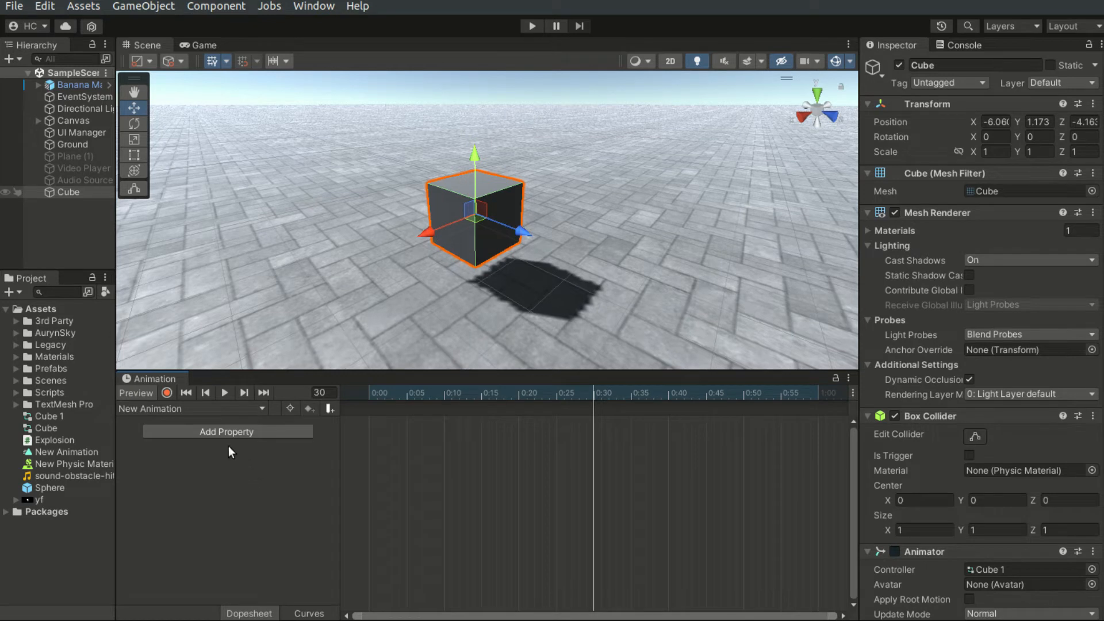
- Add Transform > Scale as an animated property of the clip
click(227, 432)
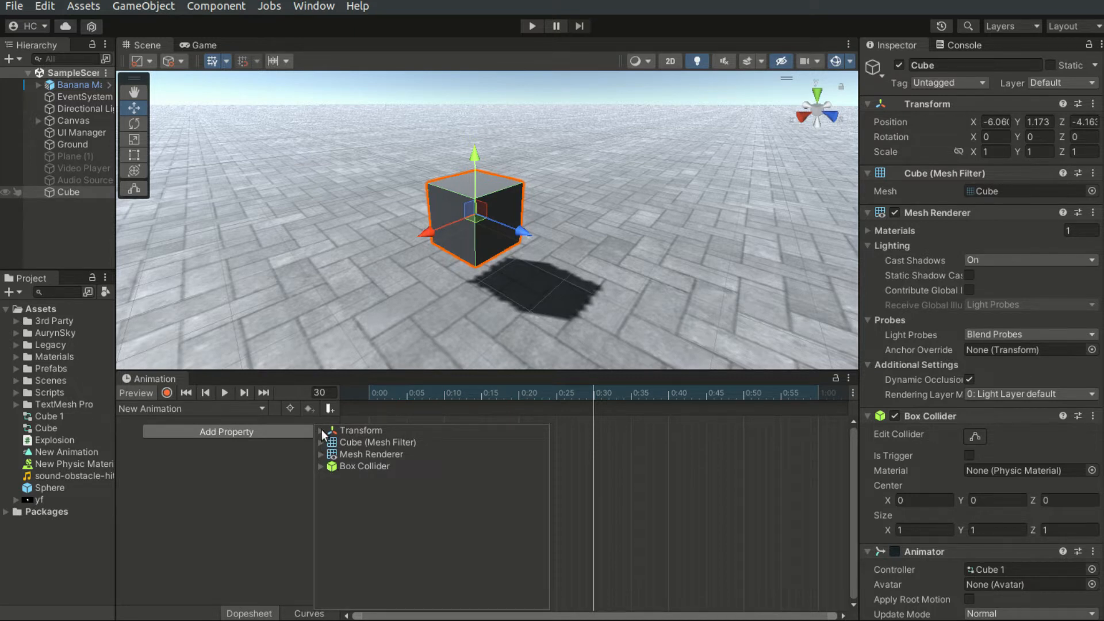
click(321, 430)
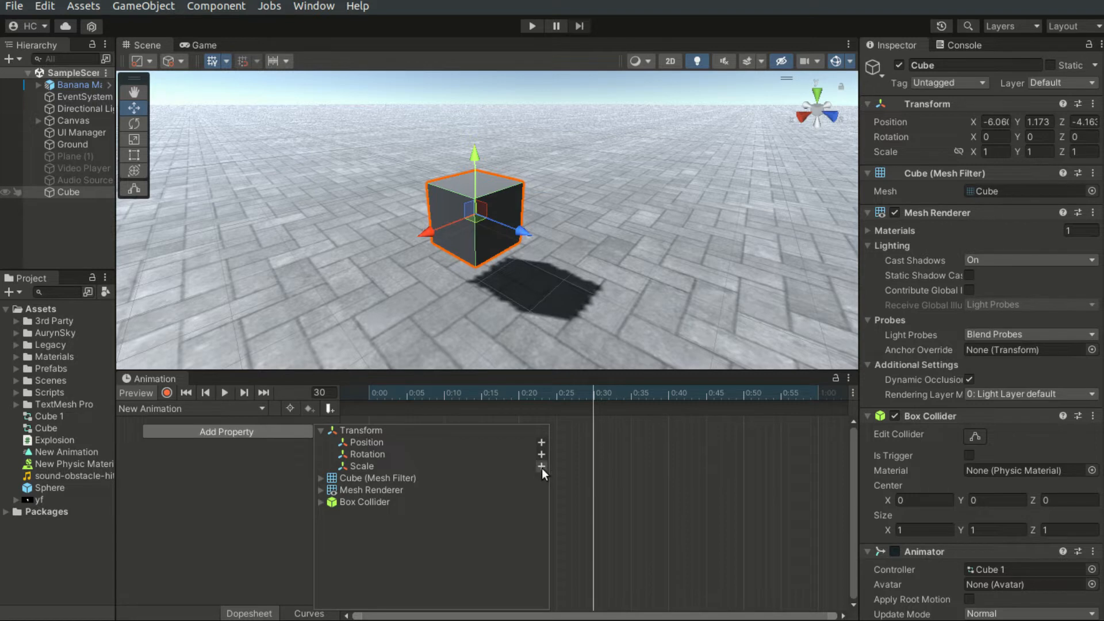
click(541, 466)
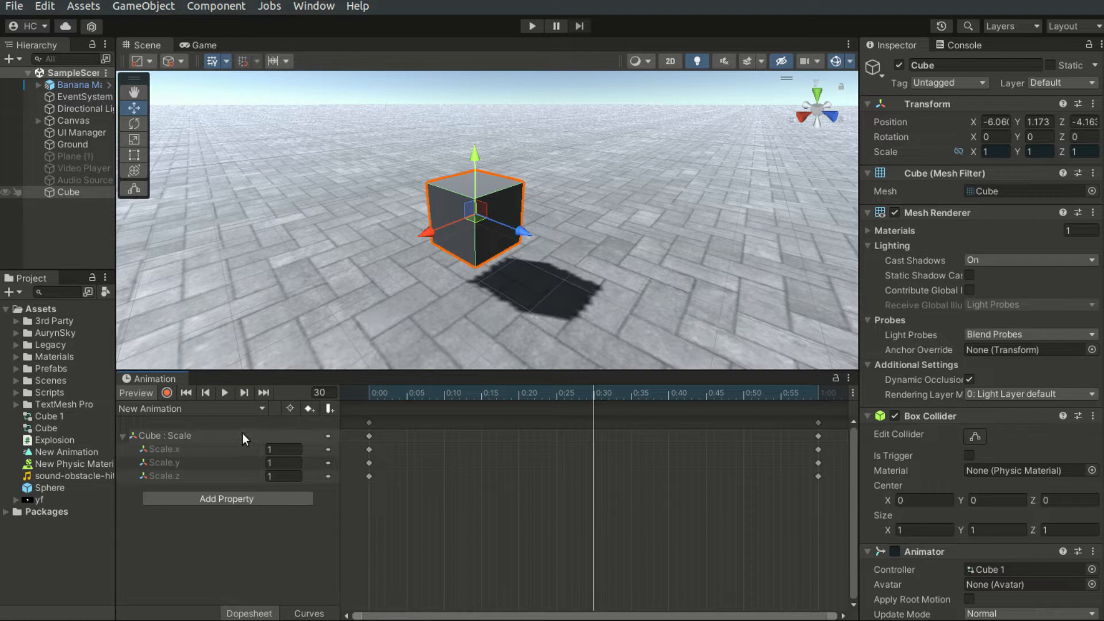
mouse_move(739, 481)
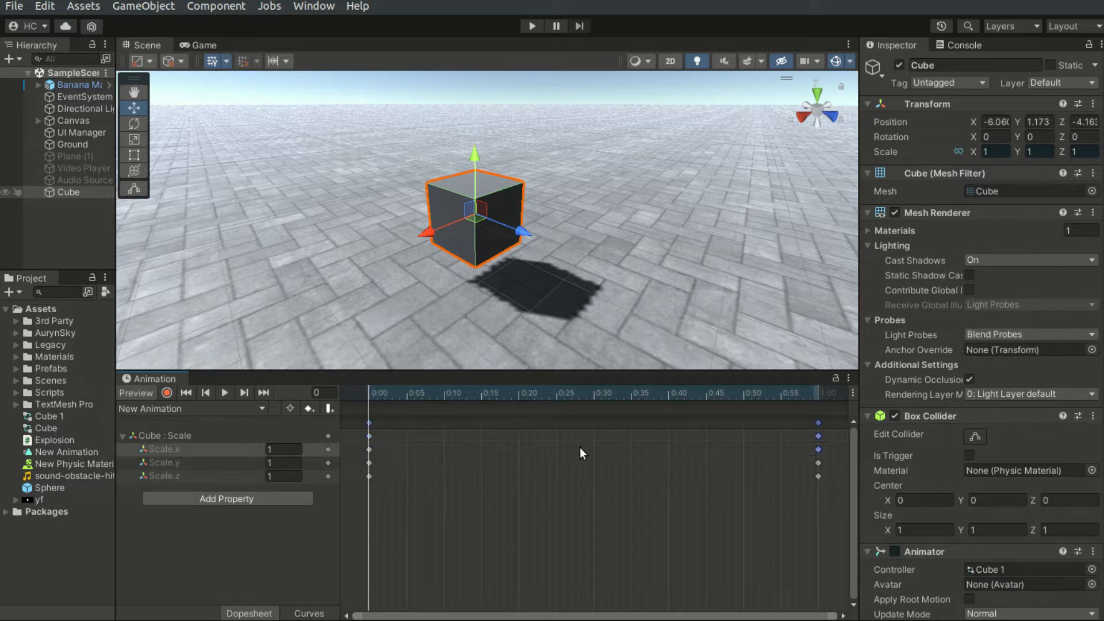
mouse_move(594, 402)
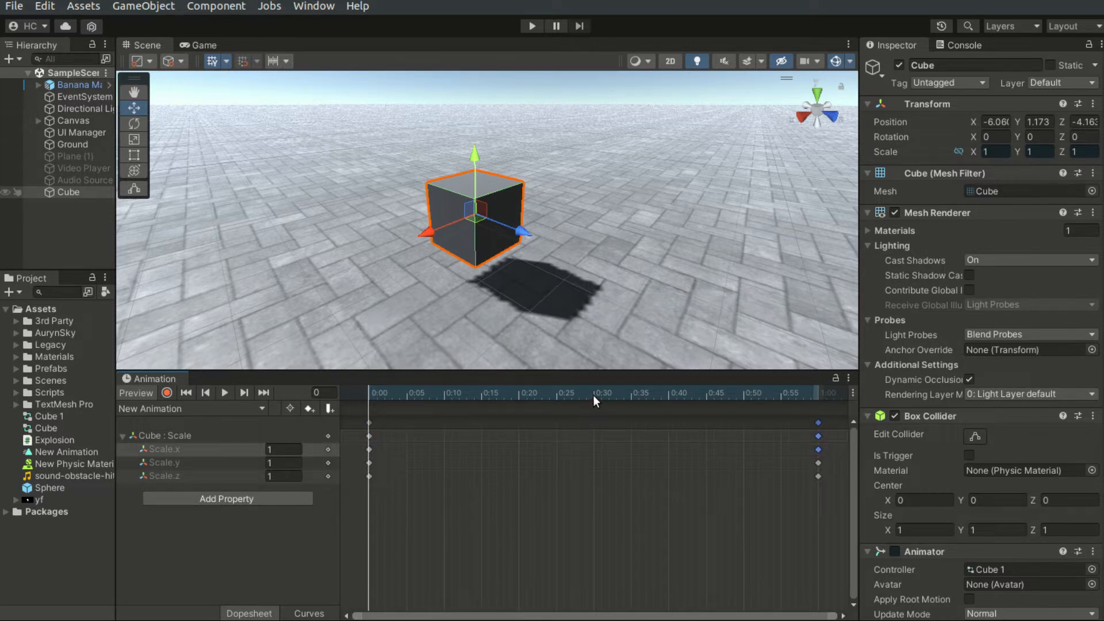
- Key Scale to 0.5 at 0:30, scrub and play the preview, then reselect the 0:30 keys
click(593, 393)
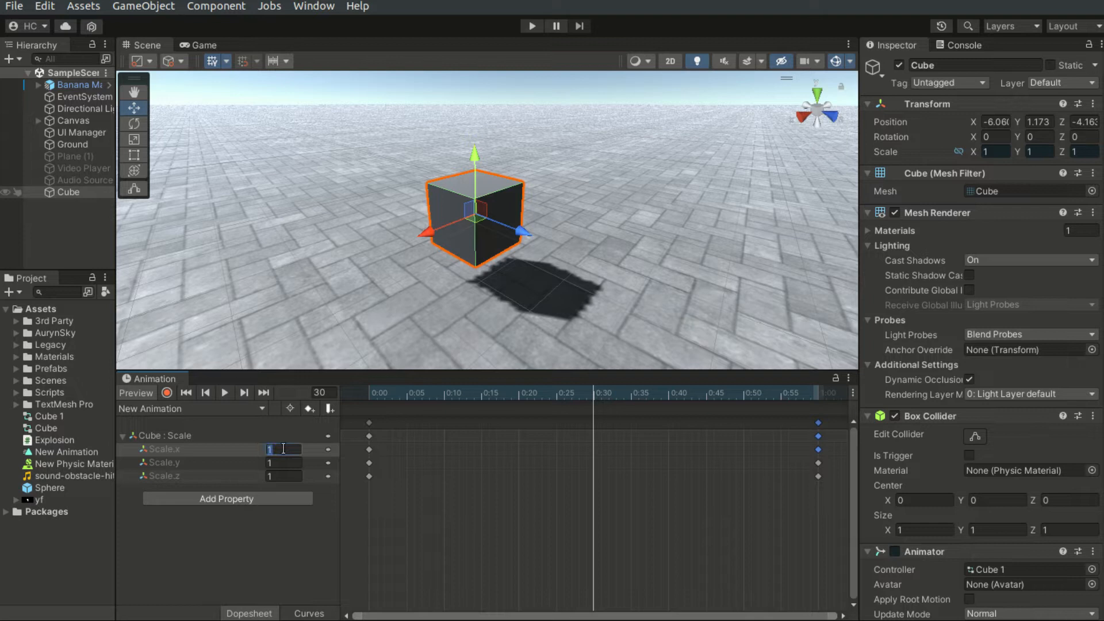
text(.5)
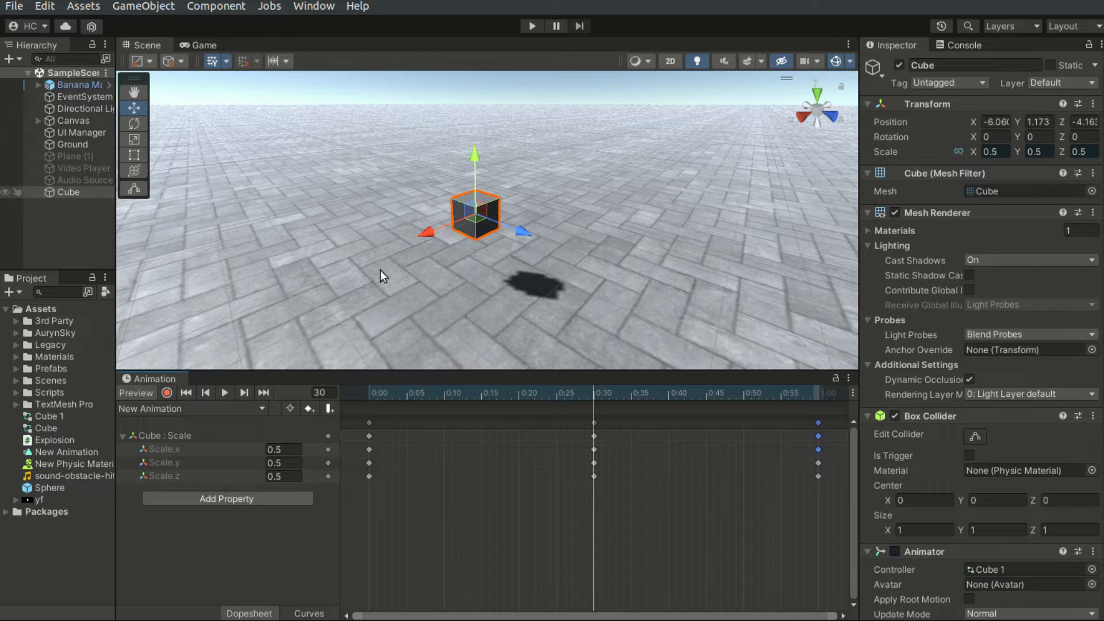
mouse_move(491, 185)
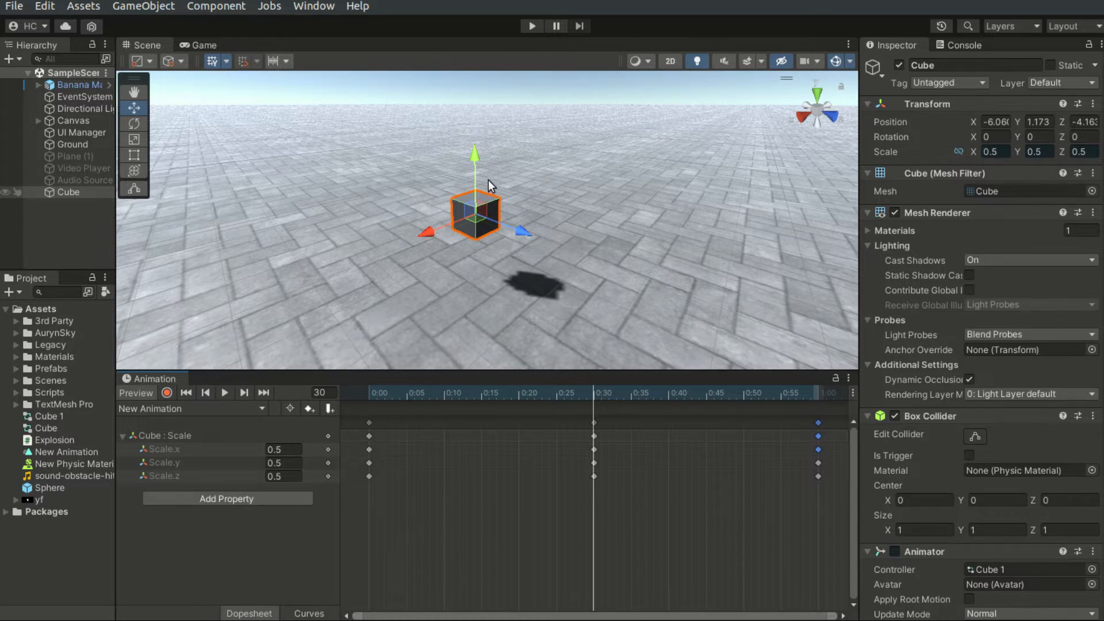
mouse_move(498, 291)
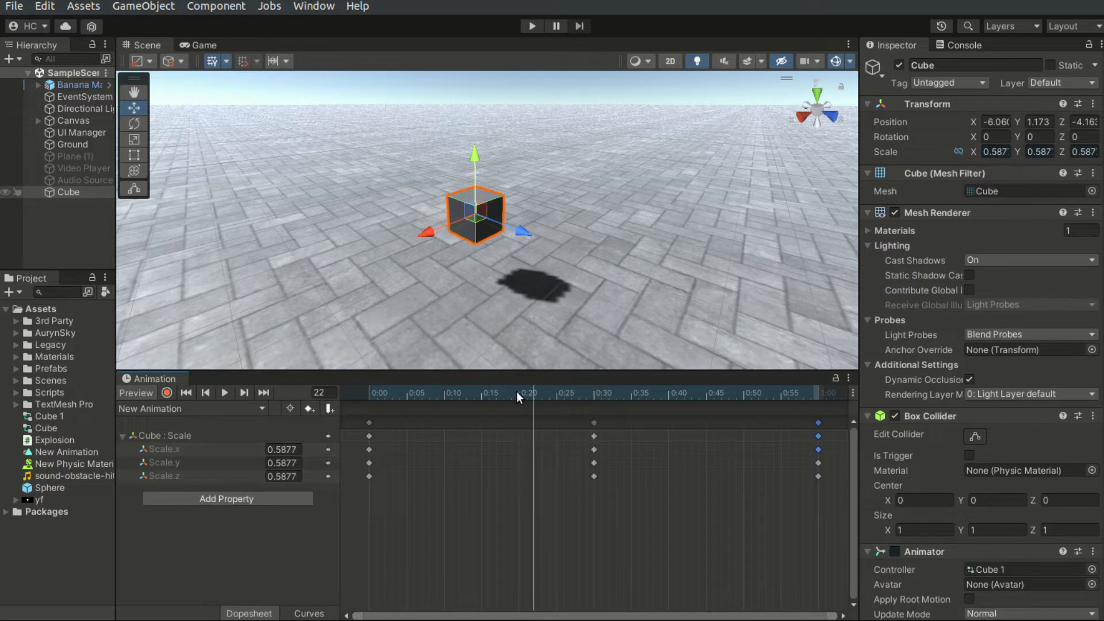
drag(518, 397, 531, 397)
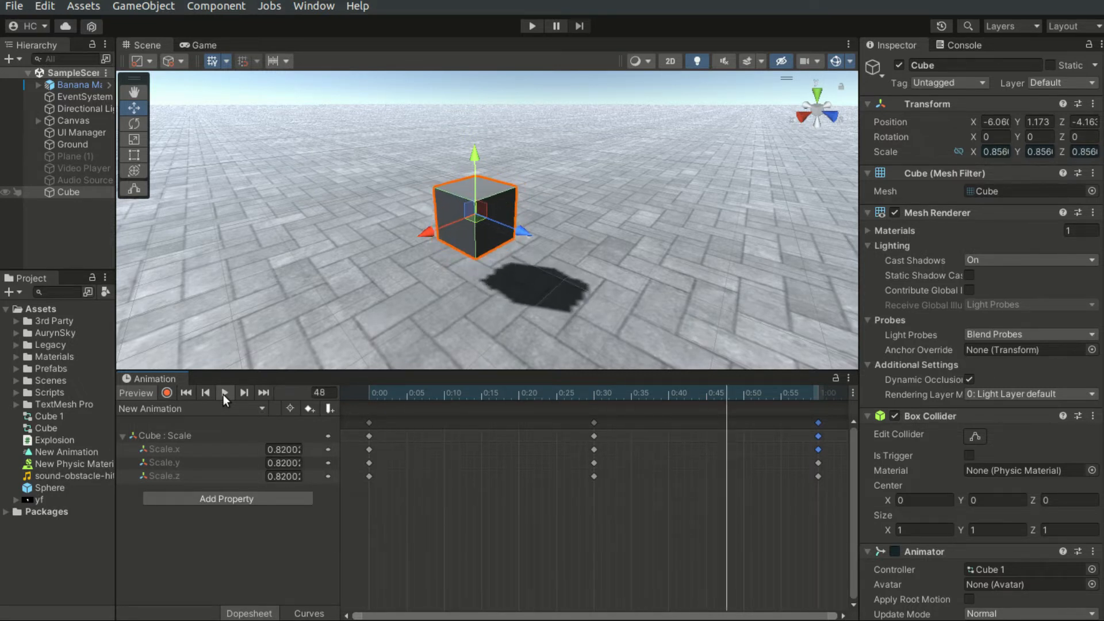
click(224, 393)
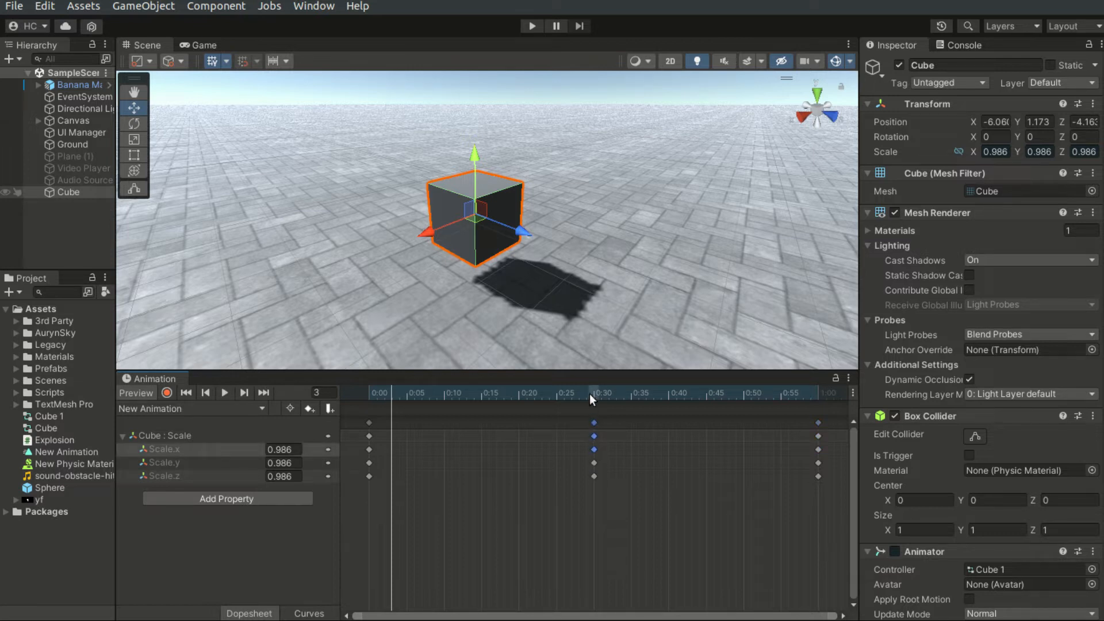
click(594, 393)
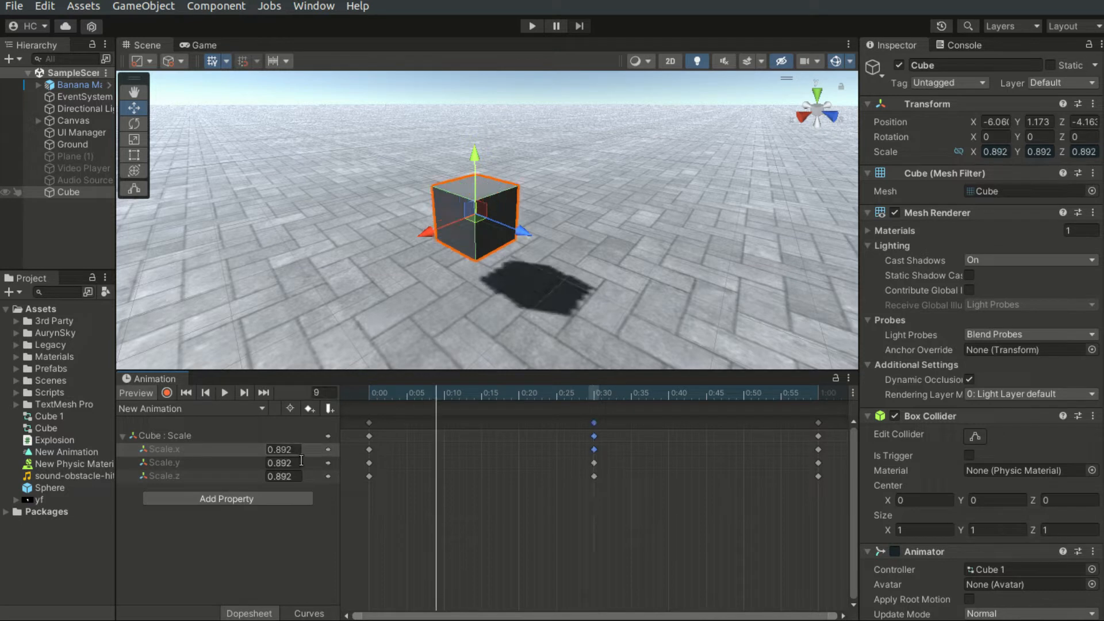
click(283, 462)
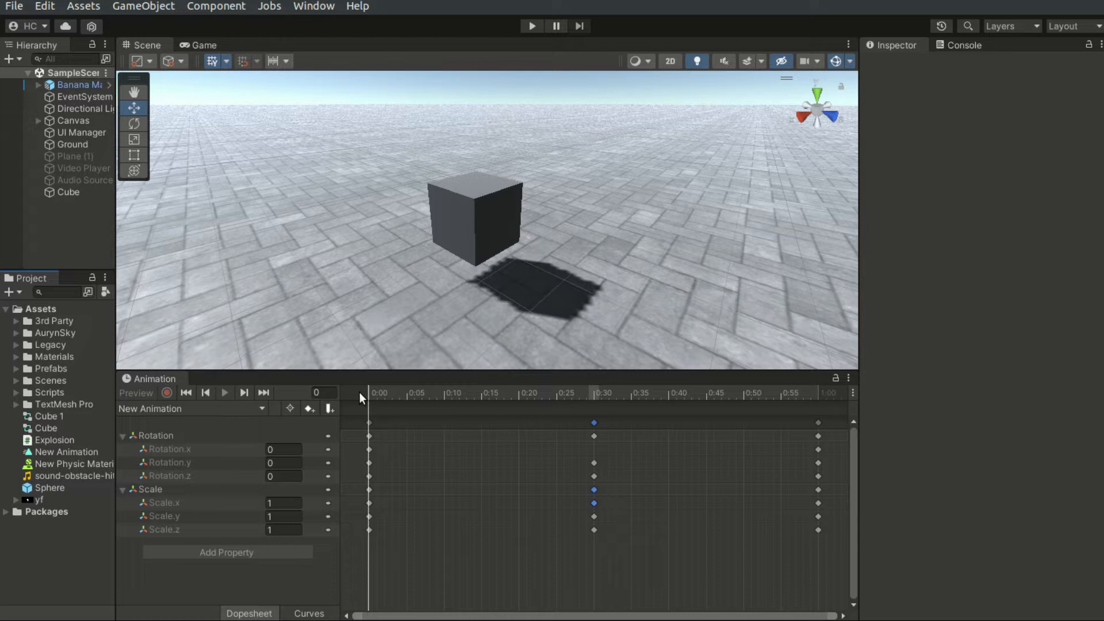
mouse_move(56, 460)
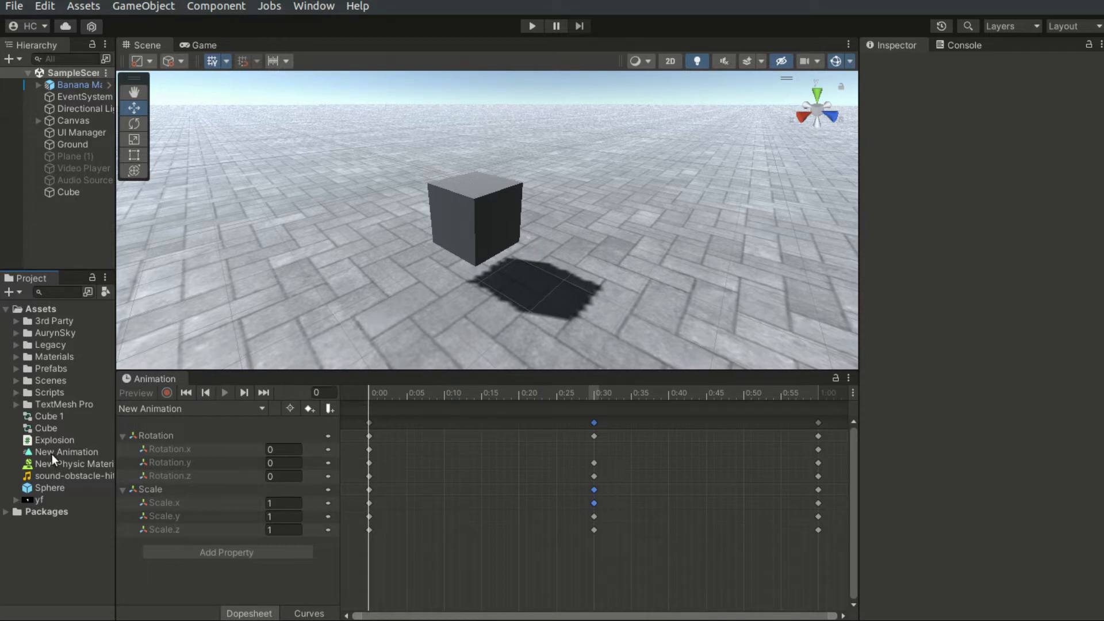
- Show New Animation's clip settings and toggle Loop Time in the Inspector
click(67, 451)
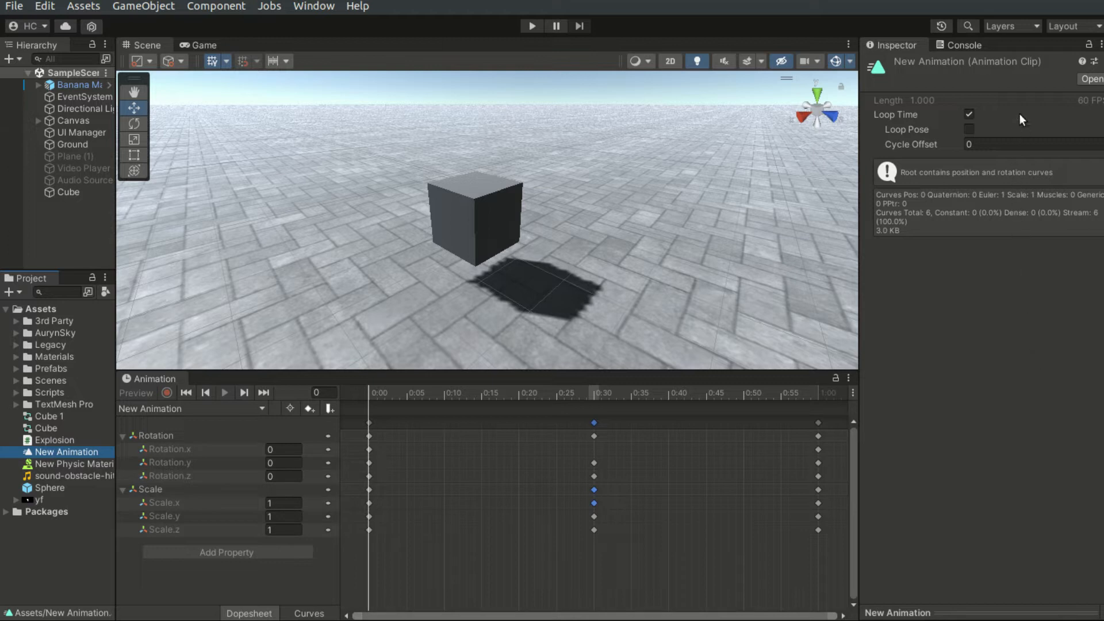
mouse_move(874, 114)
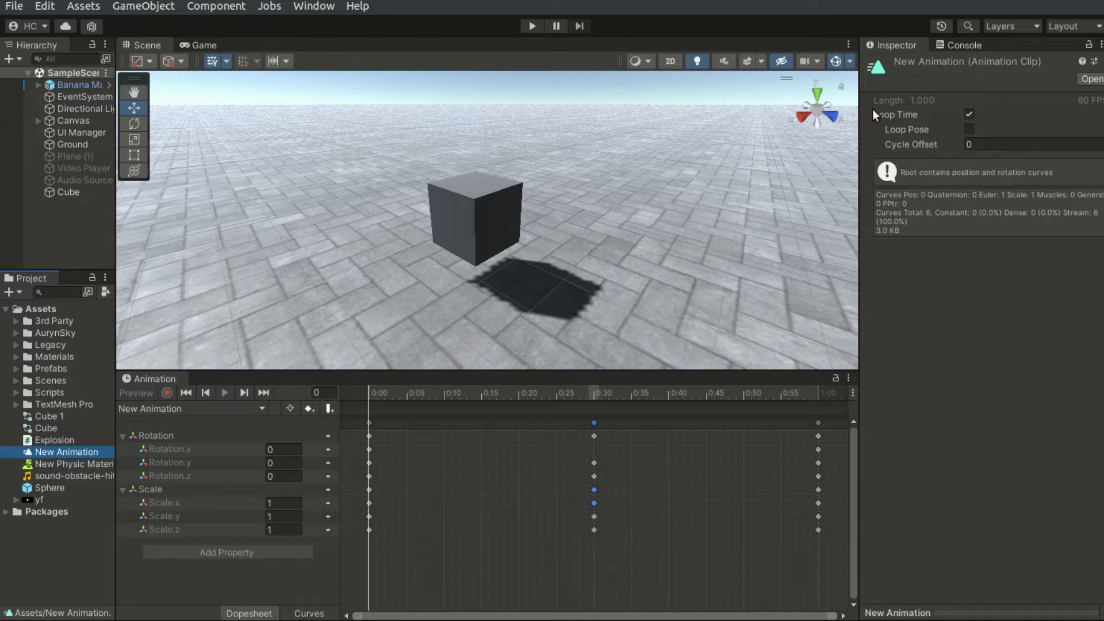
mouse_move(993, 163)
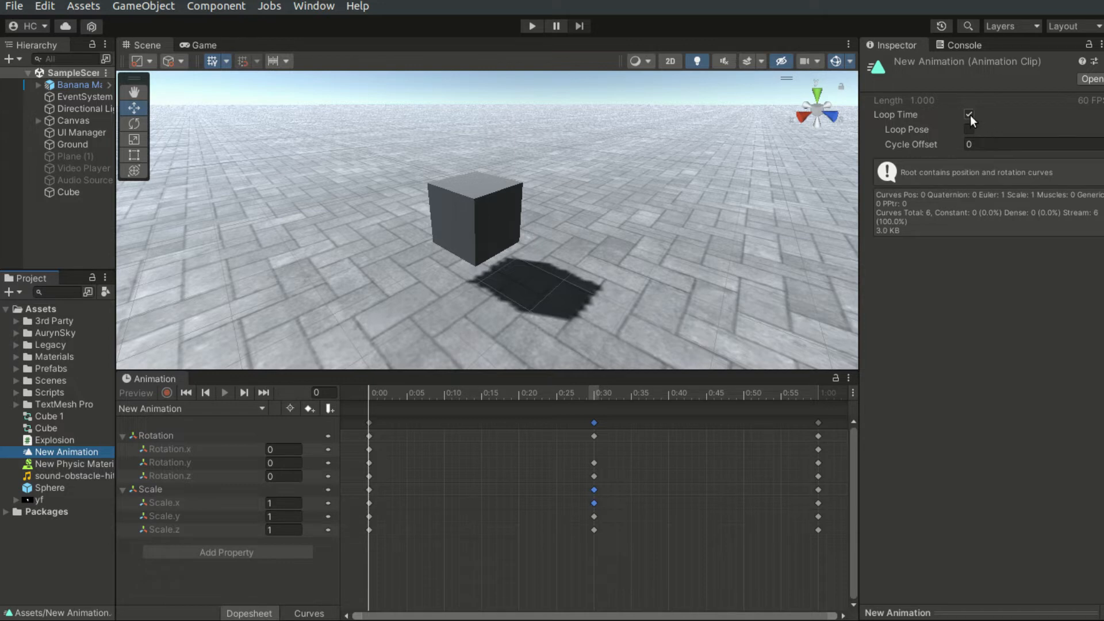
click(968, 115)
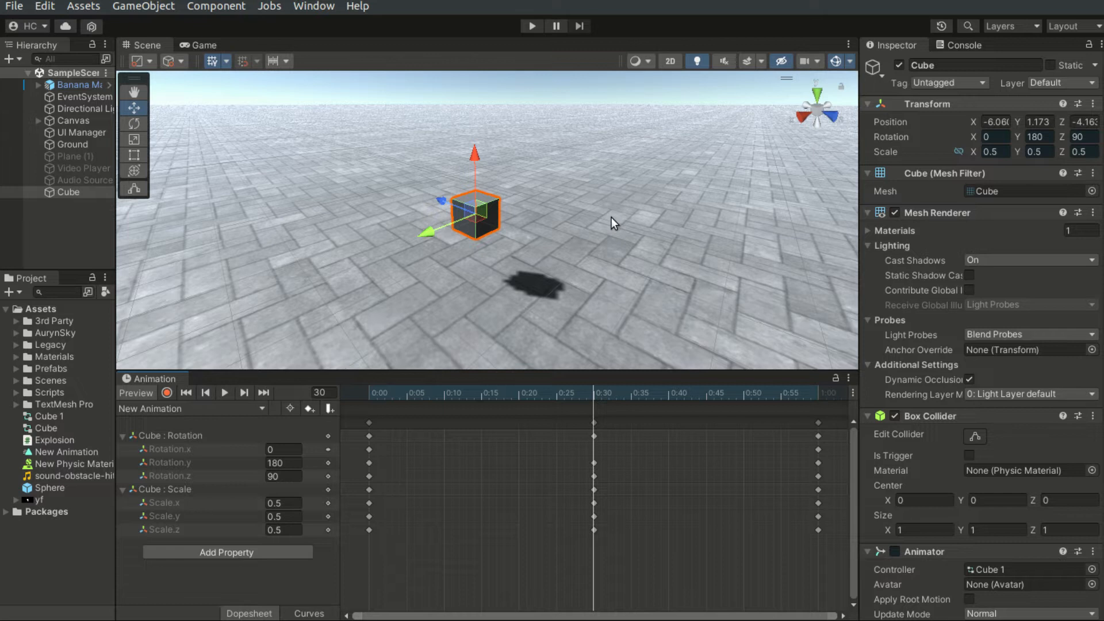
mouse_move(604, 227)
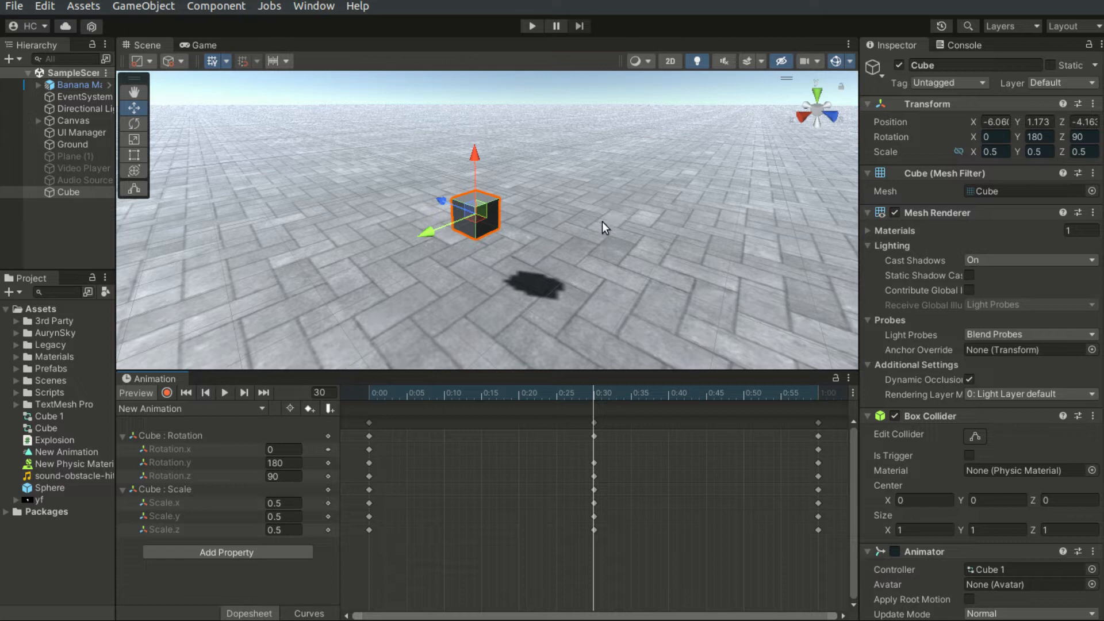
- Check the cube's clip list, then bring up the Window menu for animation editors
click(261, 409)
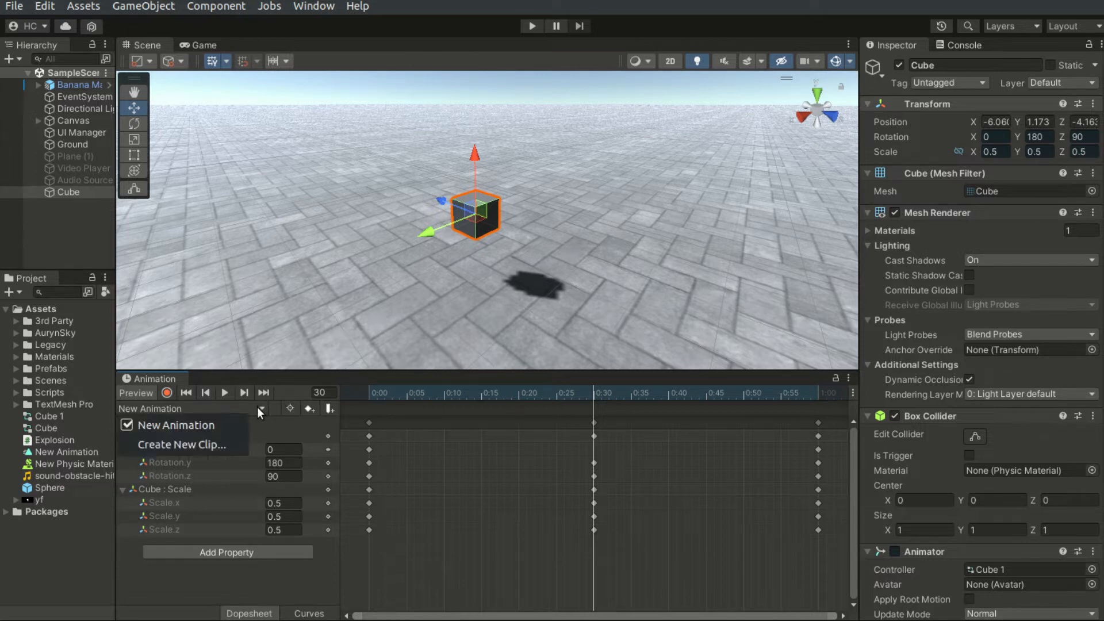
mouse_move(183, 444)
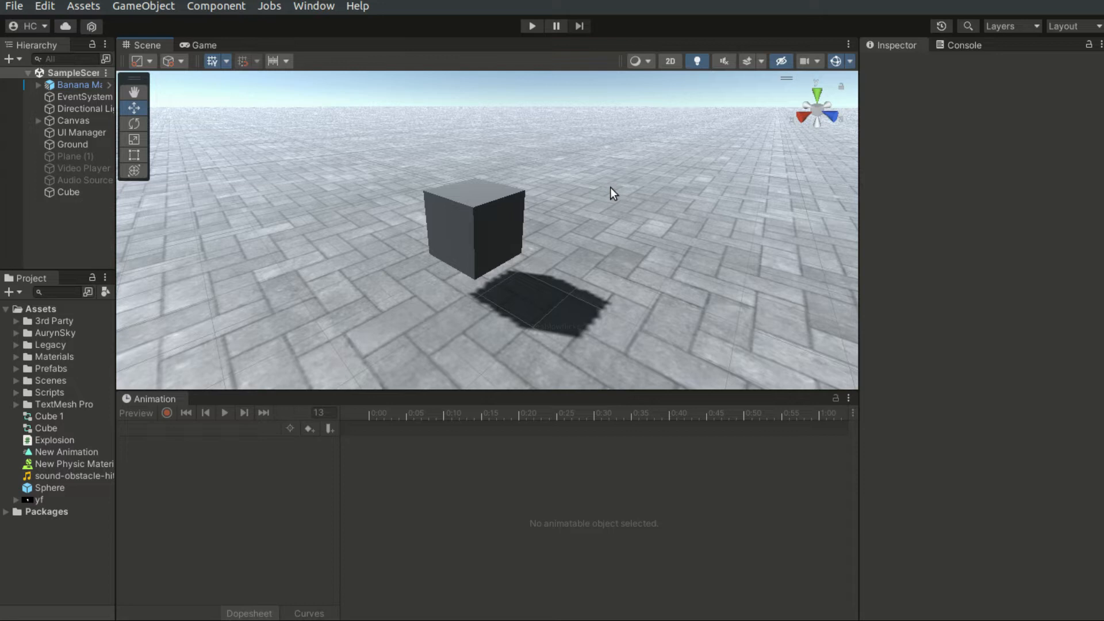
mouse_move(325, 24)
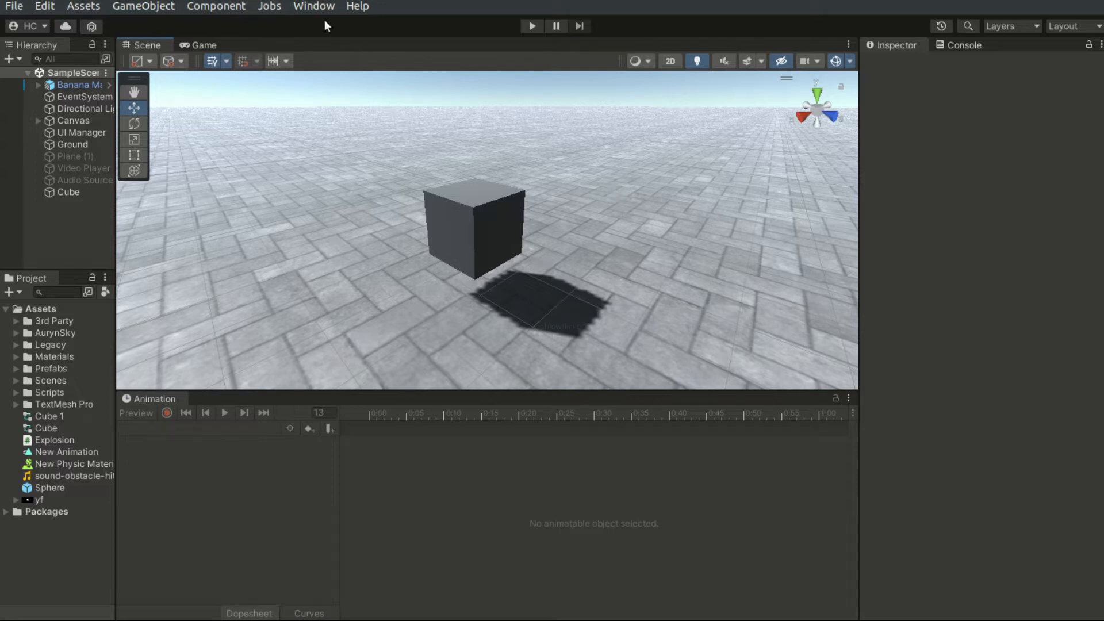
click(313, 6)
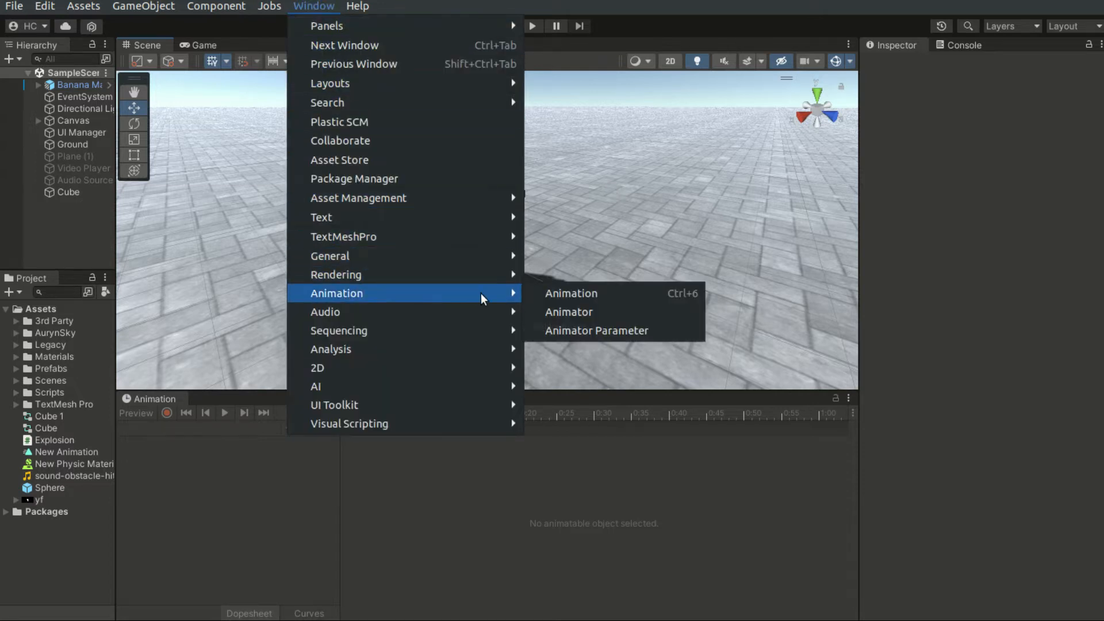
- Show the Cube's Animator controller graph and inspect the Entry and New Animation nodes
click(570, 311)
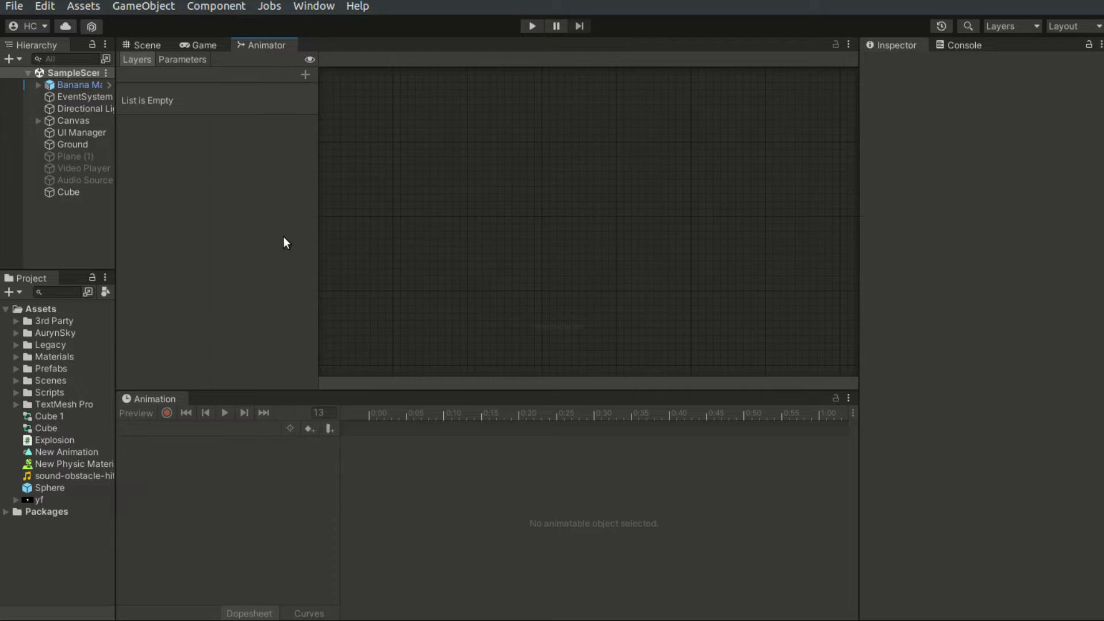
click(67, 192)
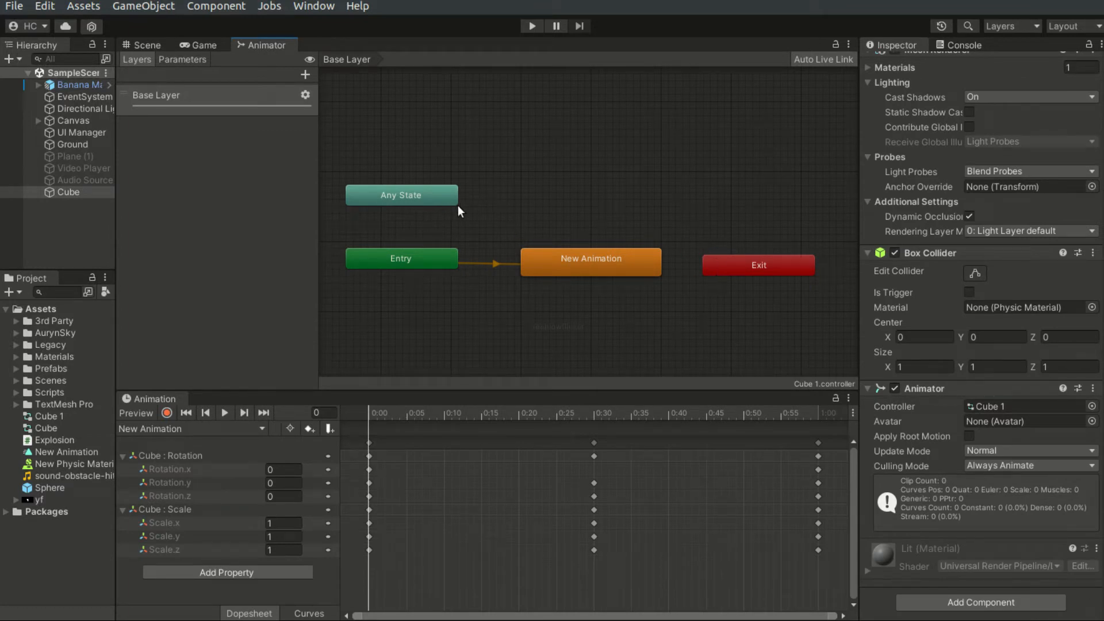
mouse_move(588, 253)
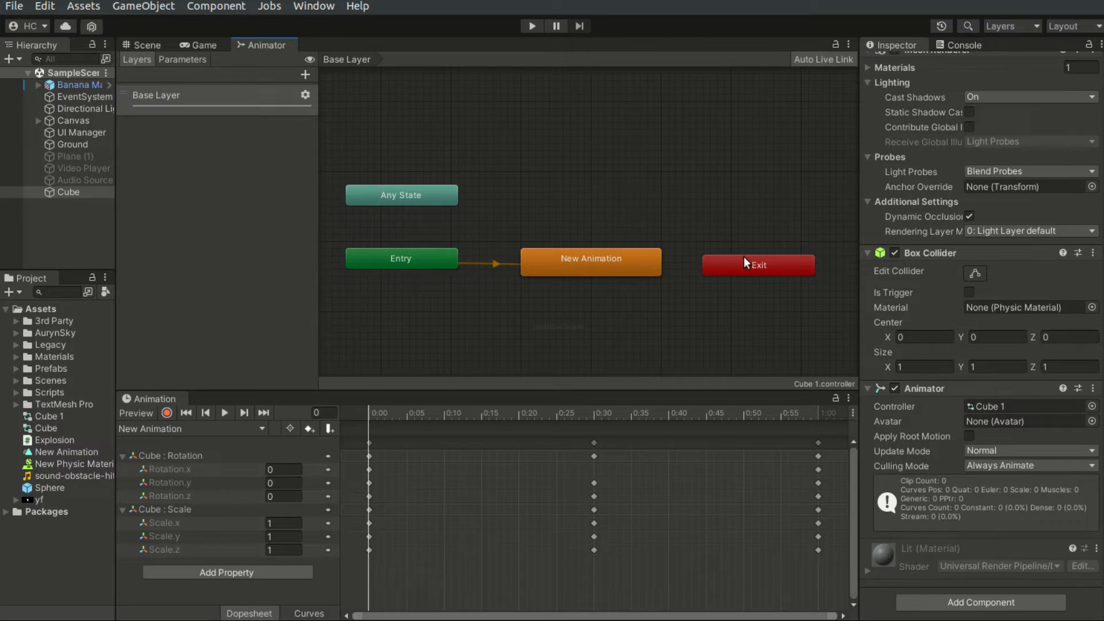
mouse_move(422, 266)
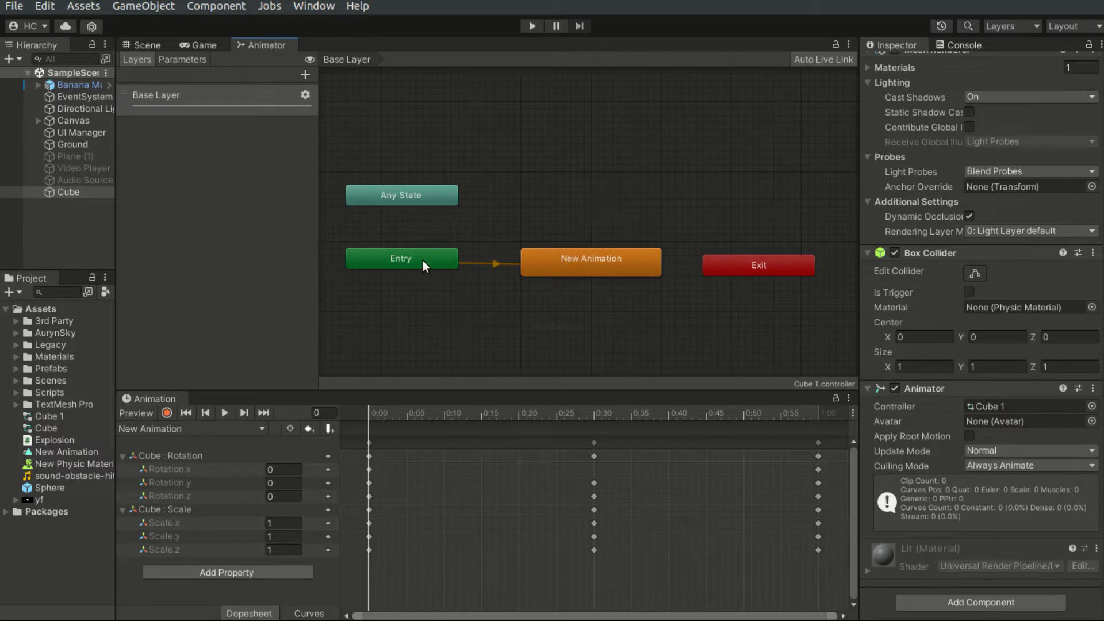
click(400, 259)
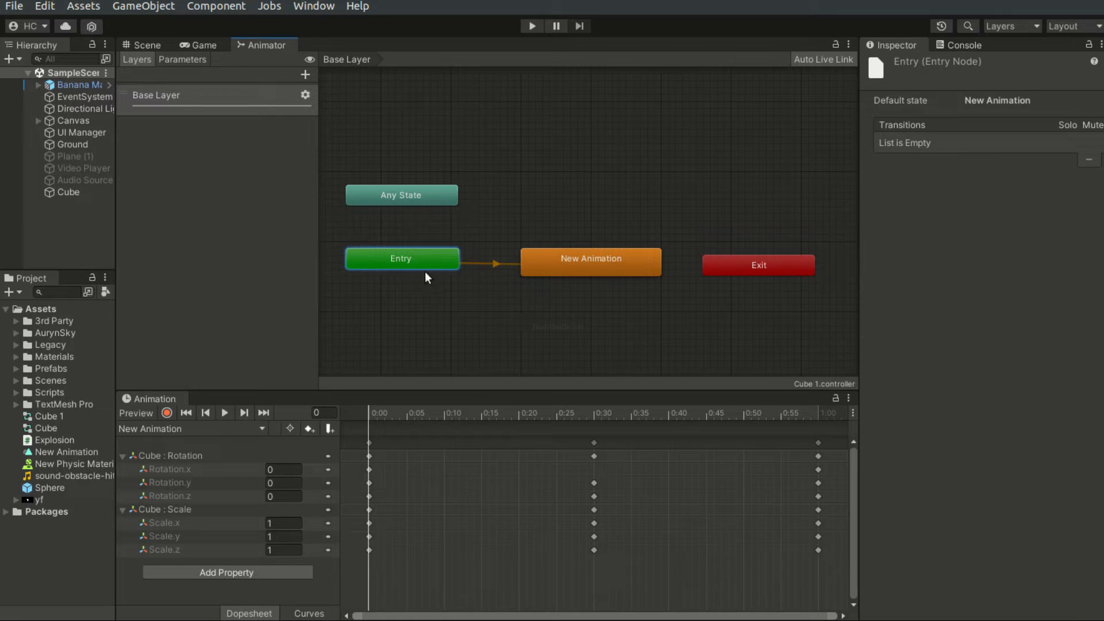
click(590, 259)
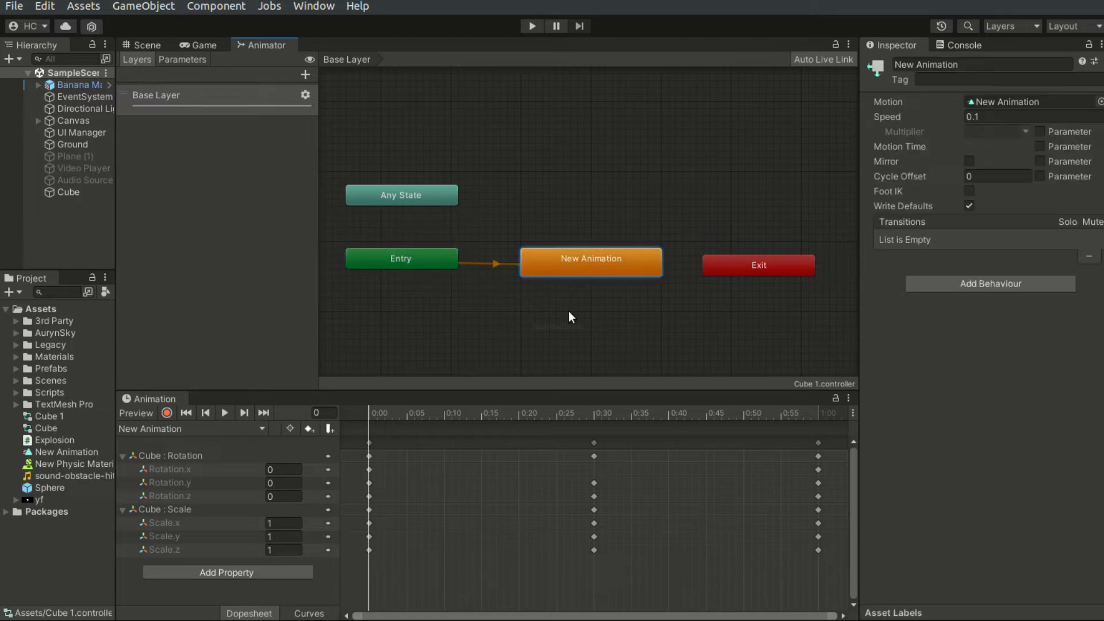
mouse_move(573, 175)
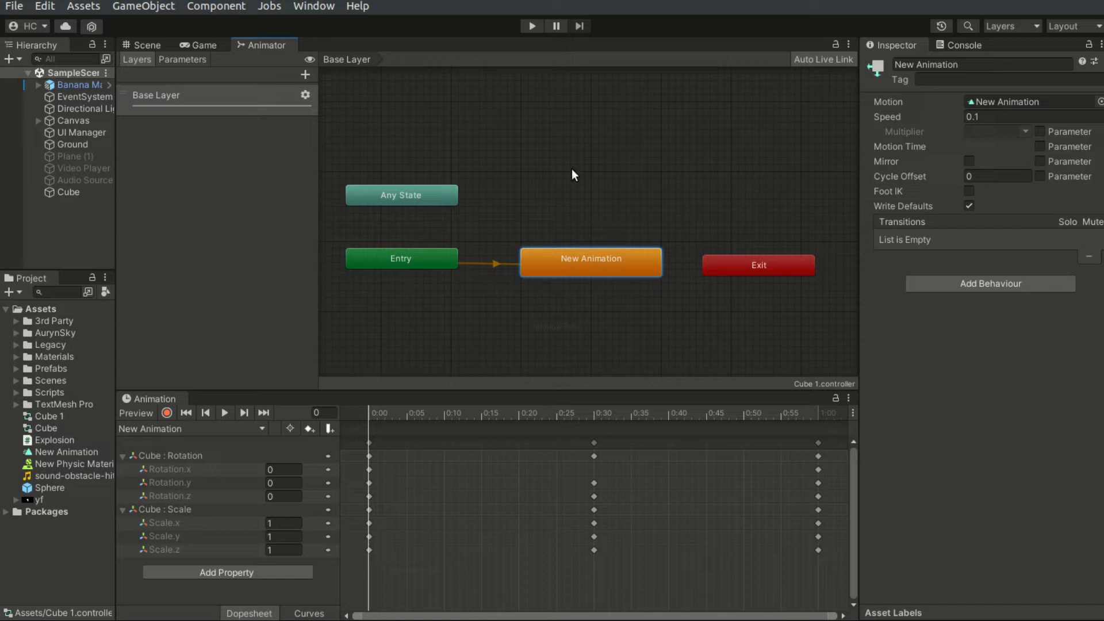
- Create an empty New State above New Animation, make it layer default, and link the states
right_click(674, 220)
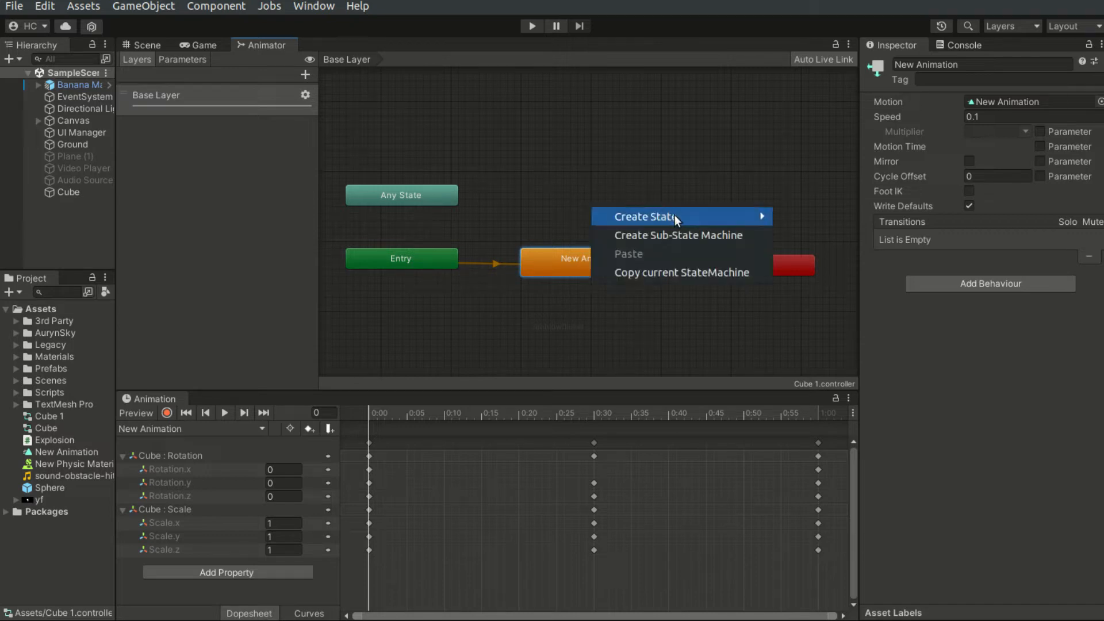
click(642, 217)
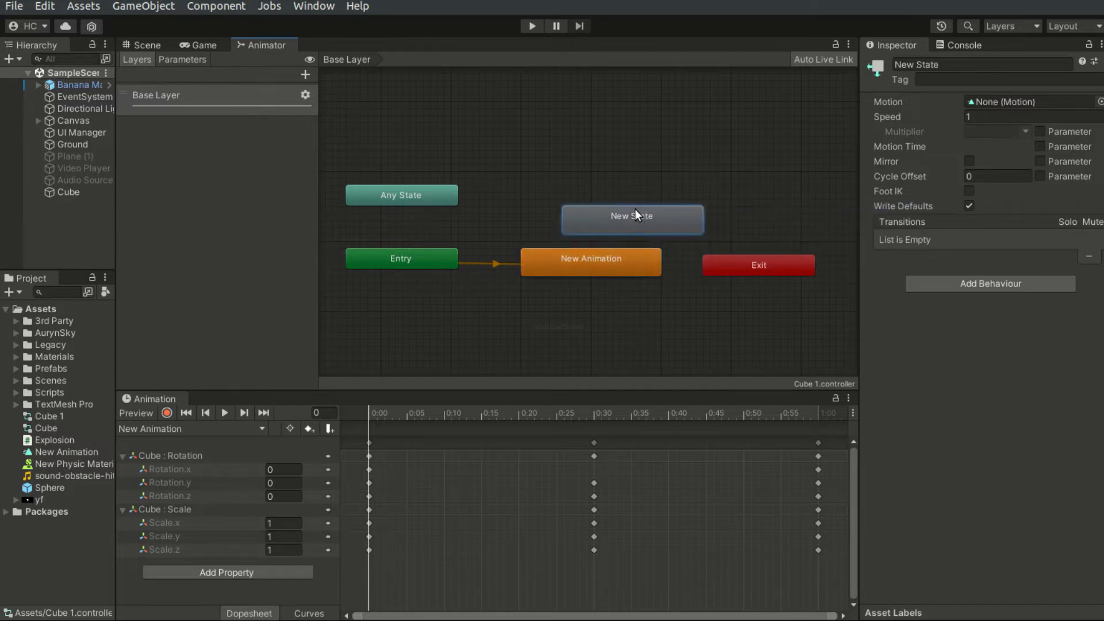
drag(631, 216, 590, 202)
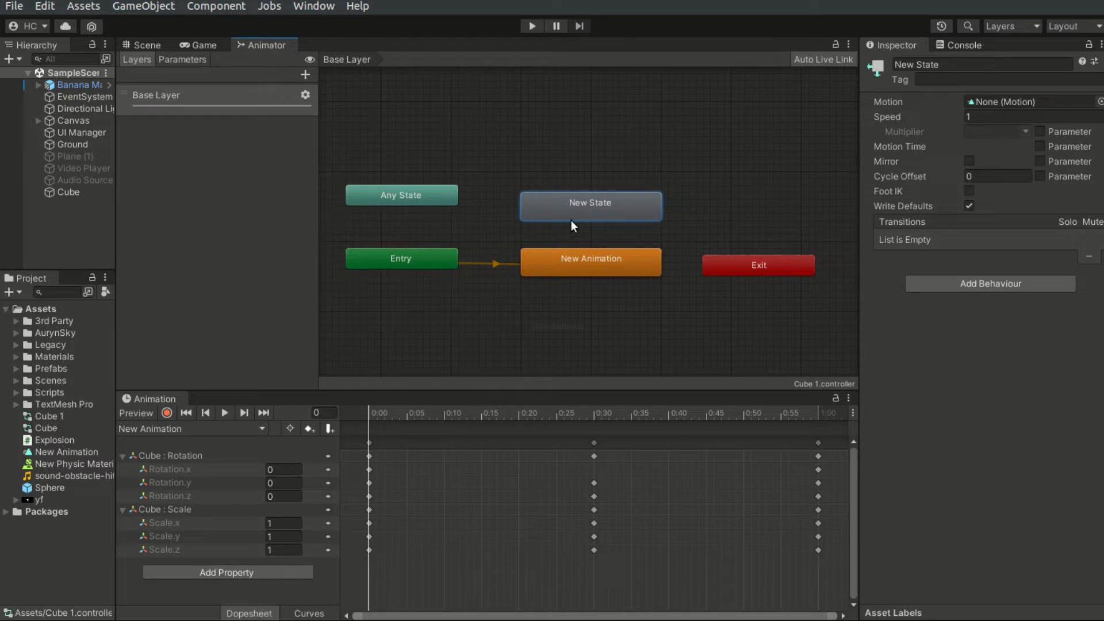
right_click(591, 206)
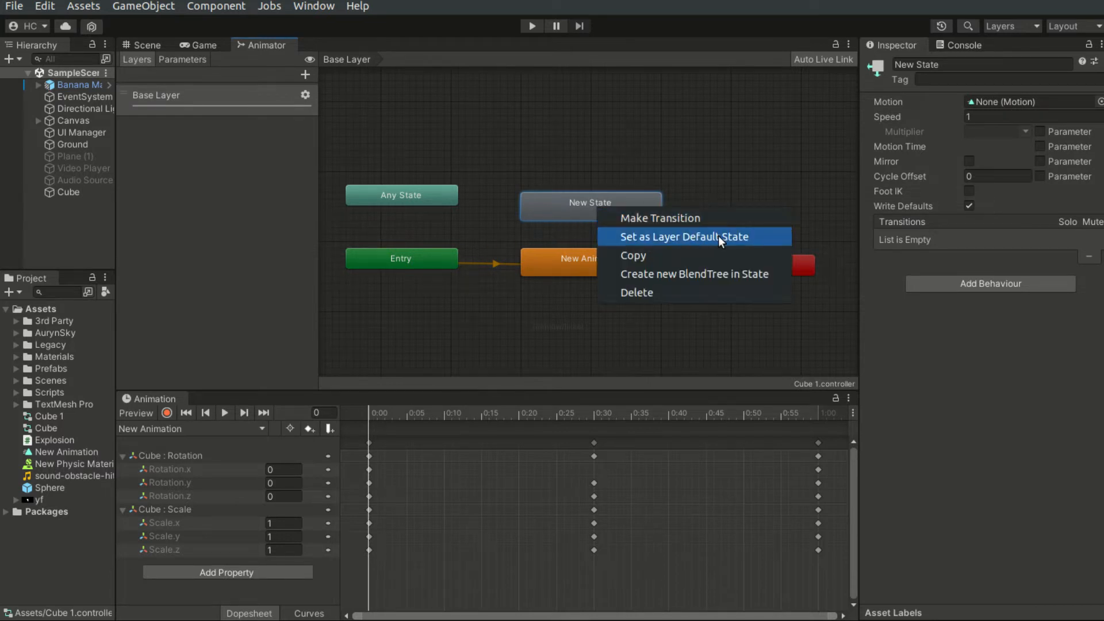
click(683, 237)
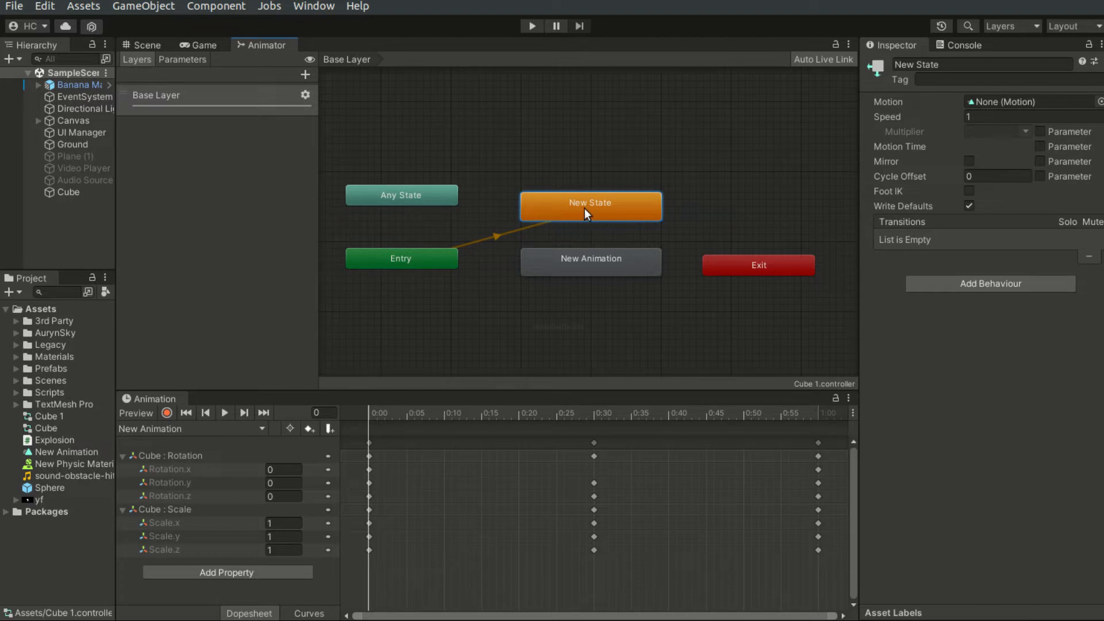
mouse_move(655, 229)
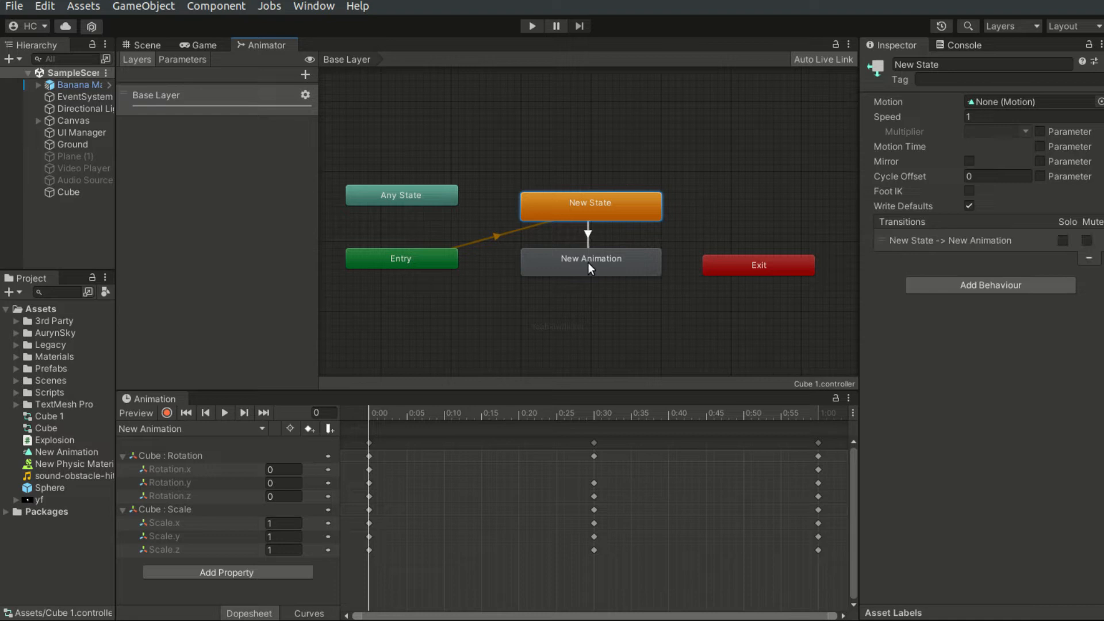
click(590, 262)
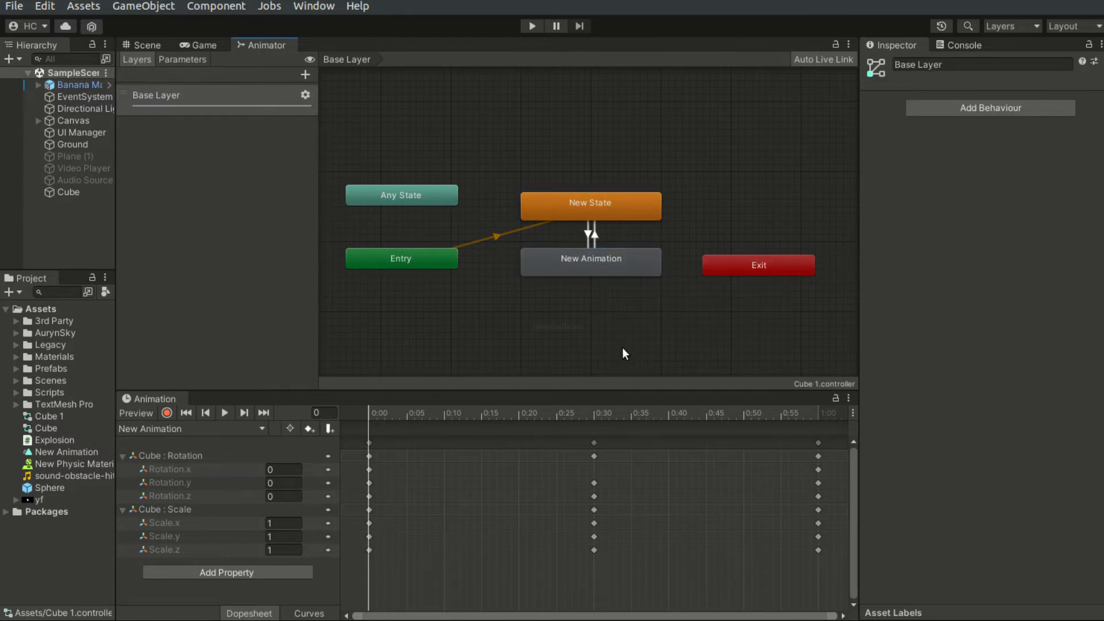
mouse_move(183, 58)
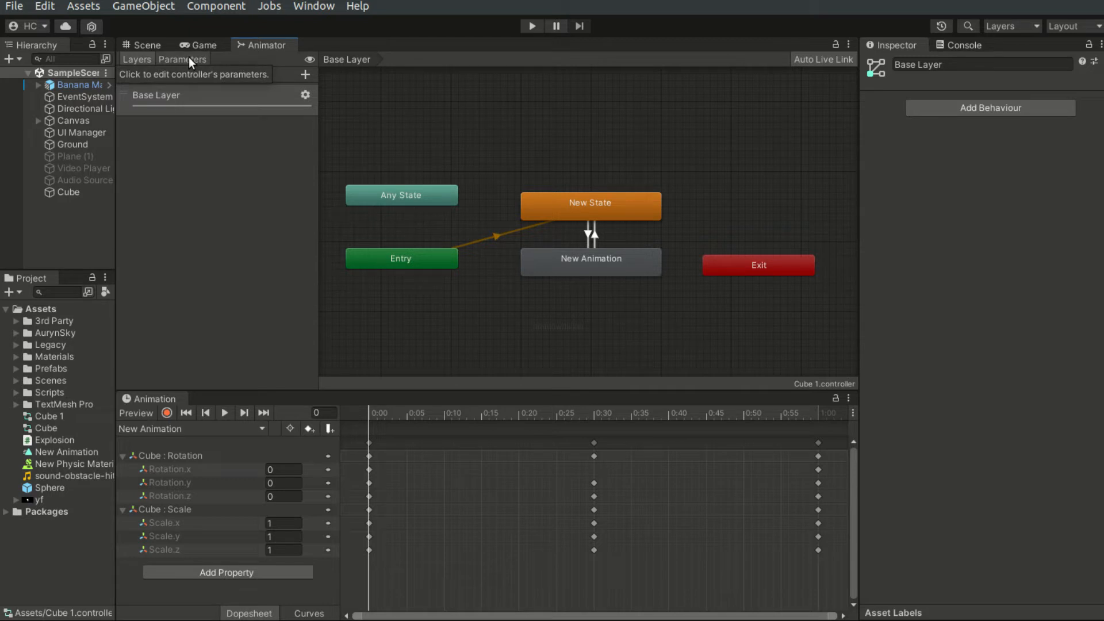
- In Parameters, add a Bool parameter named play
click(183, 58)
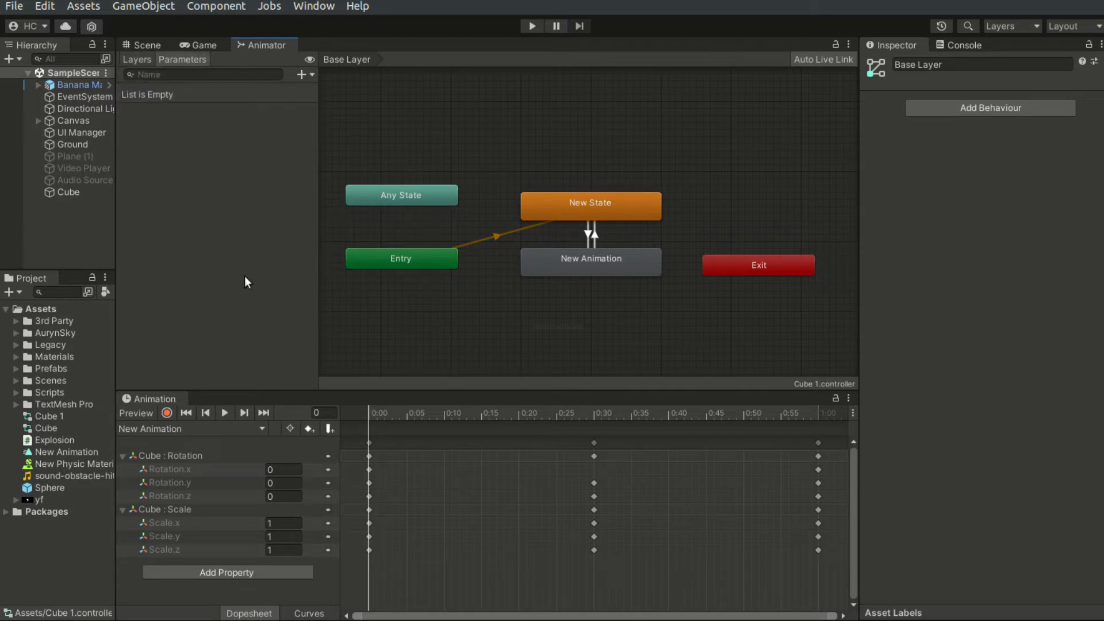
mouse_move(136, 96)
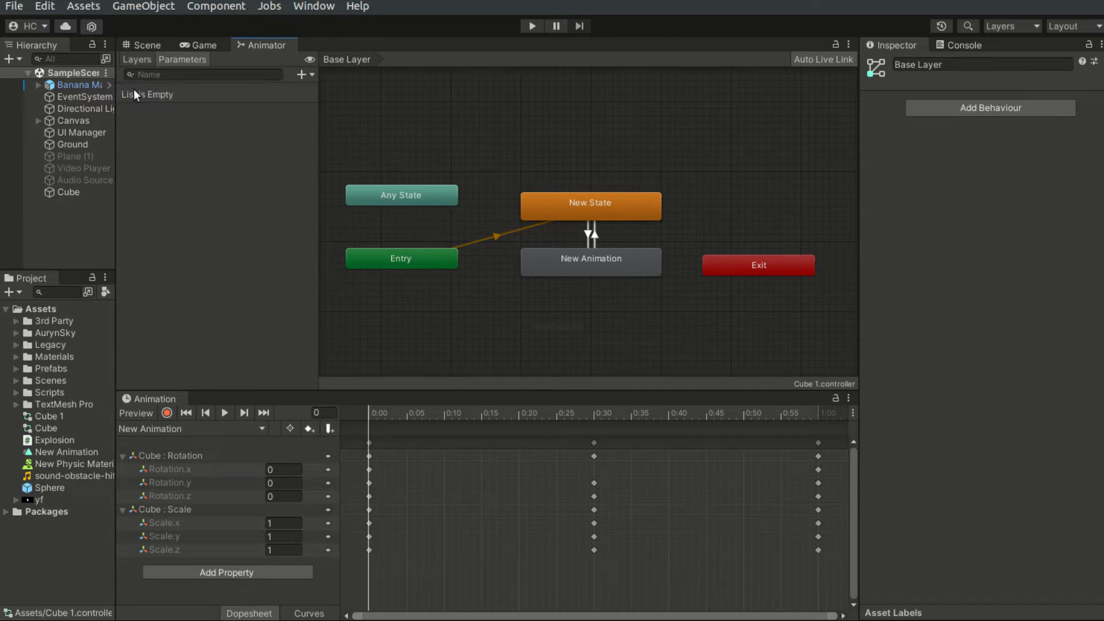
click(205, 74)
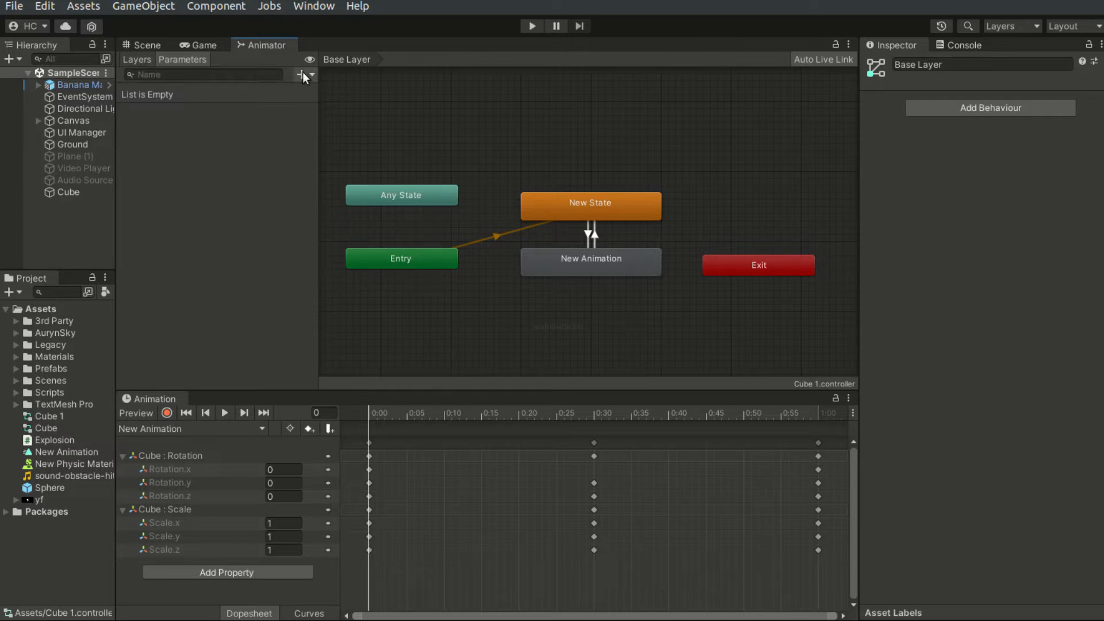
click(303, 74)
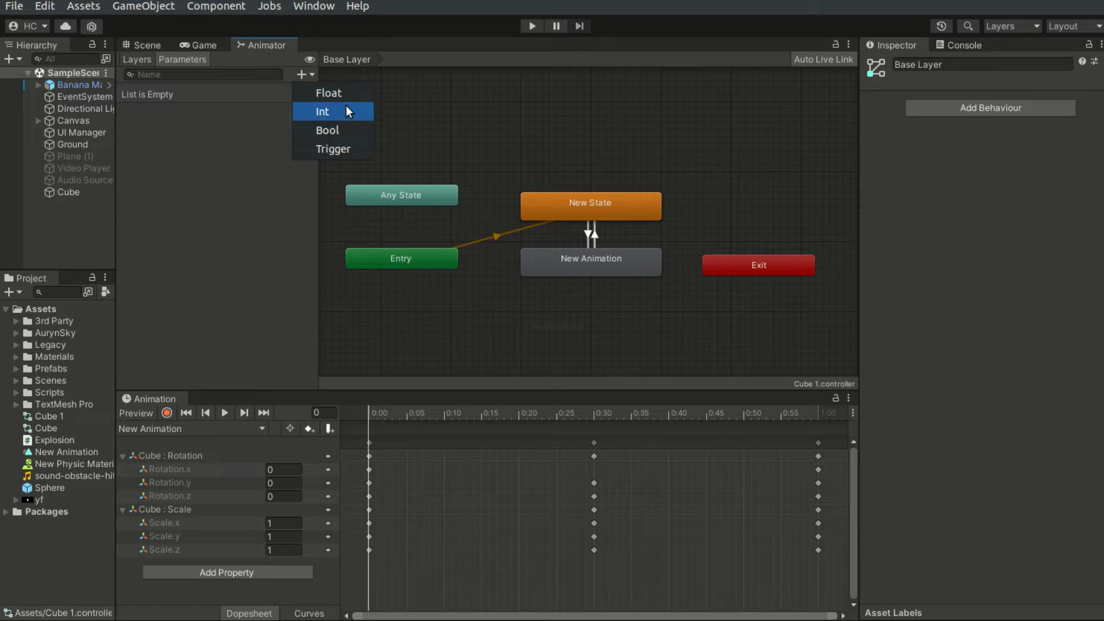
mouse_move(329, 92)
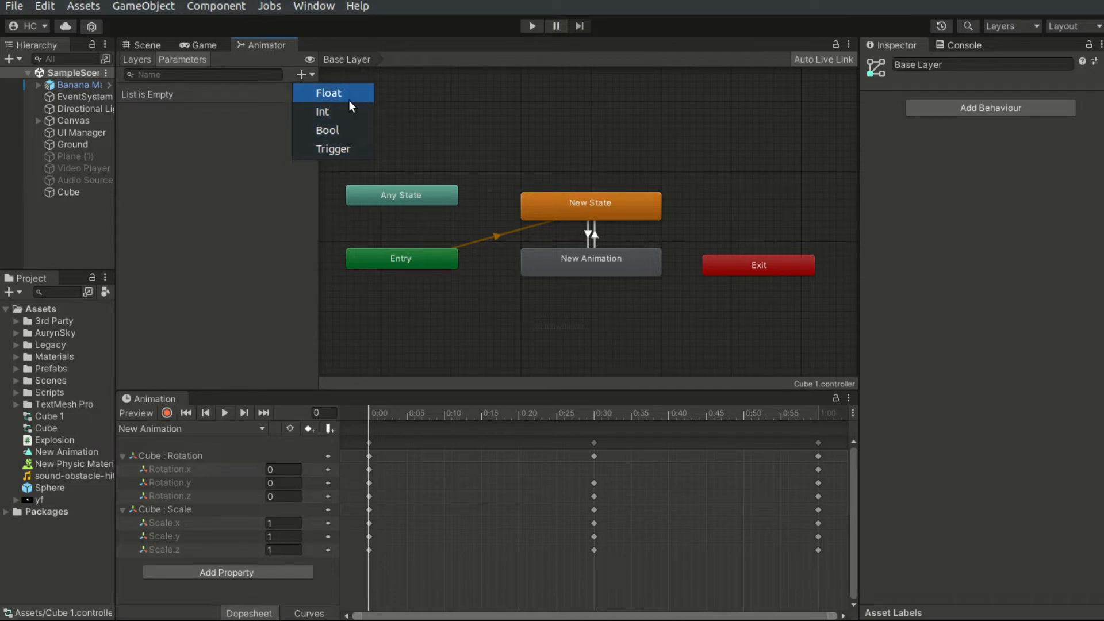
mouse_move(346, 130)
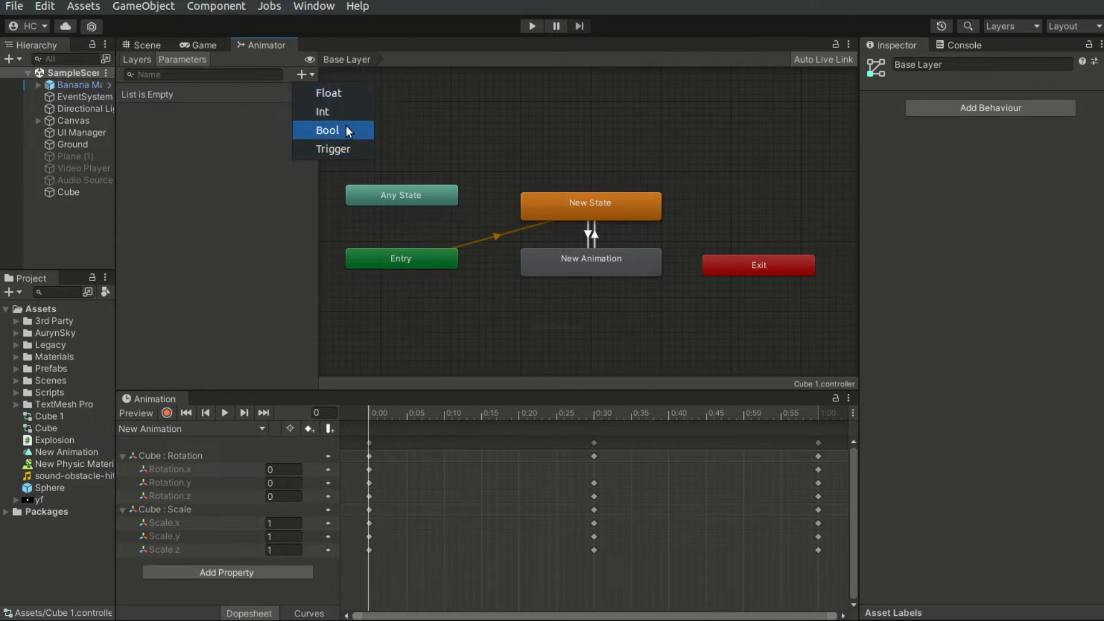
mouse_move(344, 150)
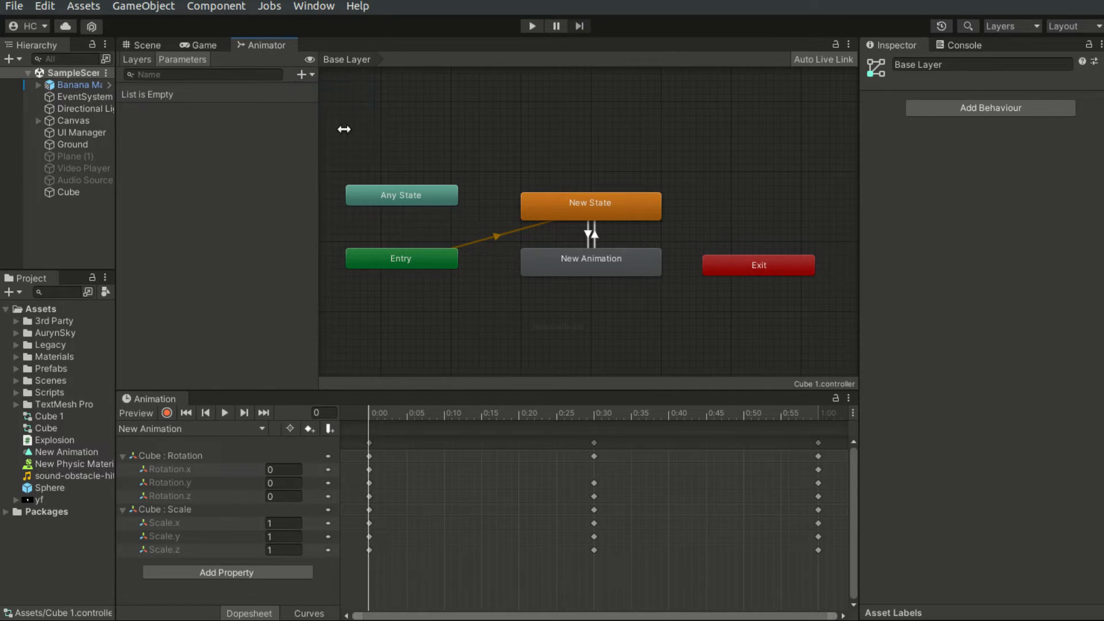
click(302, 73)
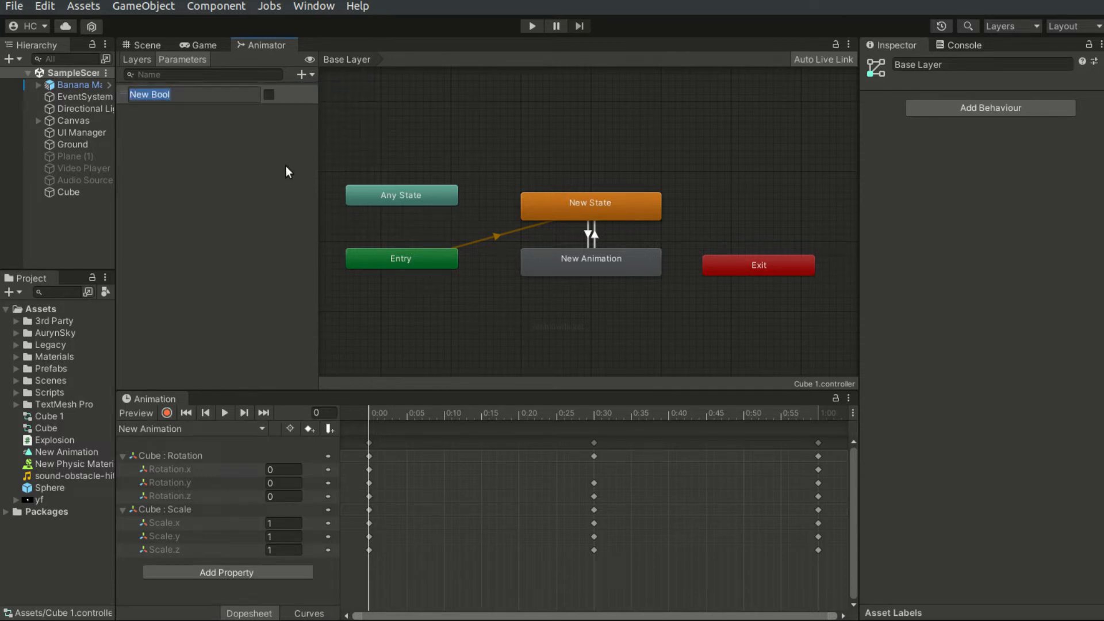
text(play)
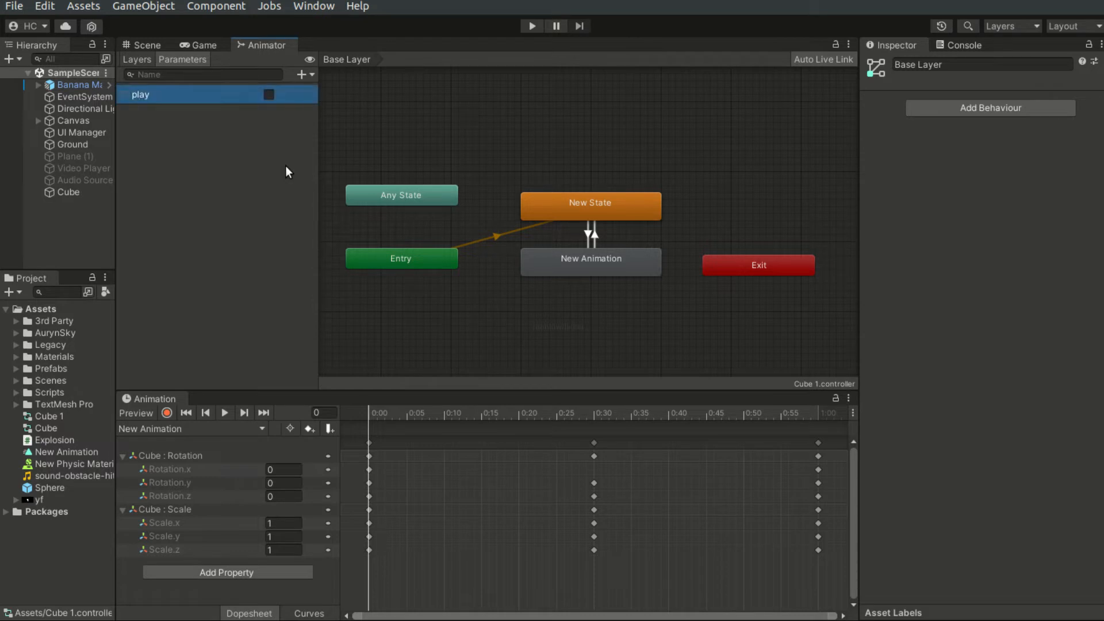
- Add a Trigger parameter named trigger
click(302, 75)
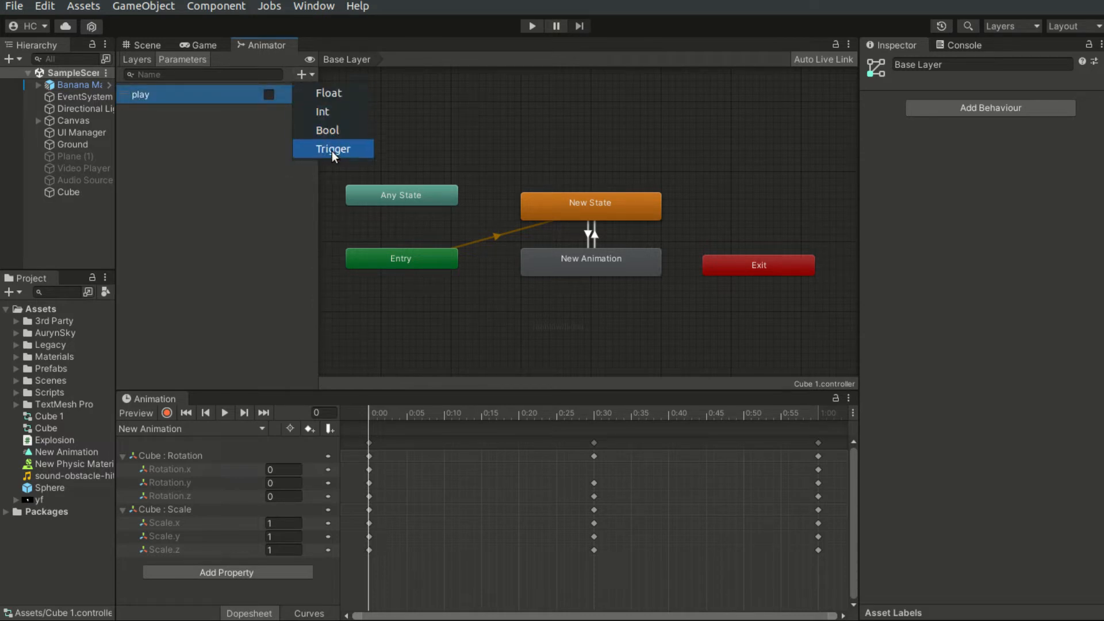
click(334, 148)
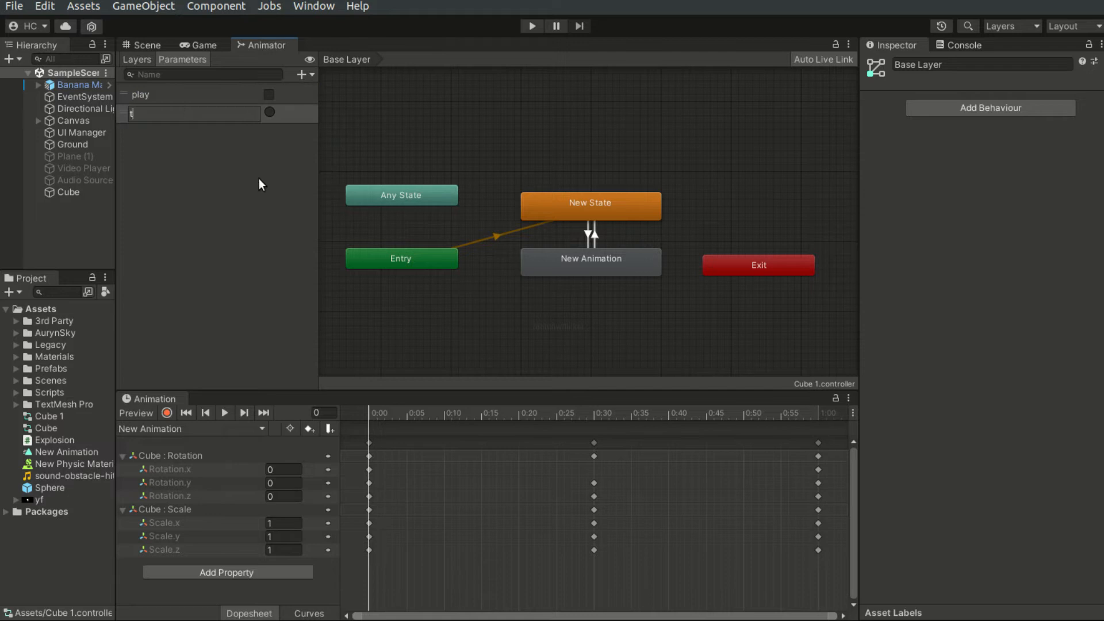
text(rigger)
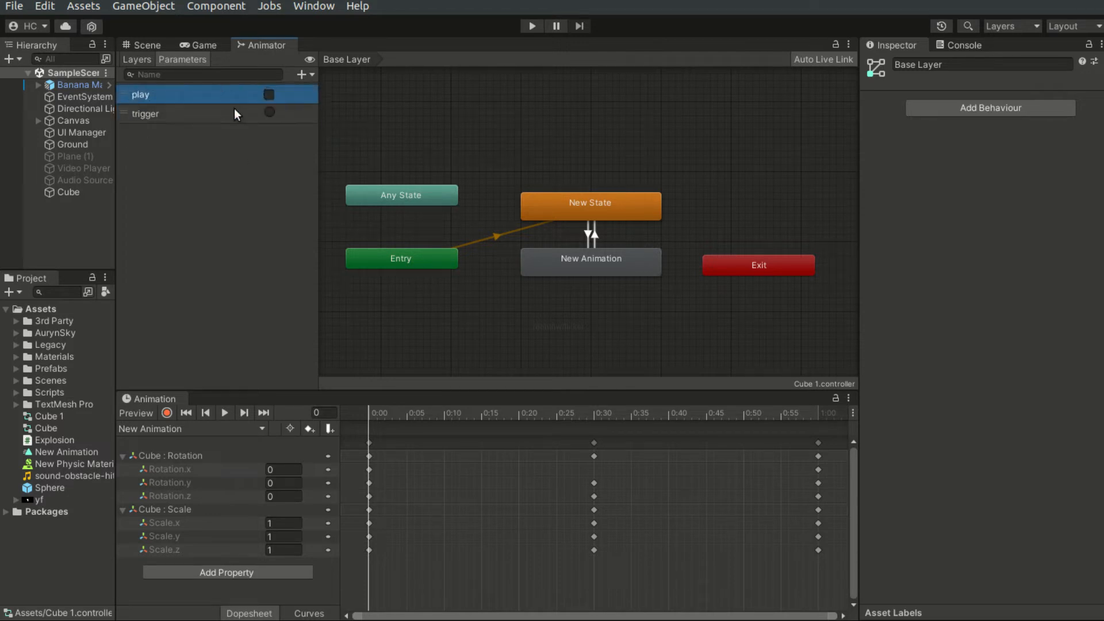
mouse_move(462, 181)
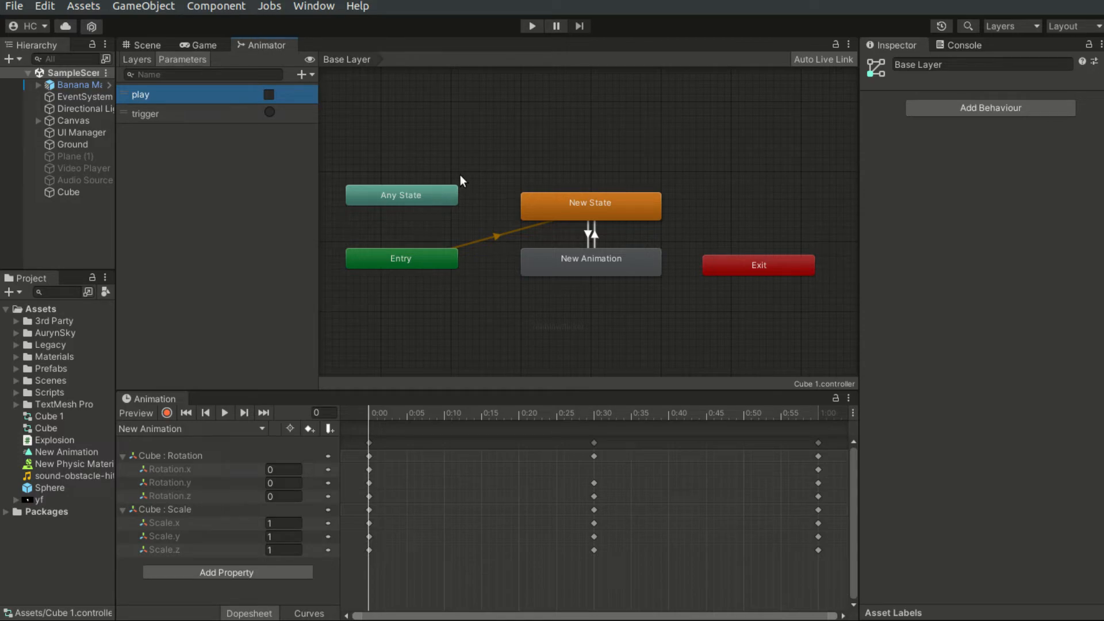
click(590, 206)
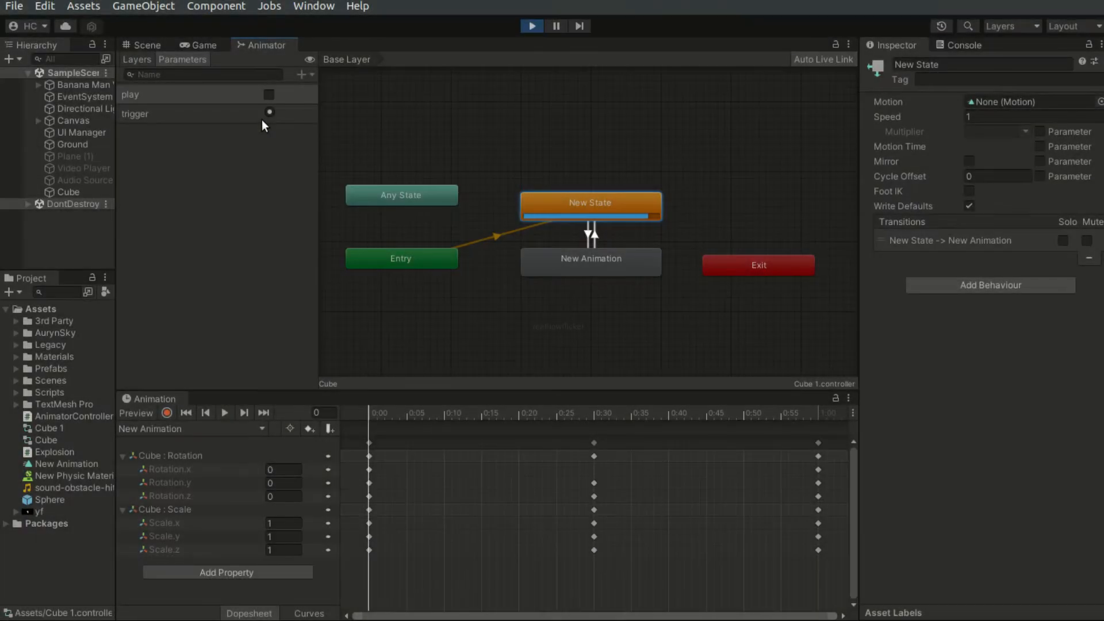
mouse_move(265, 97)
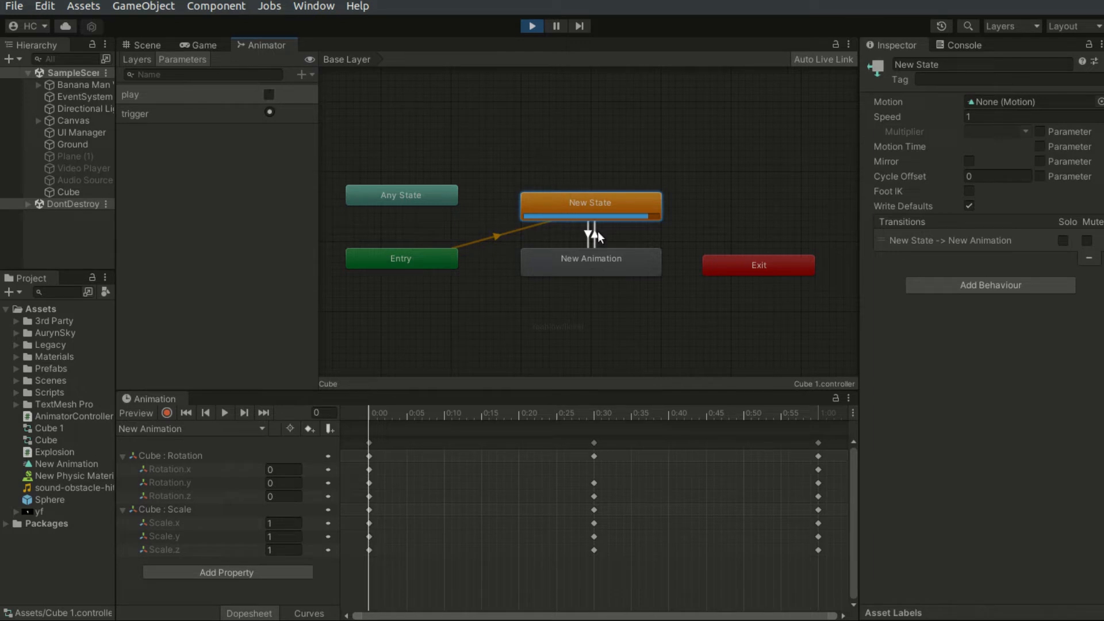
click(590, 233)
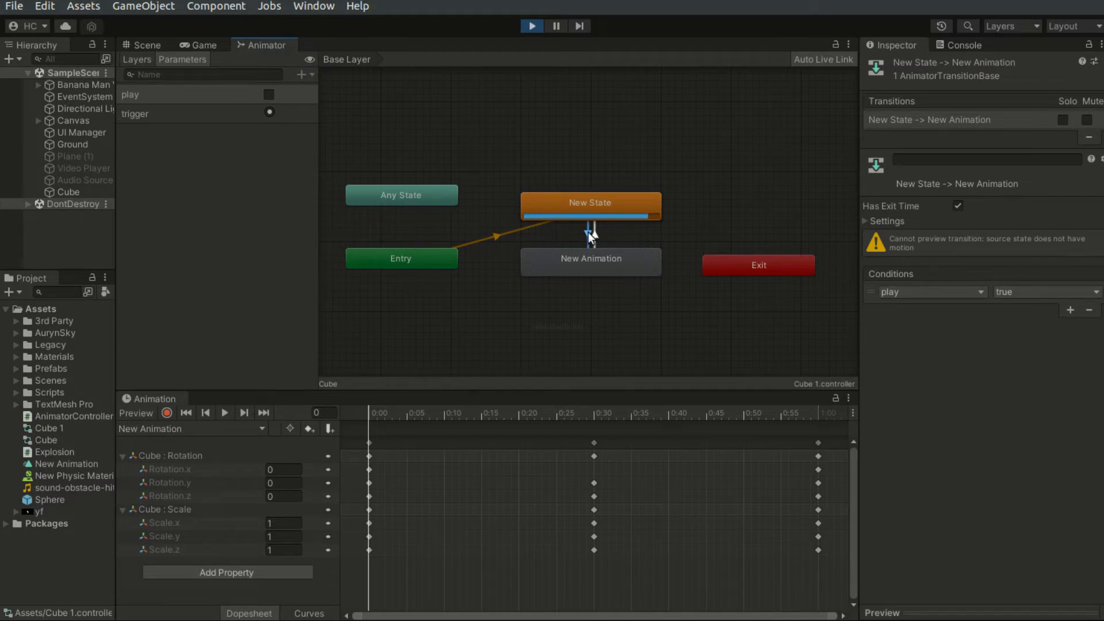
mouse_move(585, 253)
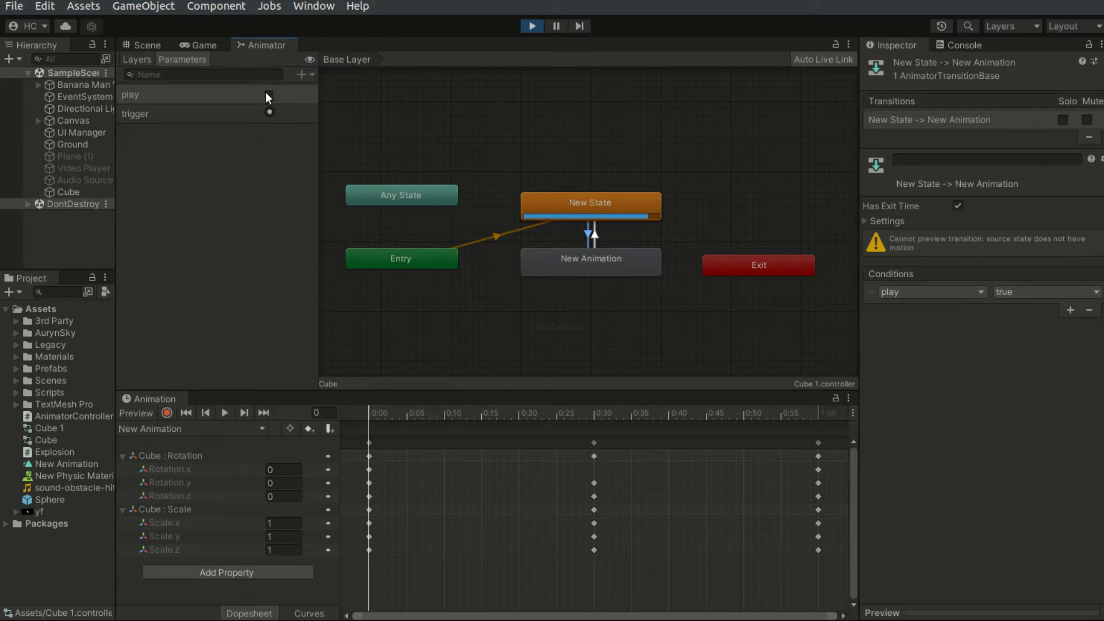
click(269, 94)
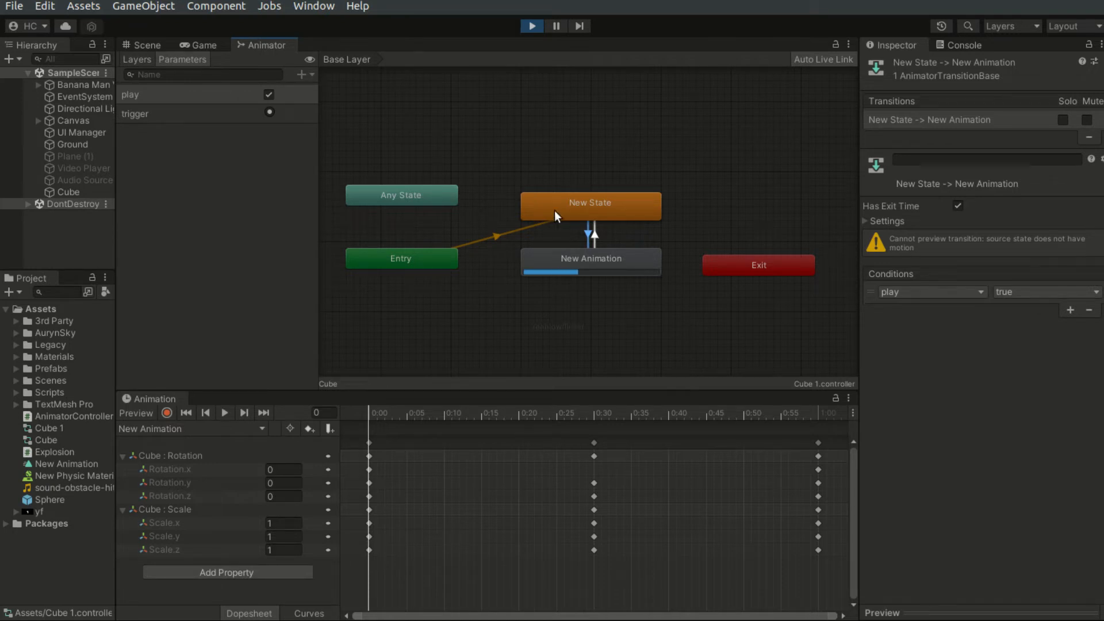
click(269, 93)
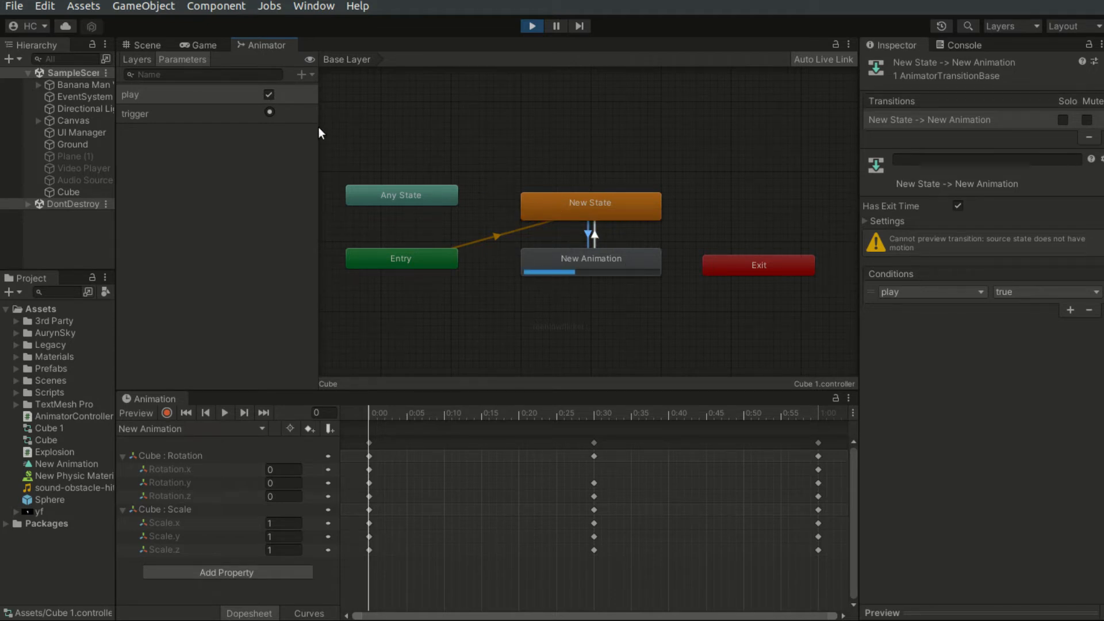
click(269, 94)
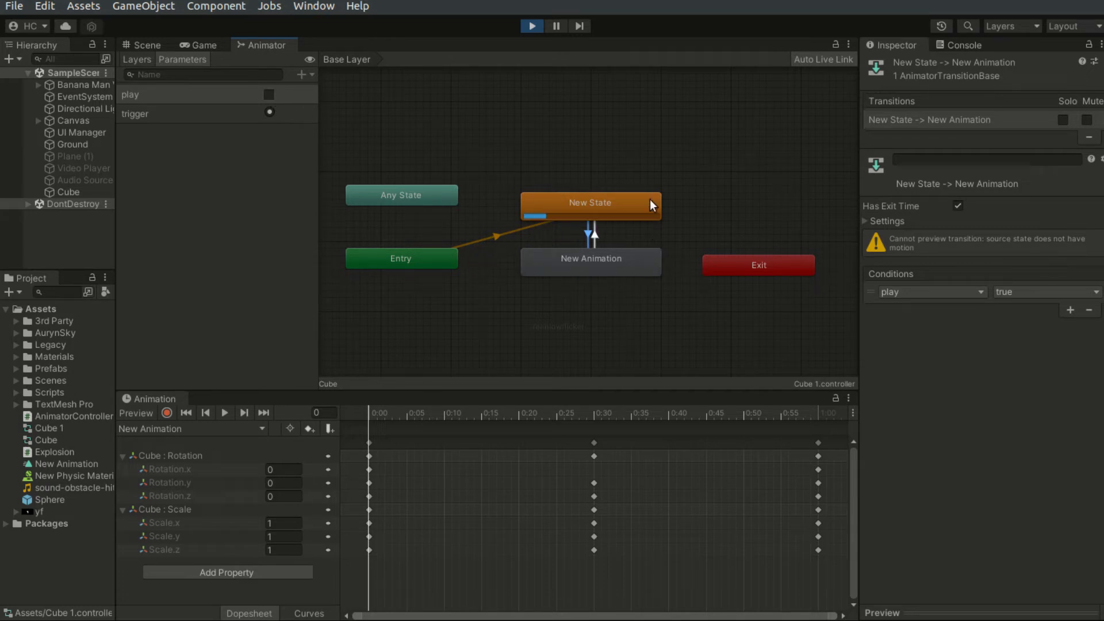
mouse_move(476, 215)
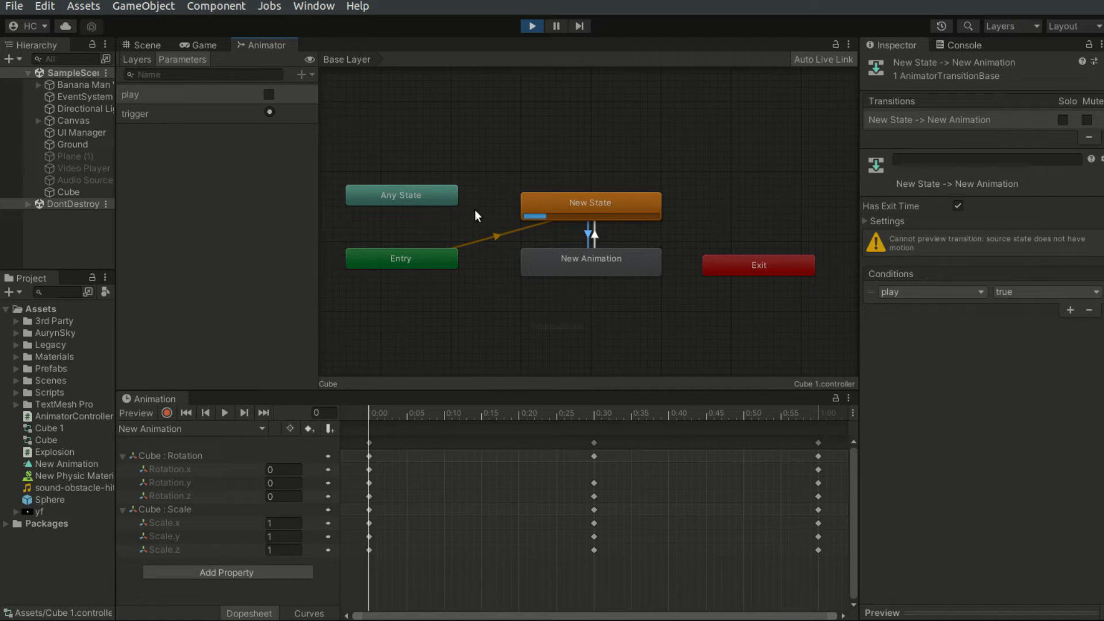
mouse_move(696, 221)
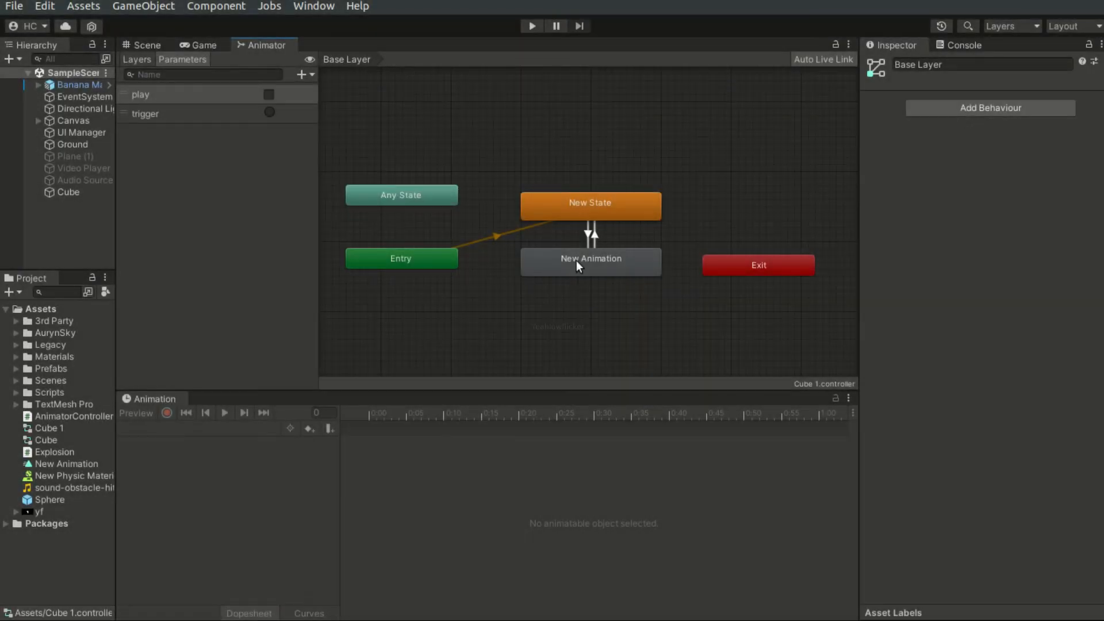
- Give the New State to New Animation transition a condition on the play parameter
click(590, 232)
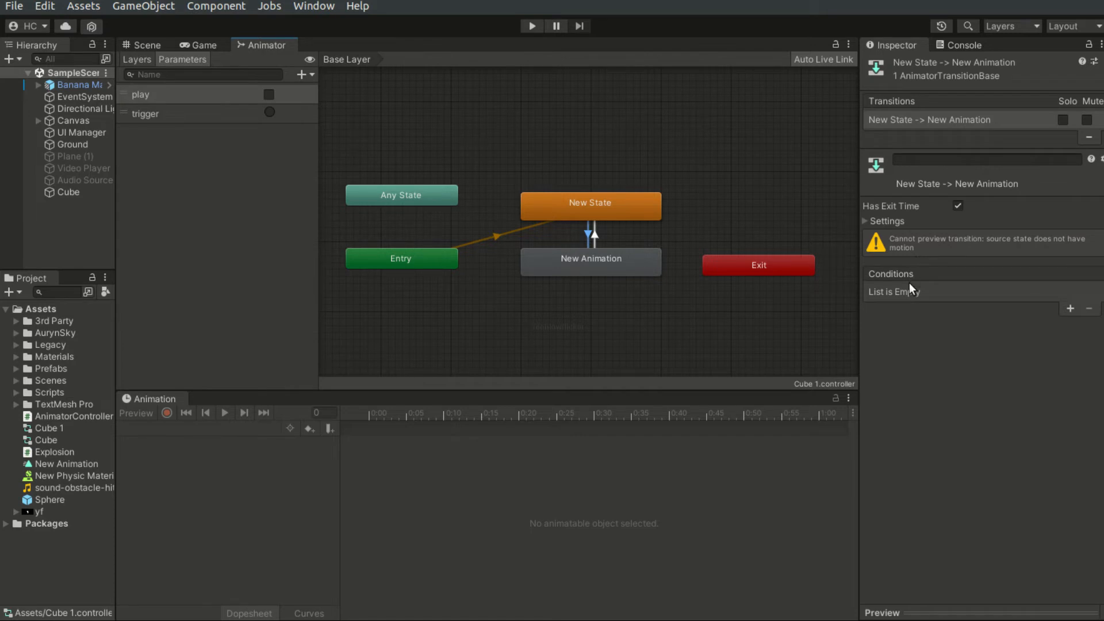
click(1070, 309)
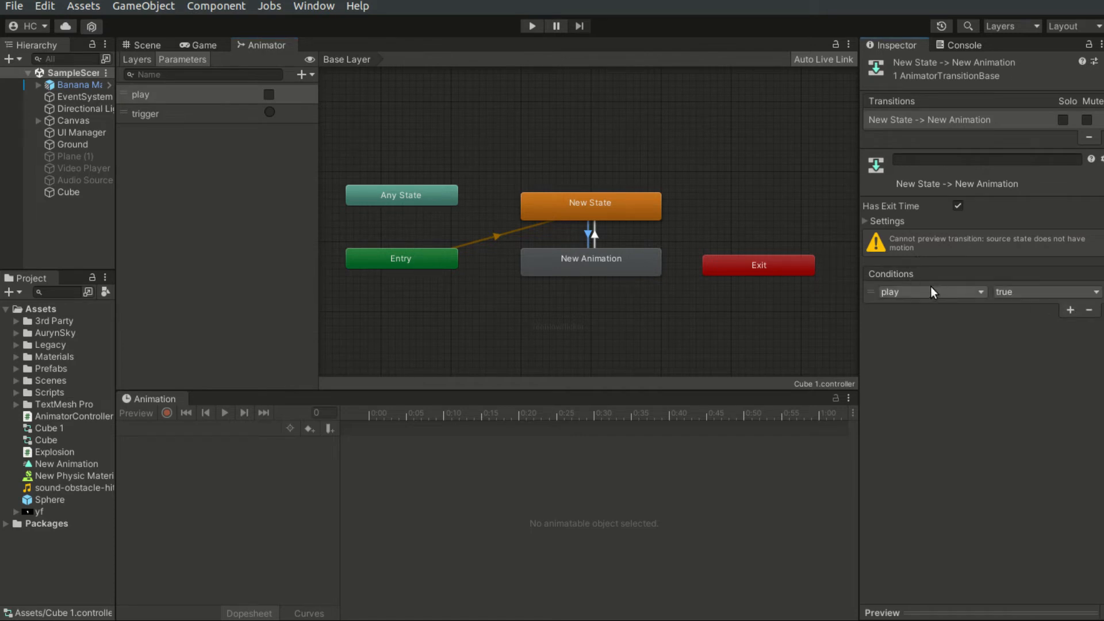
click(930, 291)
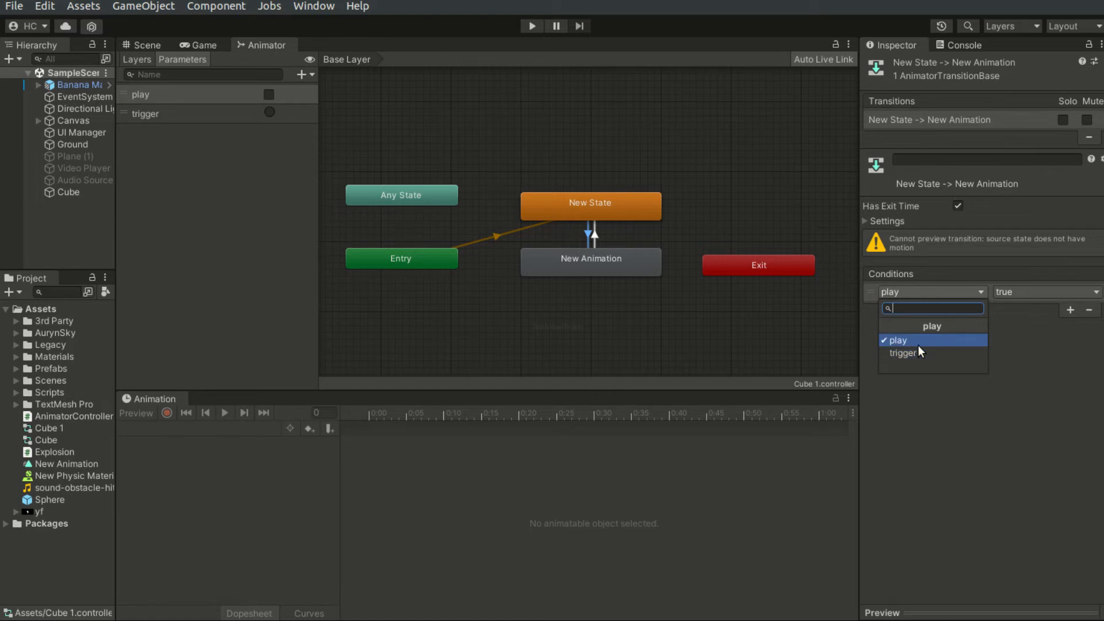
click(899, 341)
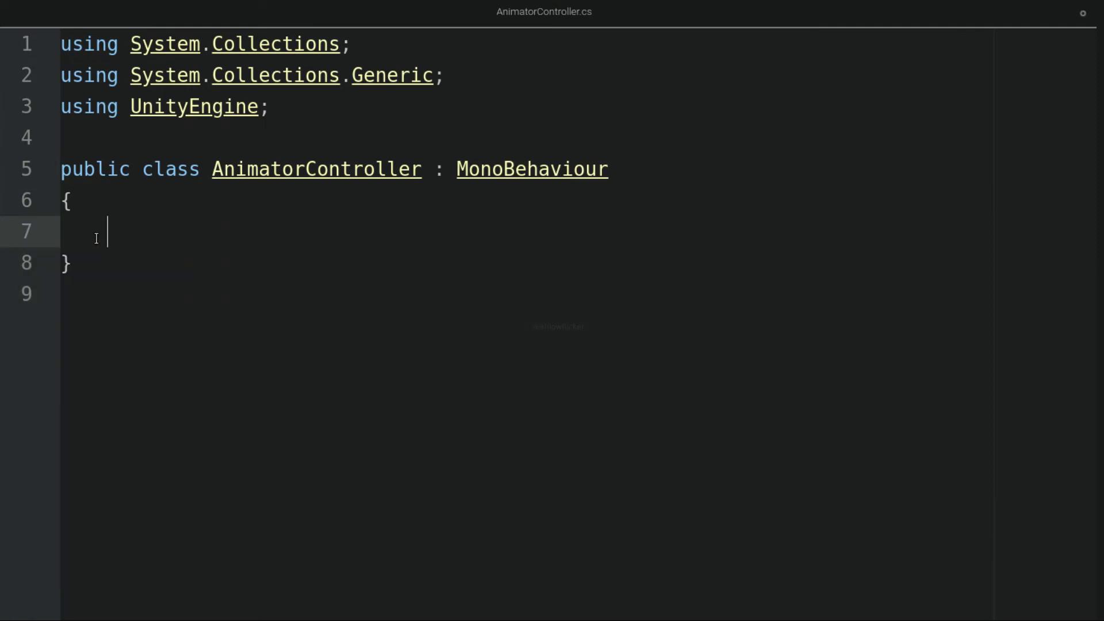
- Declare a public Animator field named animator in AnimatorController.cs
text(p)
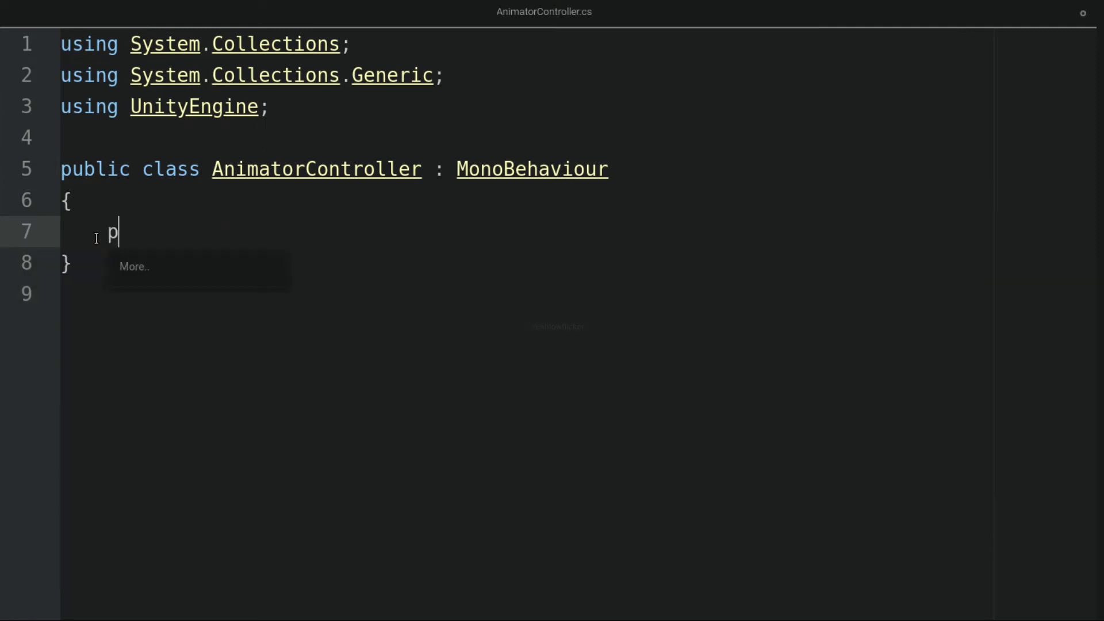
text(ublic Animator)
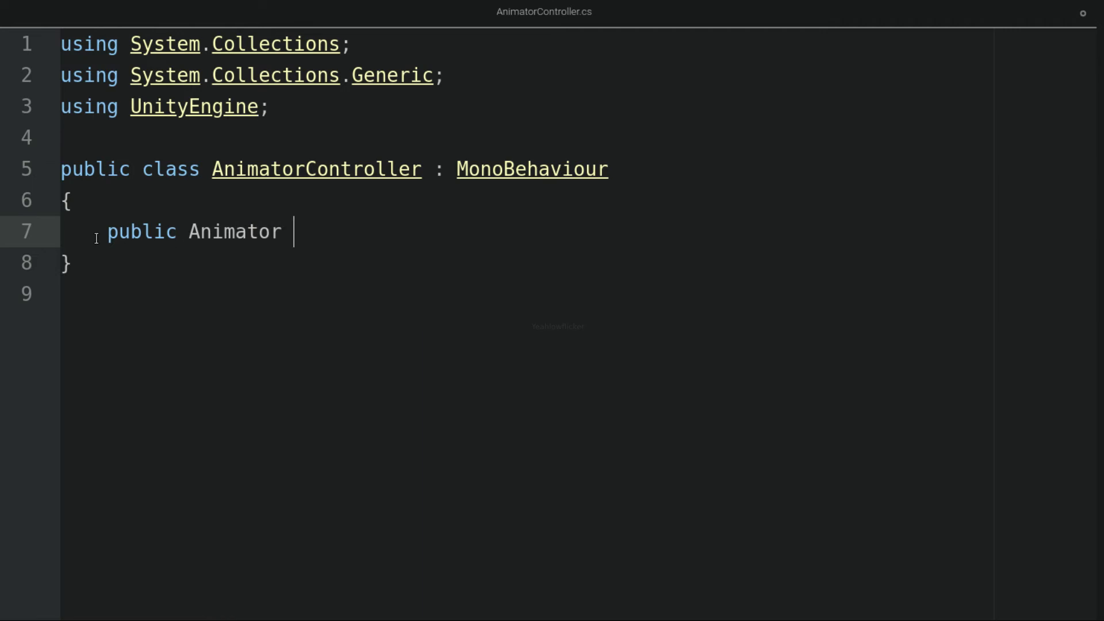
text(animator;)
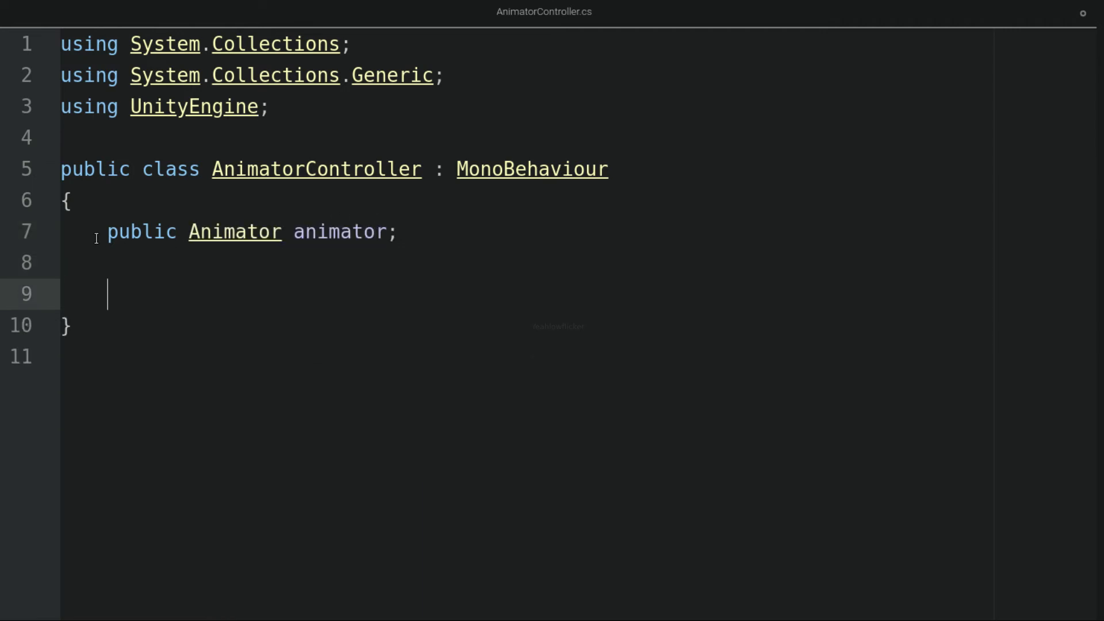
- Add a Start method that assigns animator via GetComponent<Animator>()
text(void Start() {)
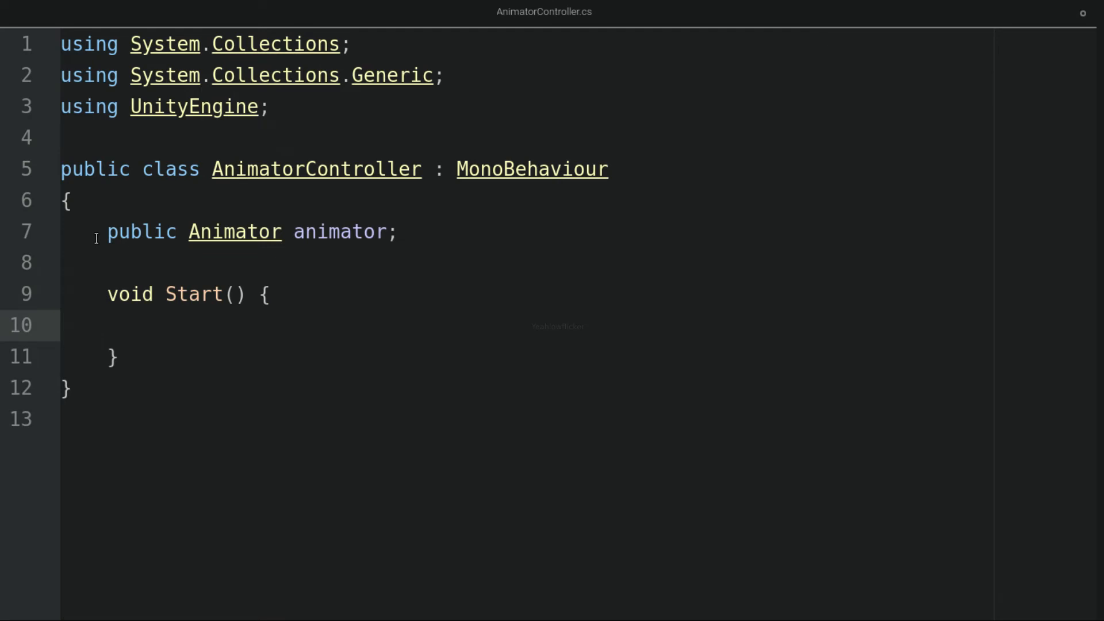
text(animator =)
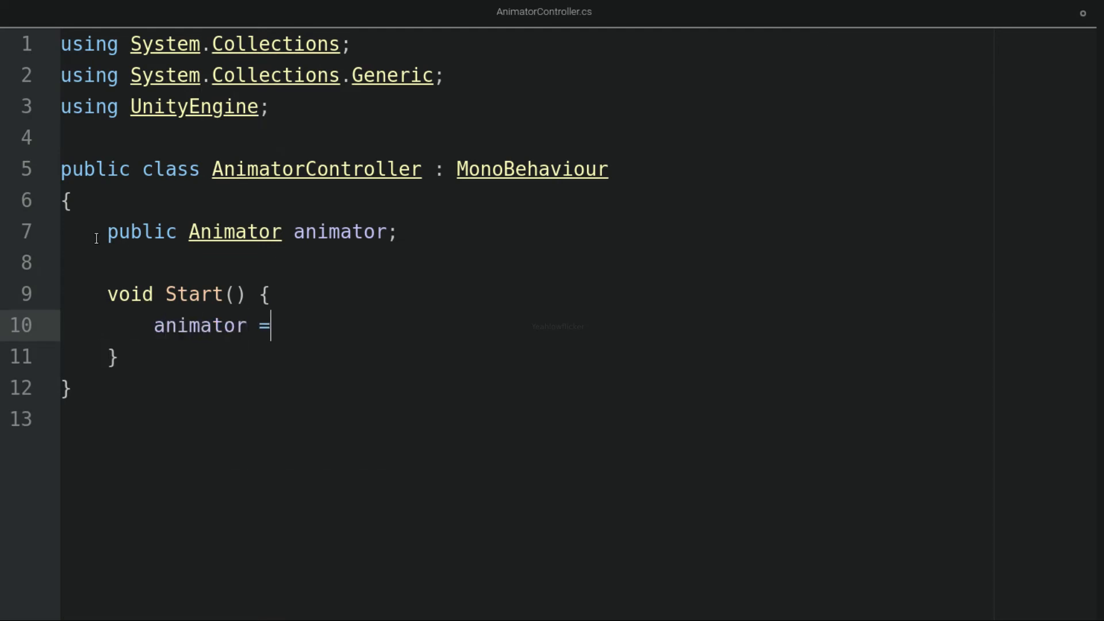
text(GetComp)
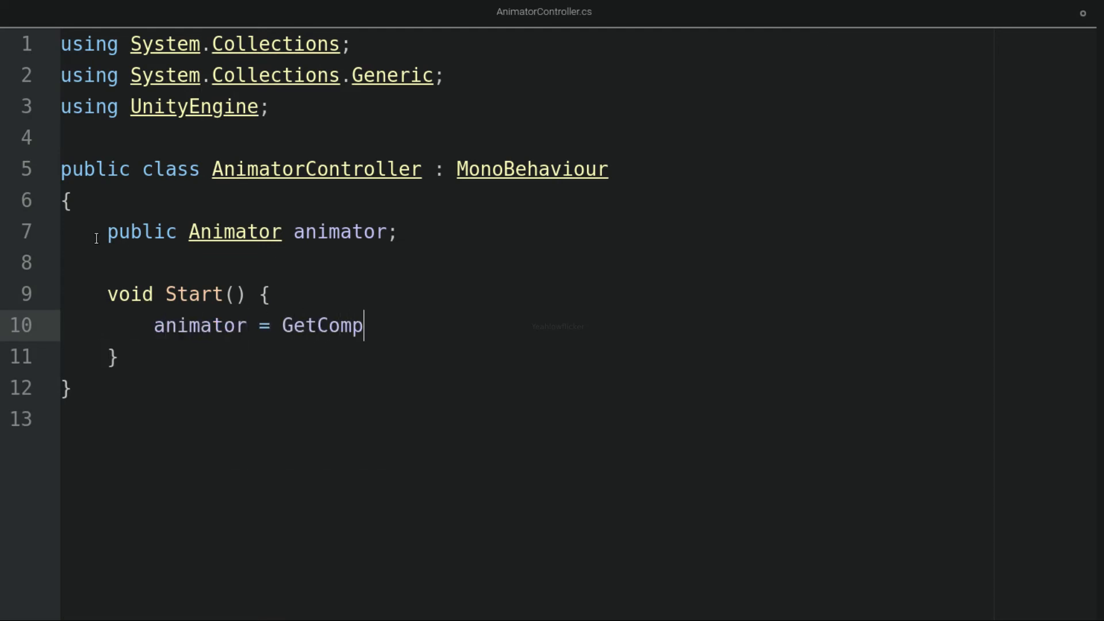
text(onent<Animator>)
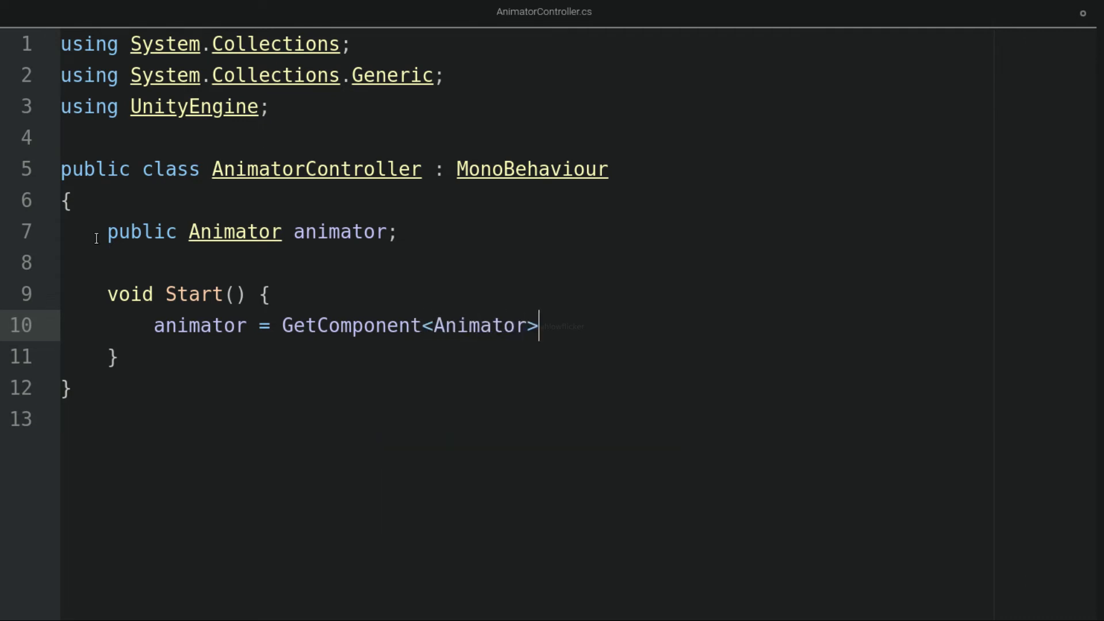
text(();)
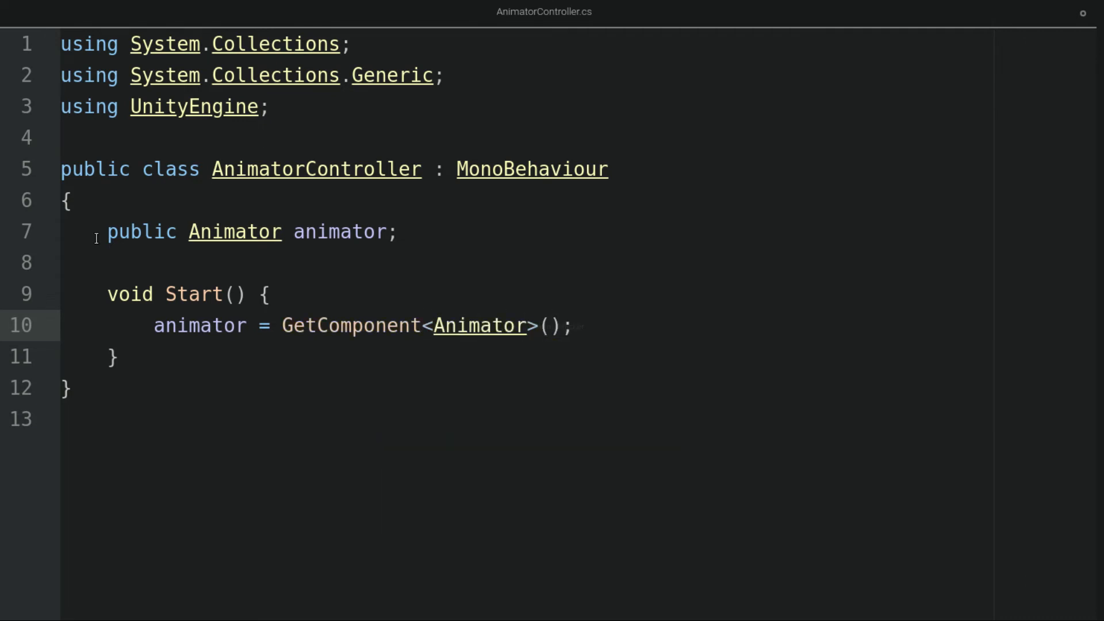
key(Enter)
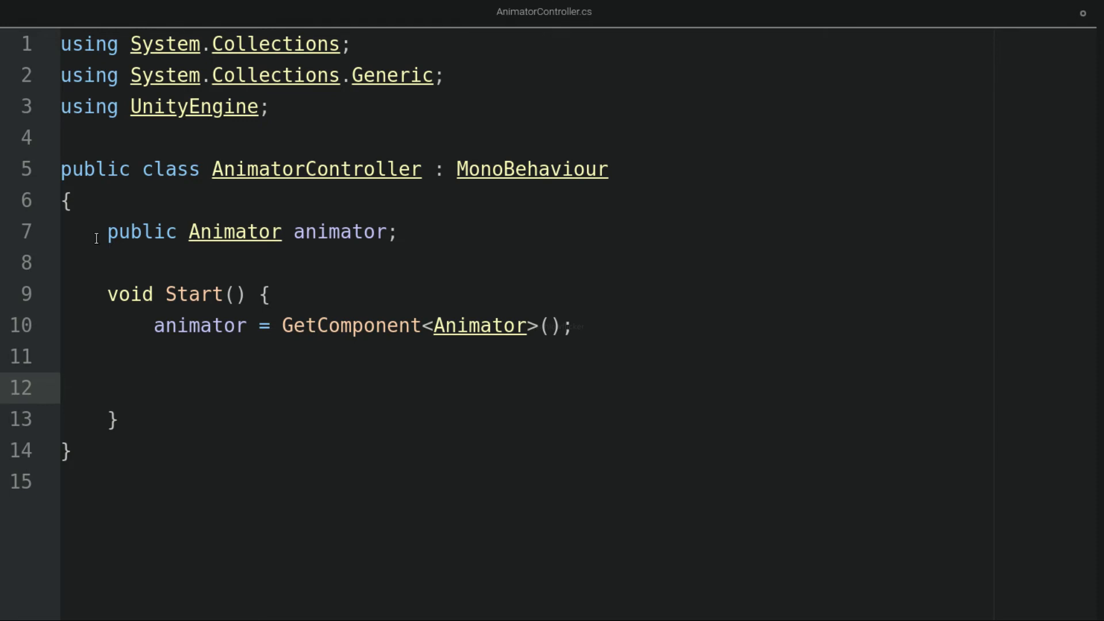
- Write animator.SetBool("play", true) inside Start, typed up to "tr"
text(animator.SetBool)
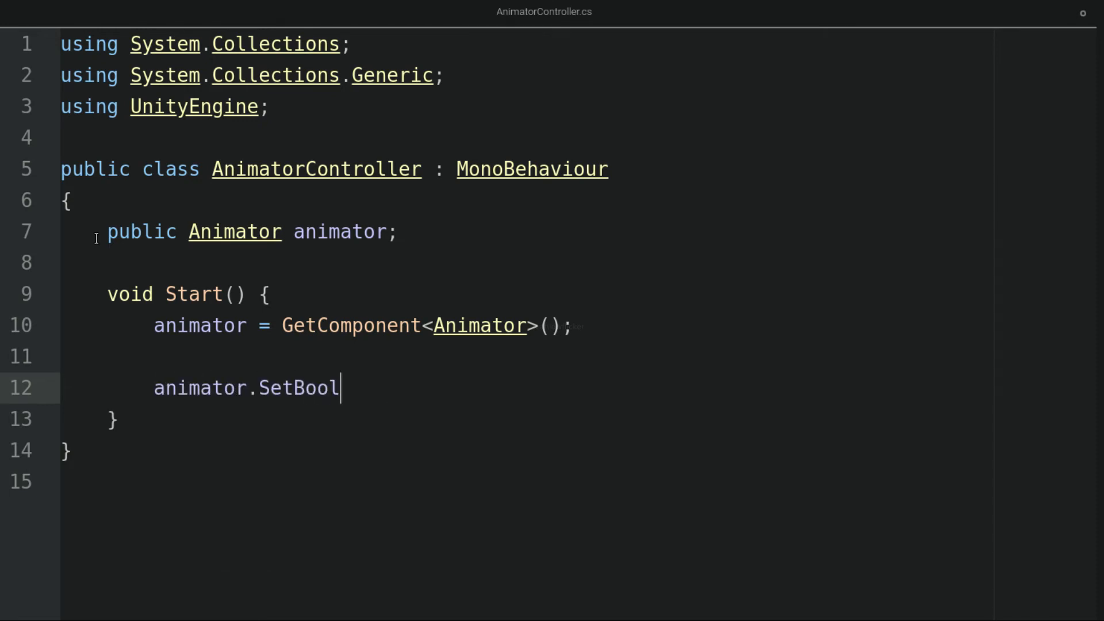
text(())
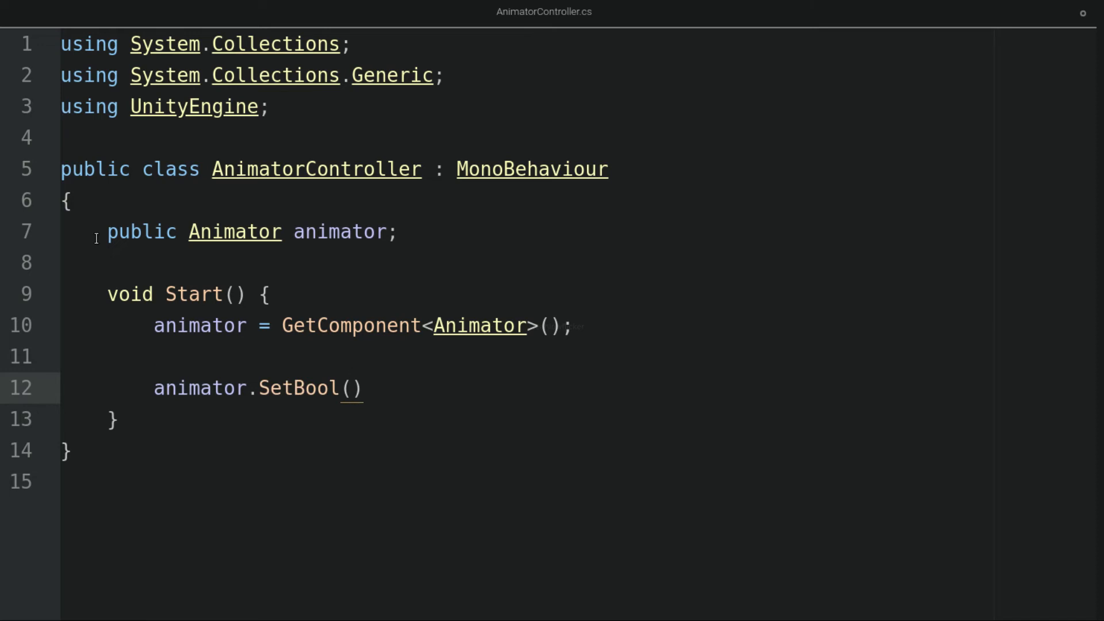
text("")
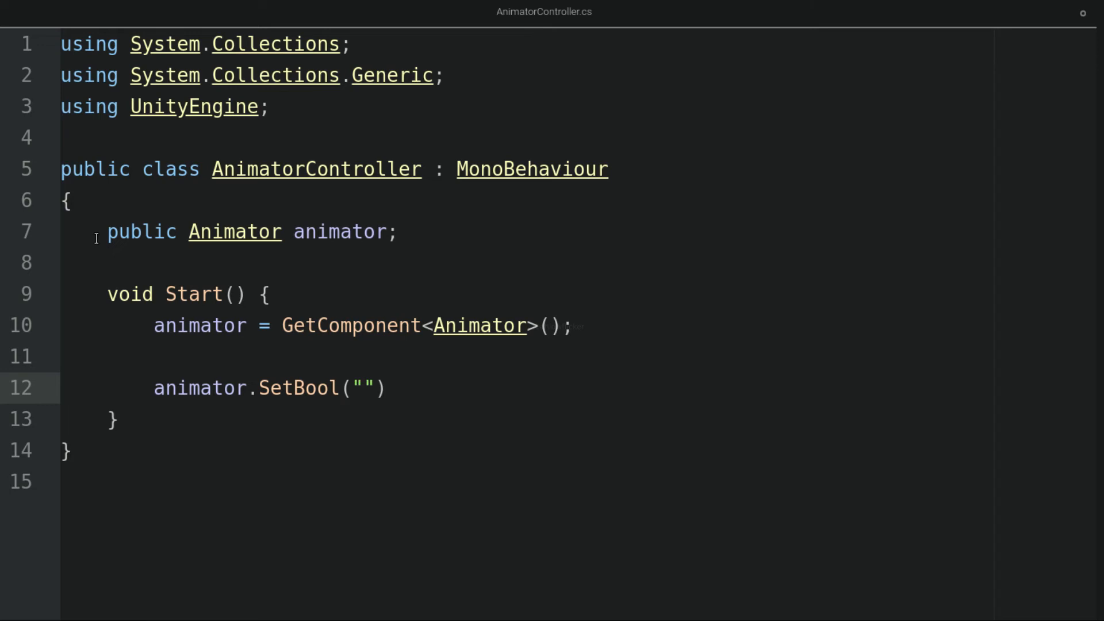
click(363, 387)
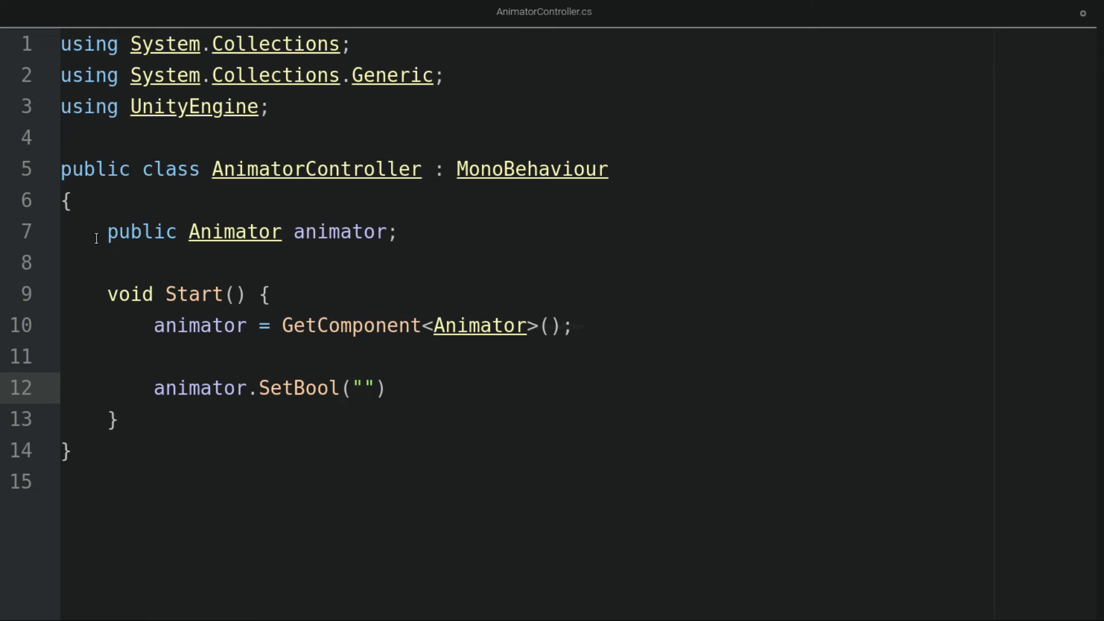
text(play",)
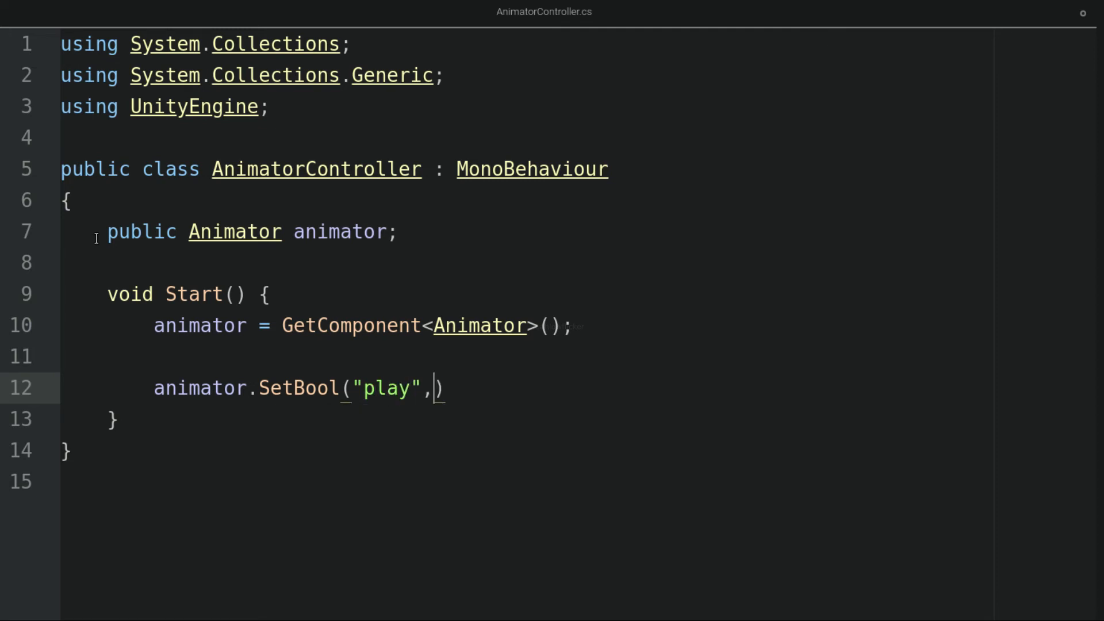
text(tr)
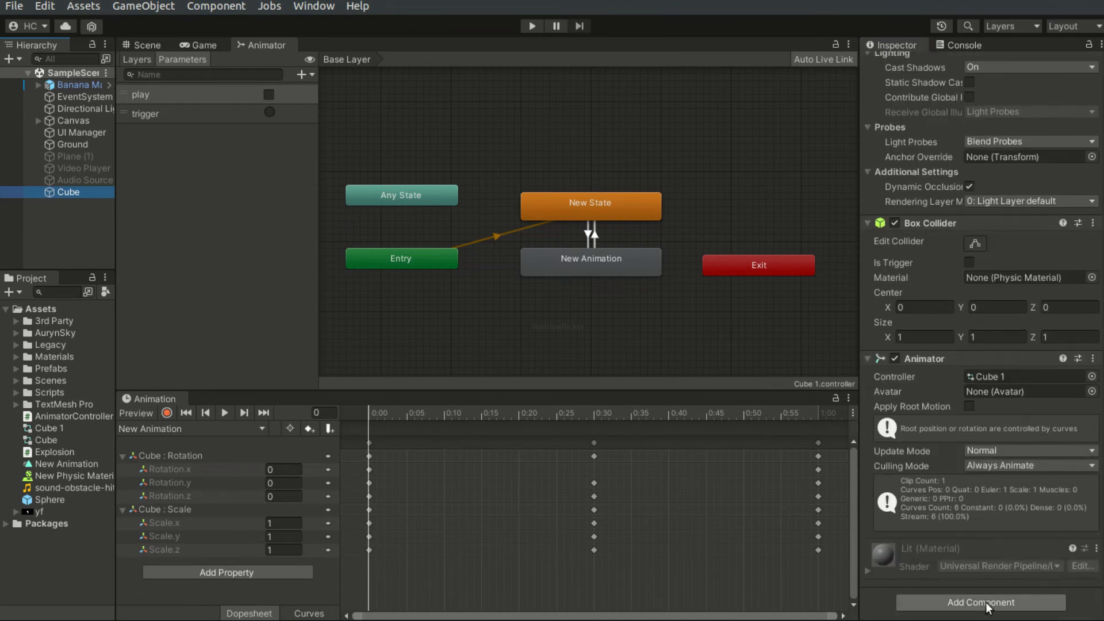
mouse_move(919, 606)
text(anima)
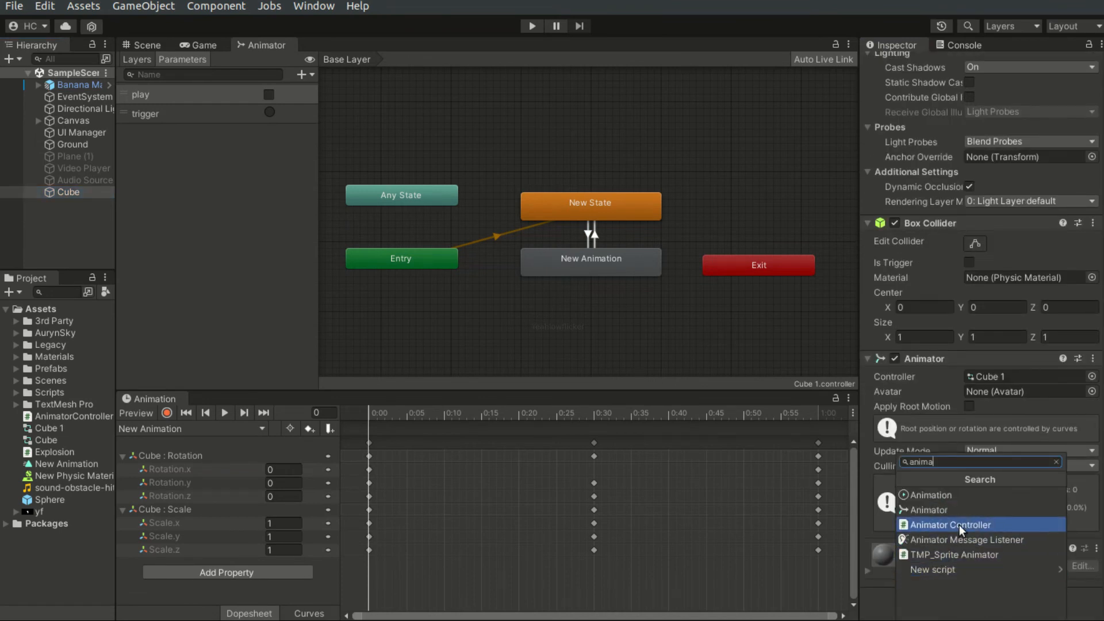
- Add the AnimatorController script to the Cube and run the scene to see it animate
click(950, 525)
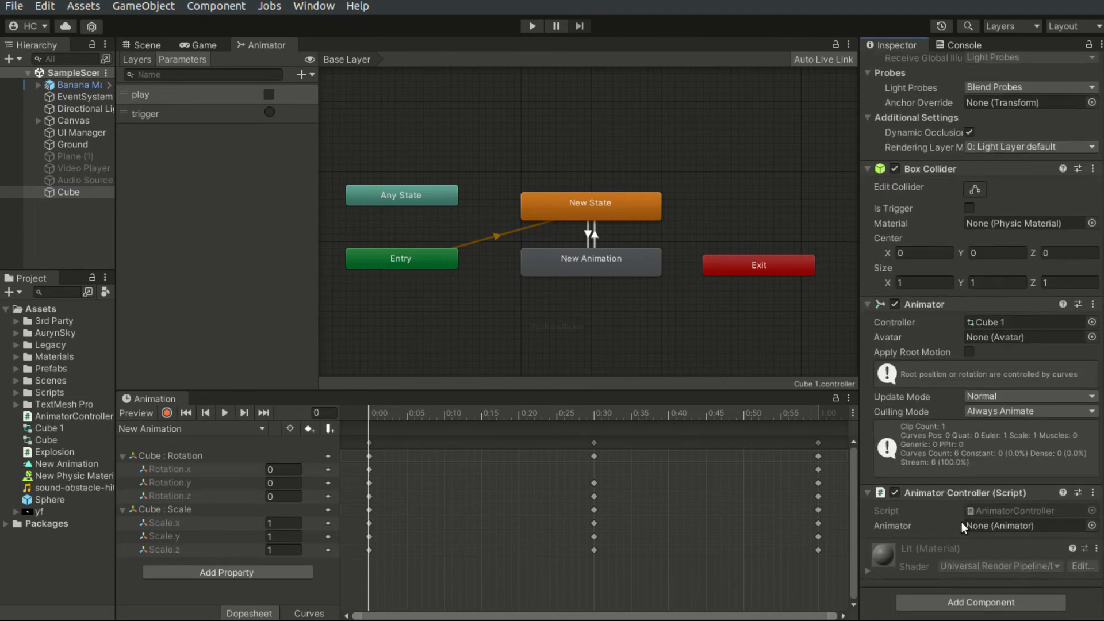
click(531, 26)
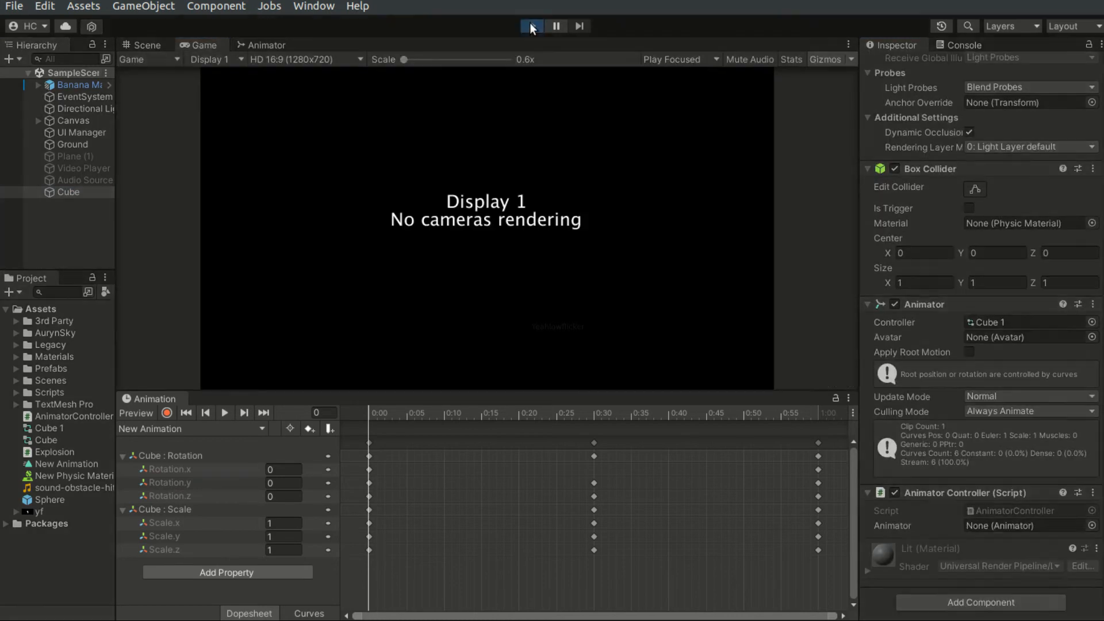
click(531, 26)
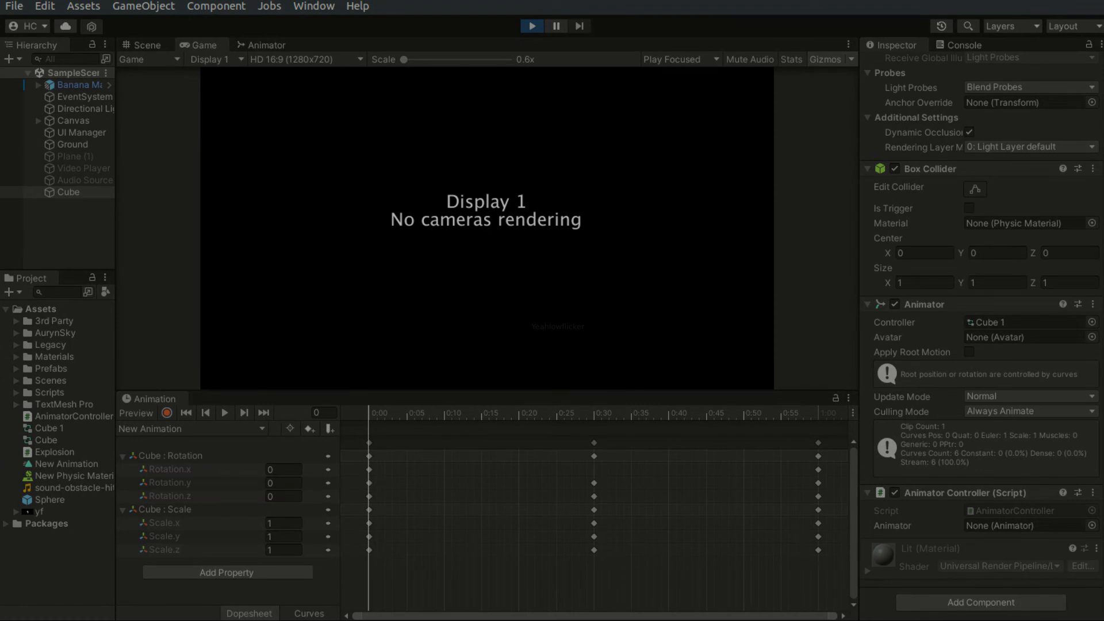
click(531, 27)
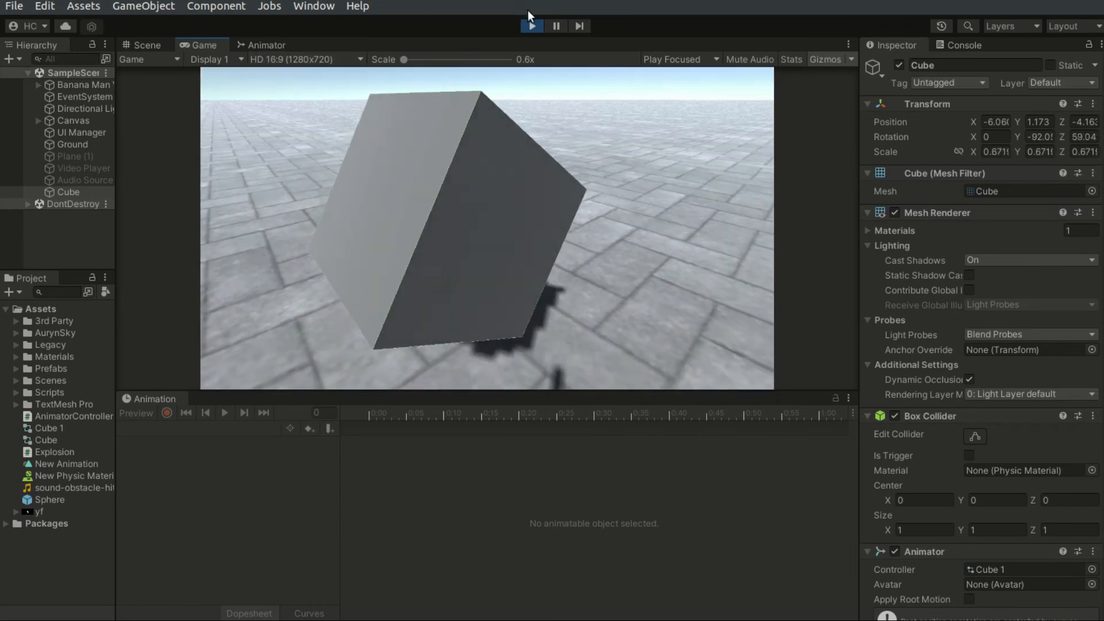
- Stop Play mode and switch the New State to New Animation transition condition from play to trigger
click(266, 45)
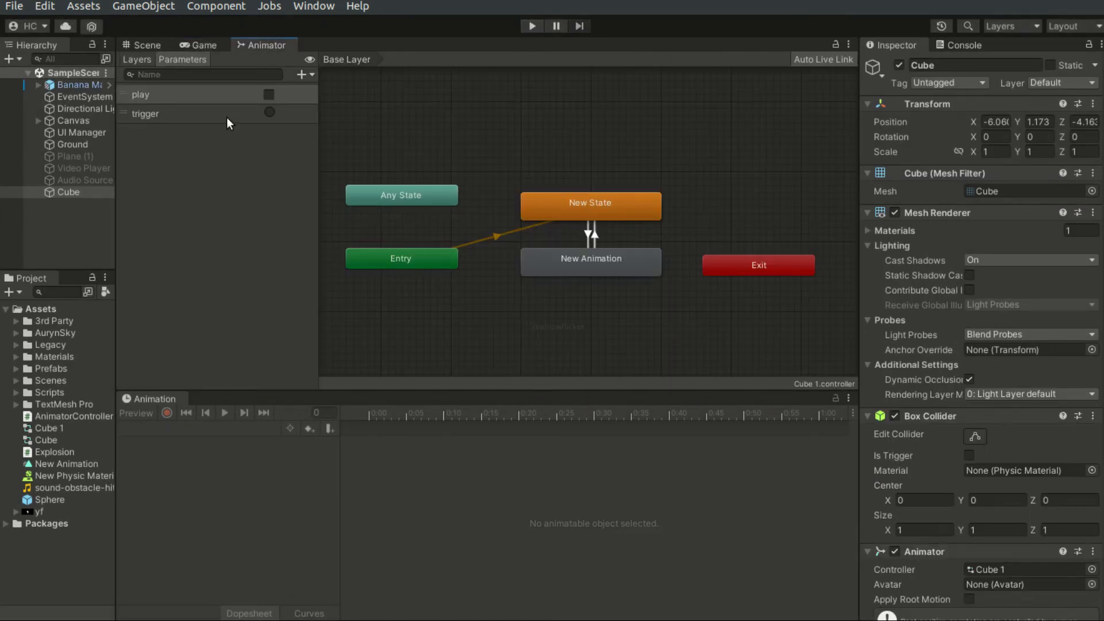
click(590, 235)
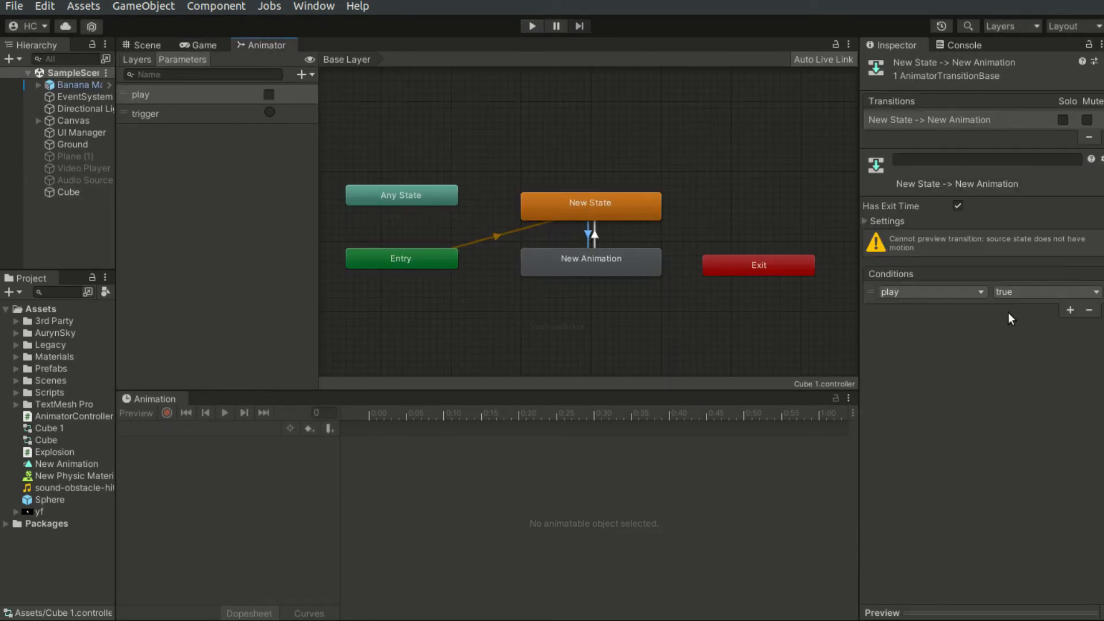
click(928, 291)
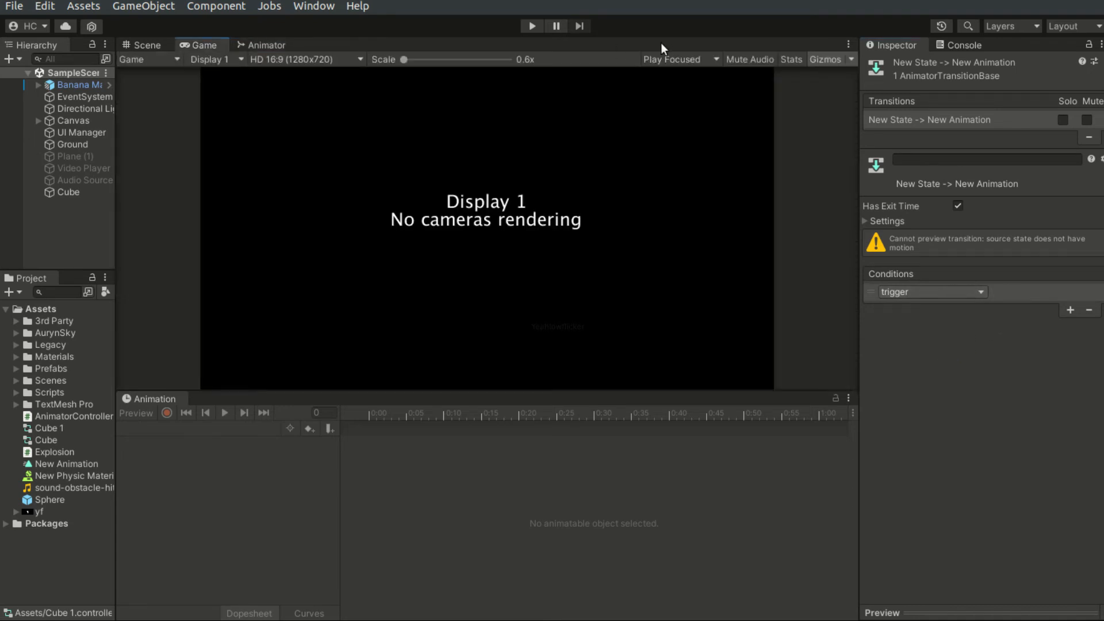
click(532, 27)
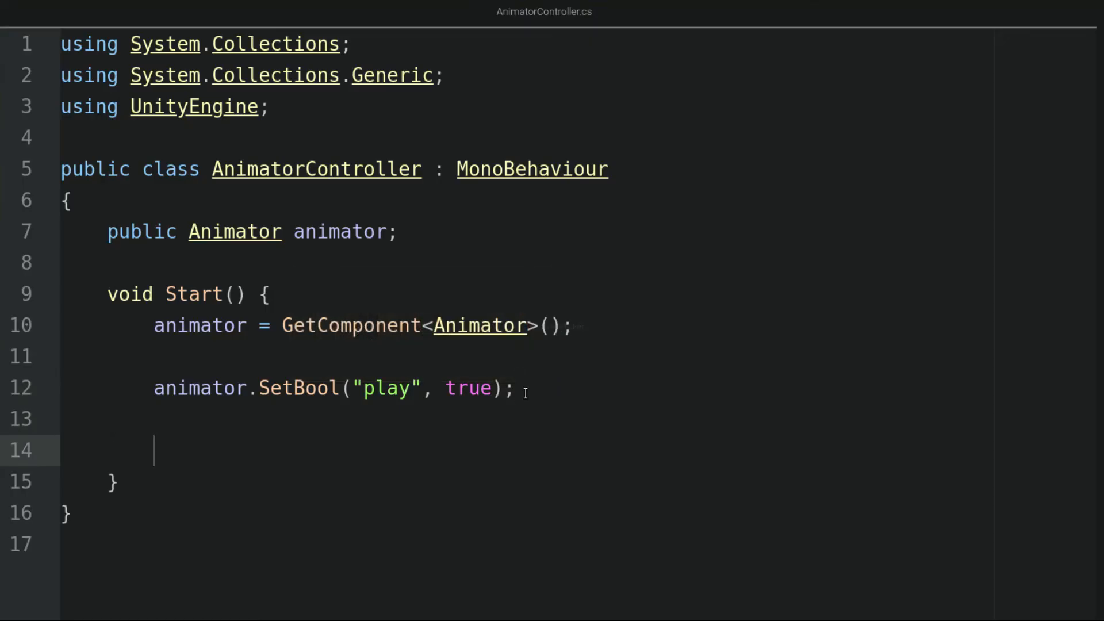
- Write animator.SetTrigger("trigger"); below the SetBool line in Start
text(animator.)
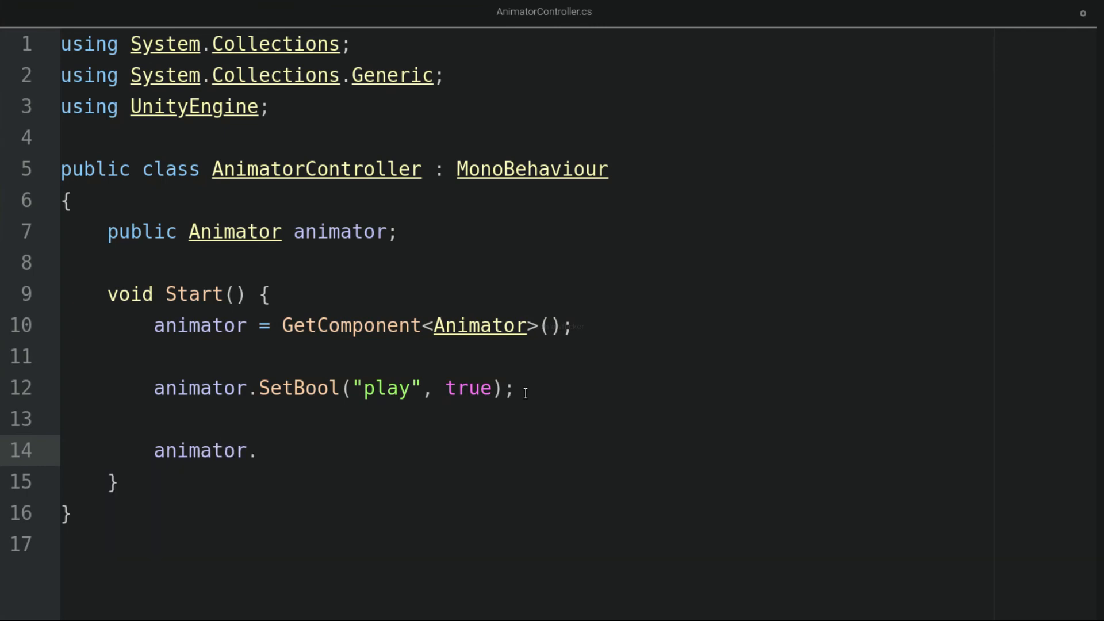
text(SetTrigg)
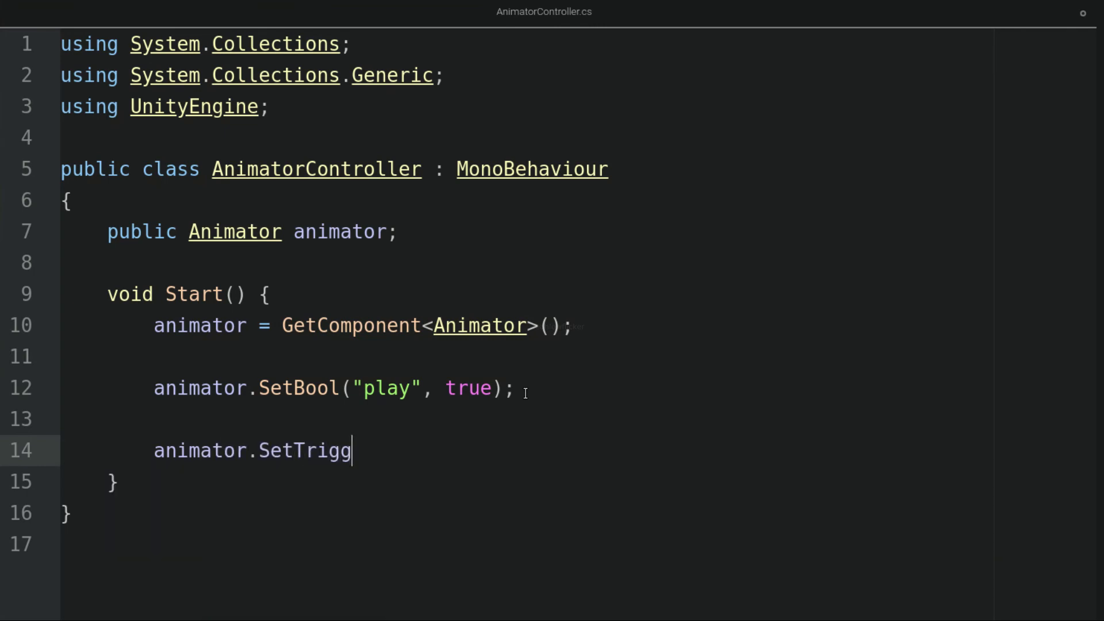
text(er(""))
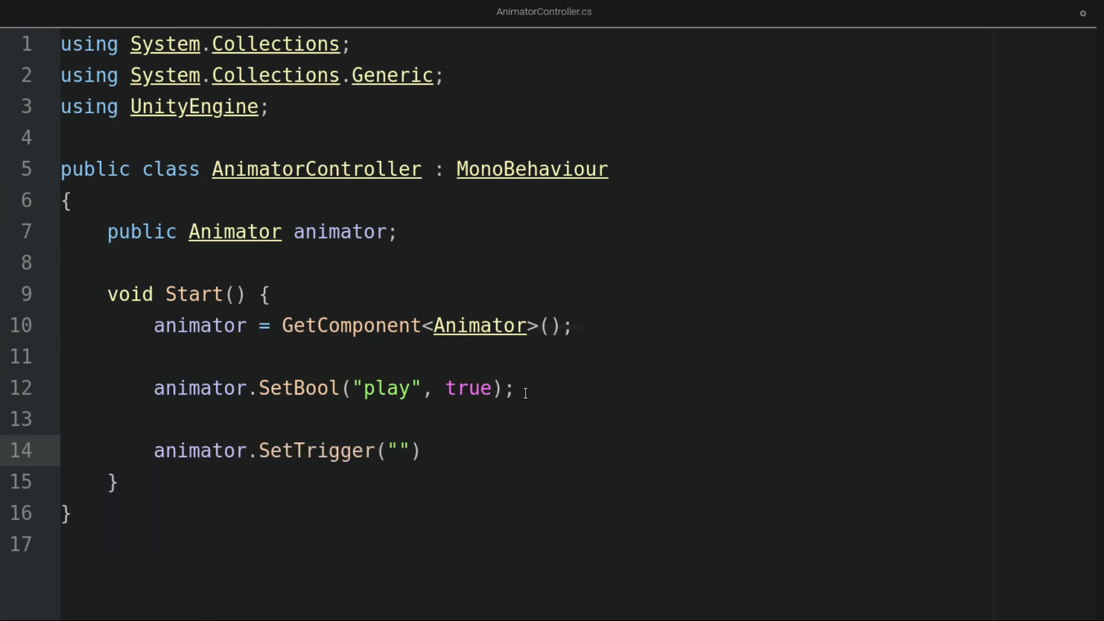
text(trigger)
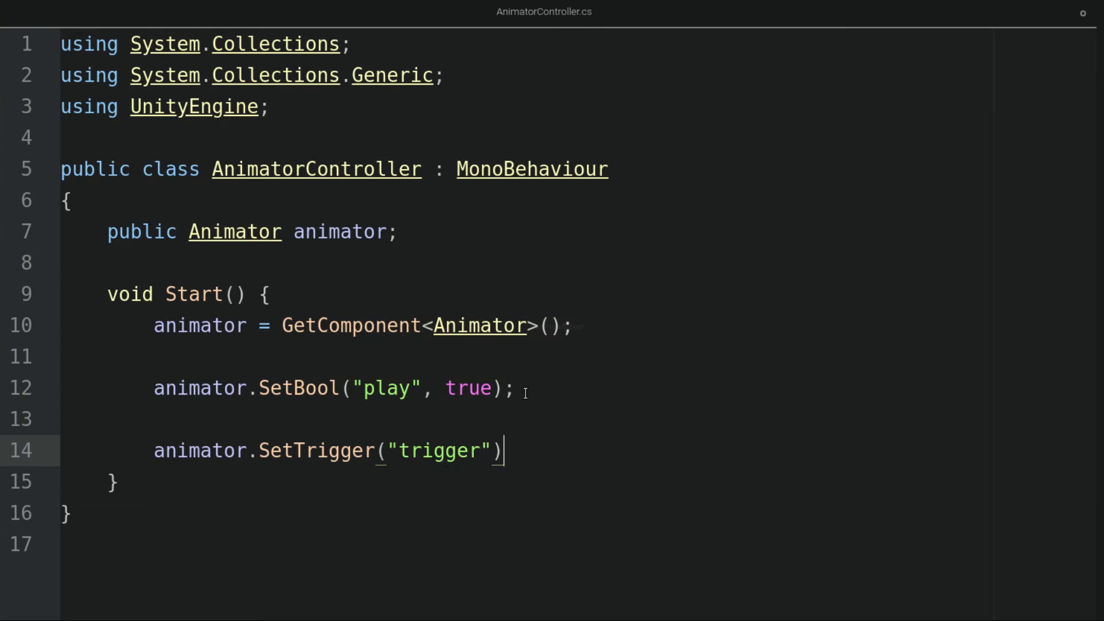
text(;)
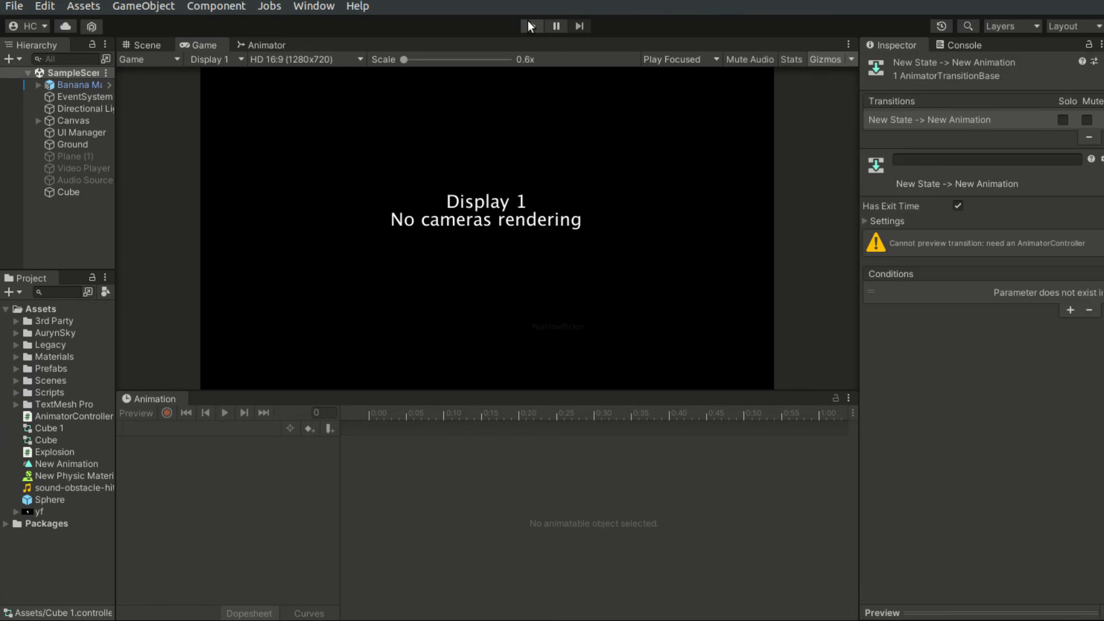
- Run the scene with the updated script and bring up the Animator state graph live
click(531, 26)
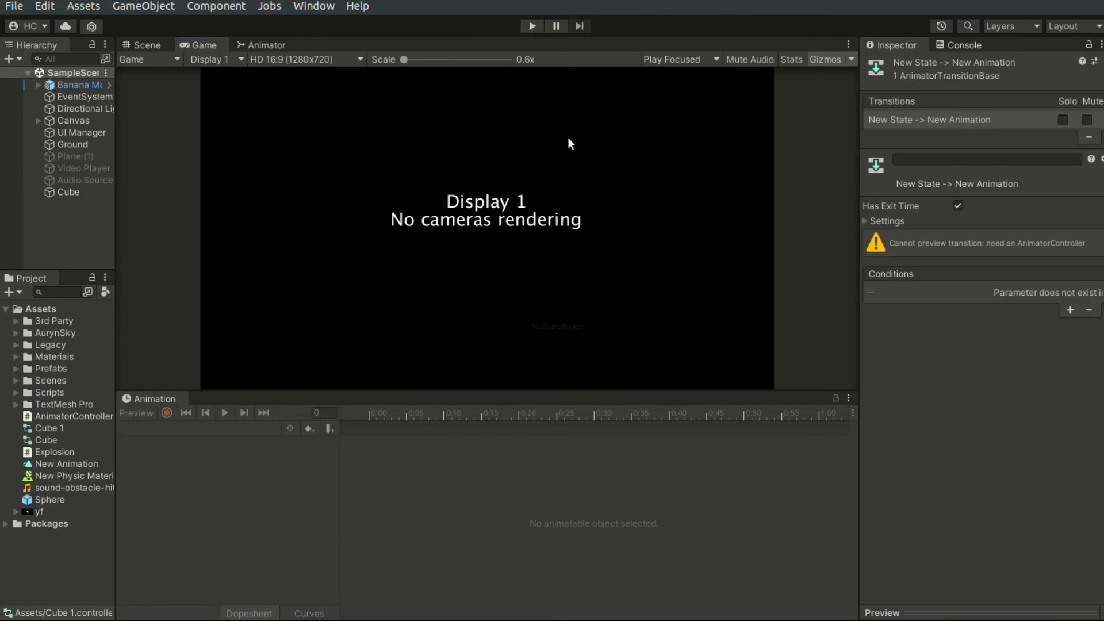
click(532, 26)
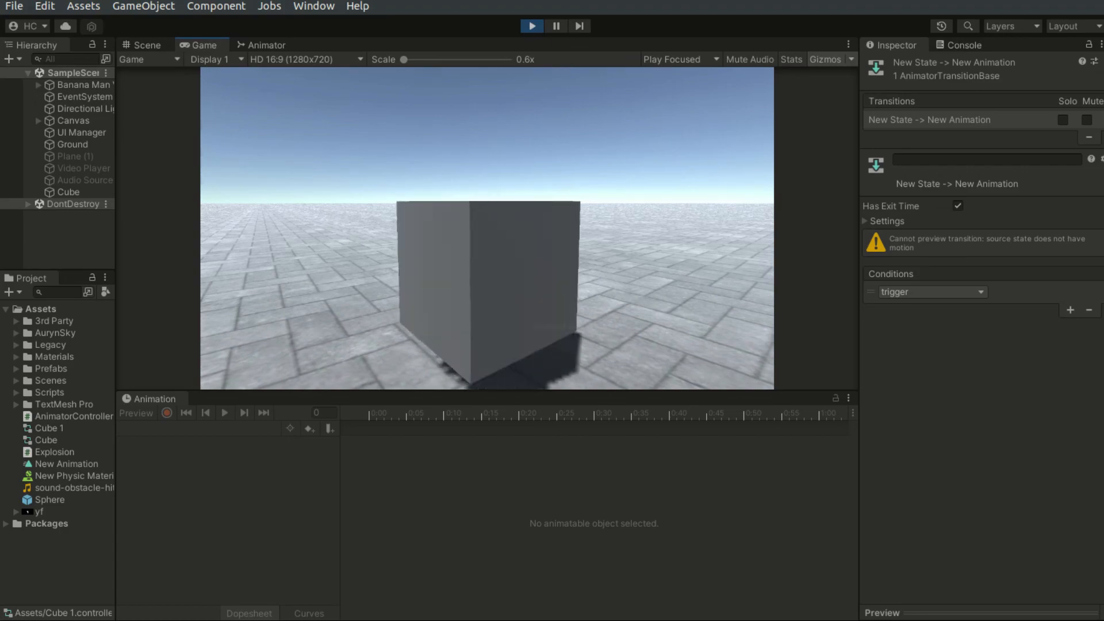
click(265, 45)
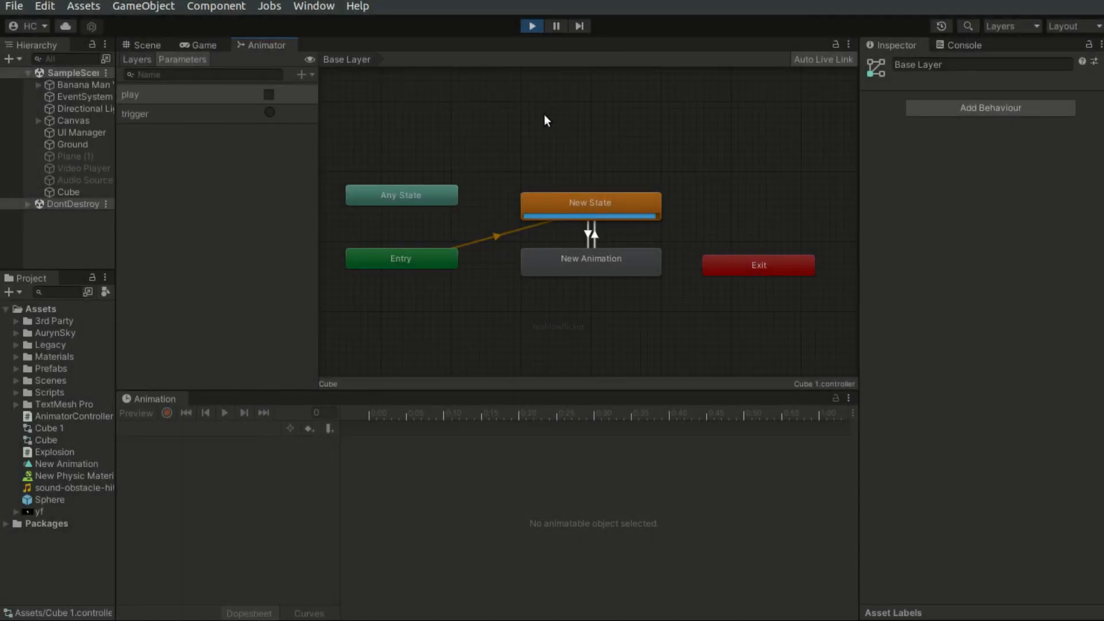
mouse_move(304, 76)
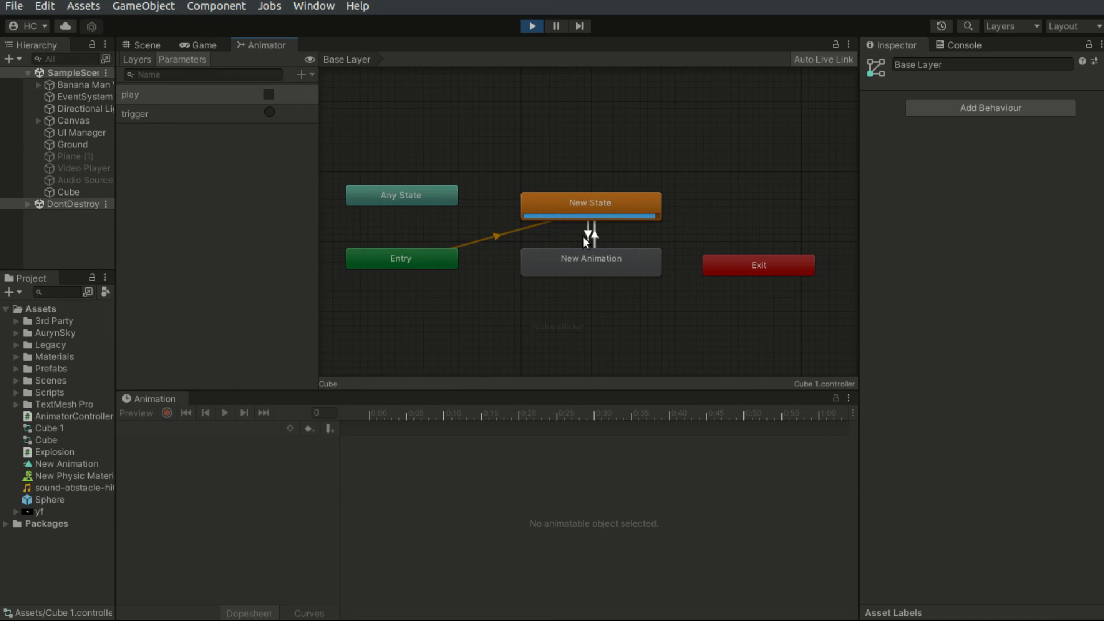
- Inspect the transitions in both directions between New State and New Animation
click(588, 231)
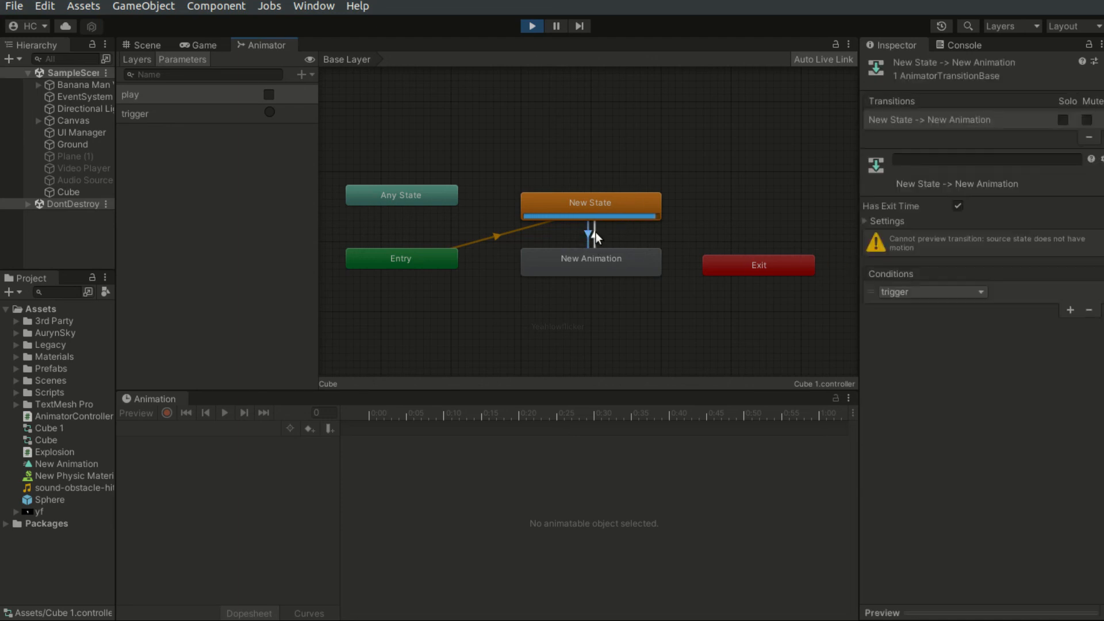
click(591, 232)
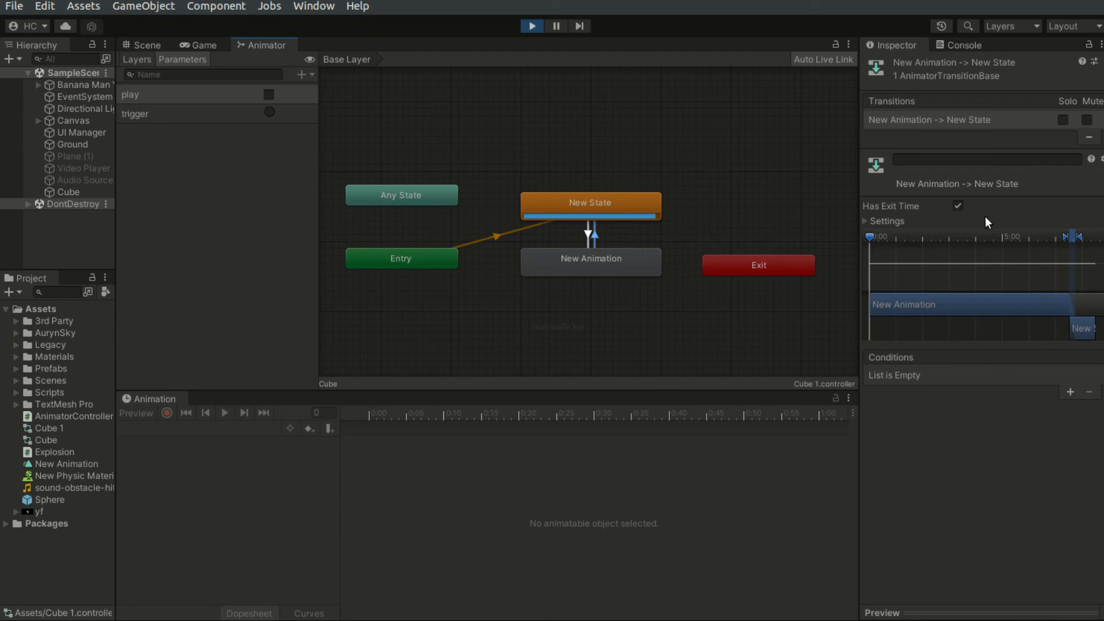
mouse_move(893, 222)
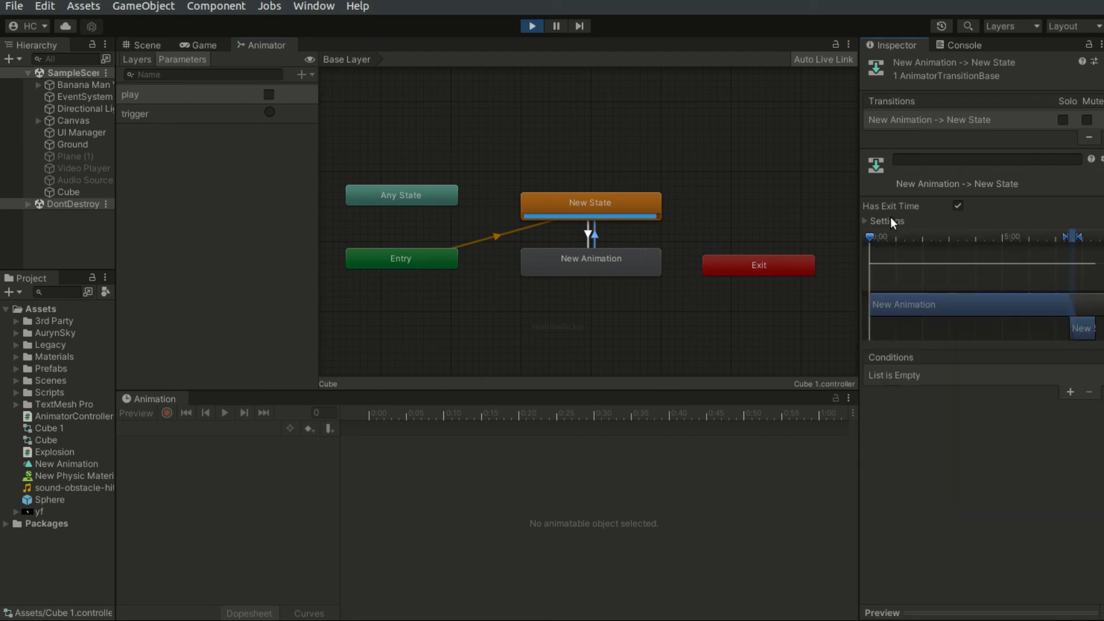